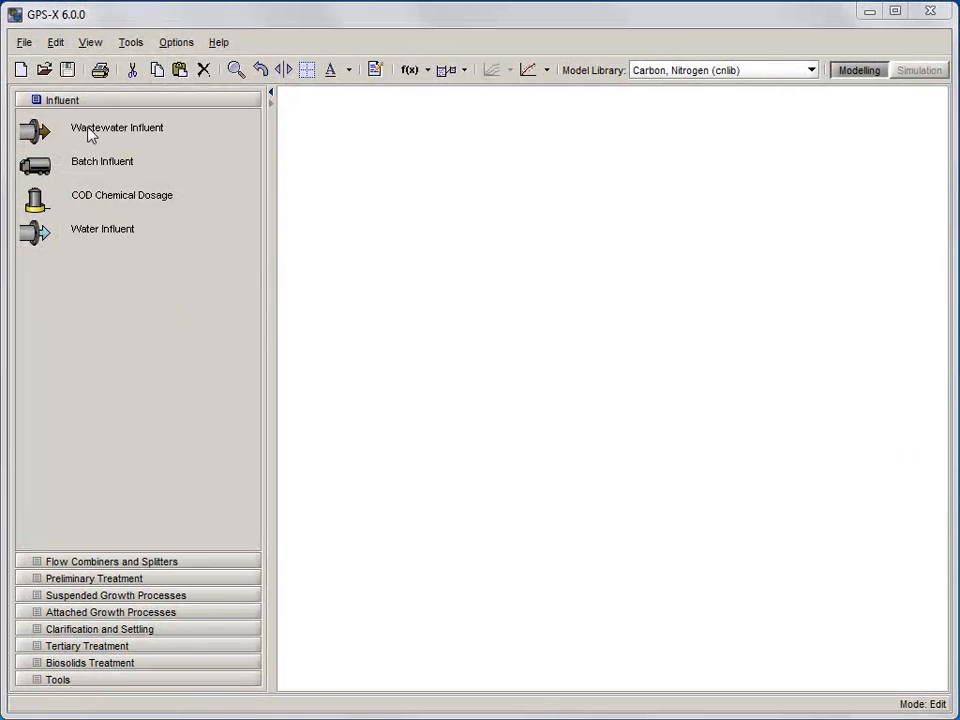
# - Load the tutorial1 layout from its folder and return to Modelling mode
pyautogui.click(44, 70)
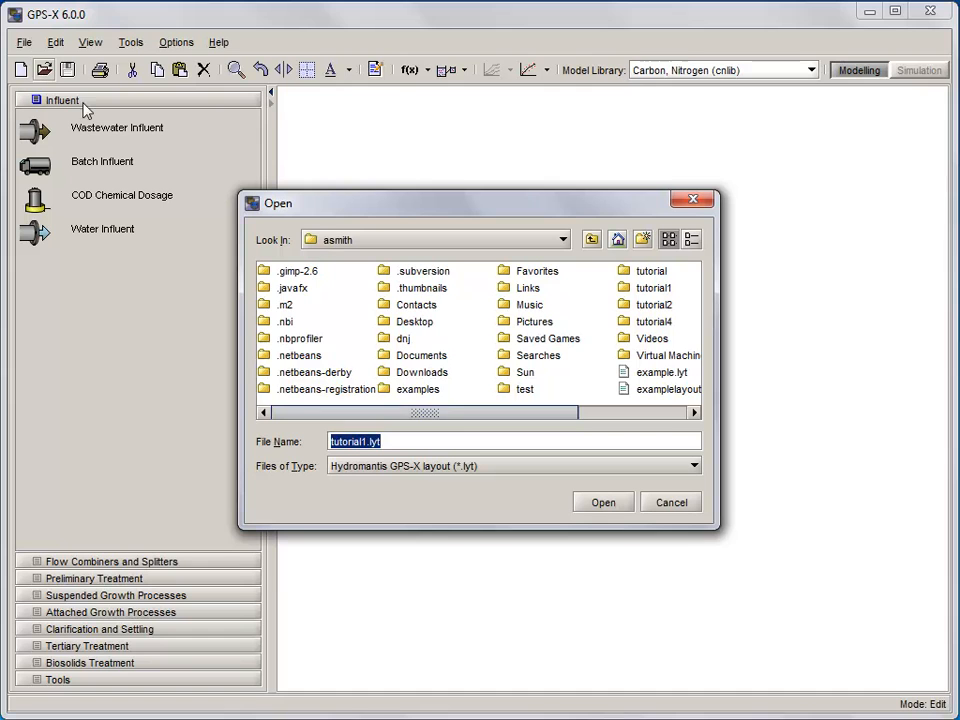
pyautogui.doubleClick(651, 287)
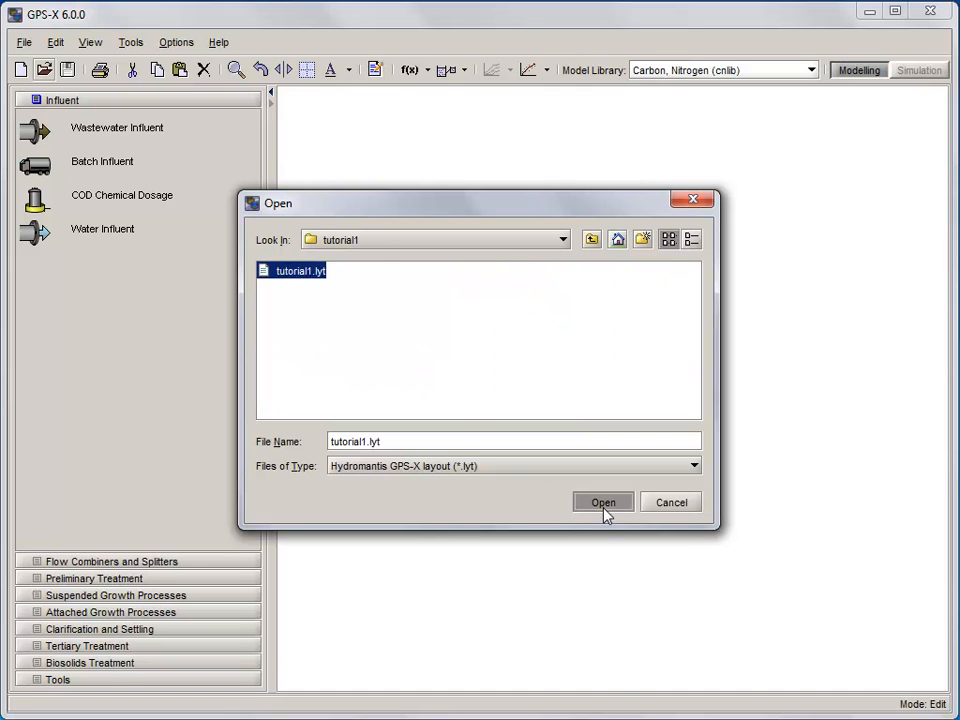
pyautogui.click(603, 502)
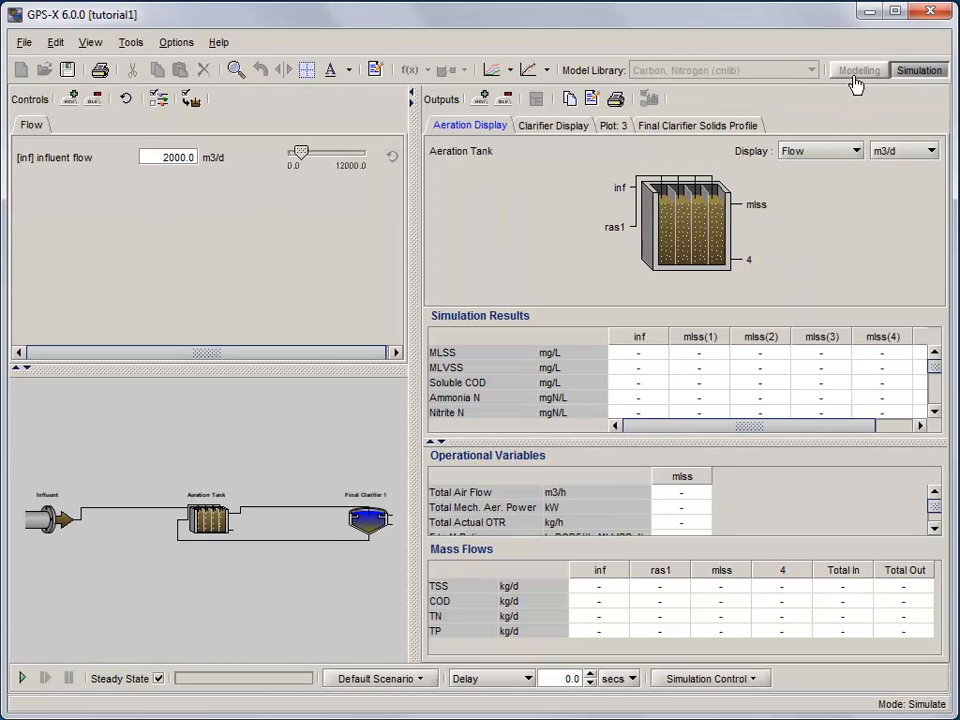
pyautogui.click(858, 70)
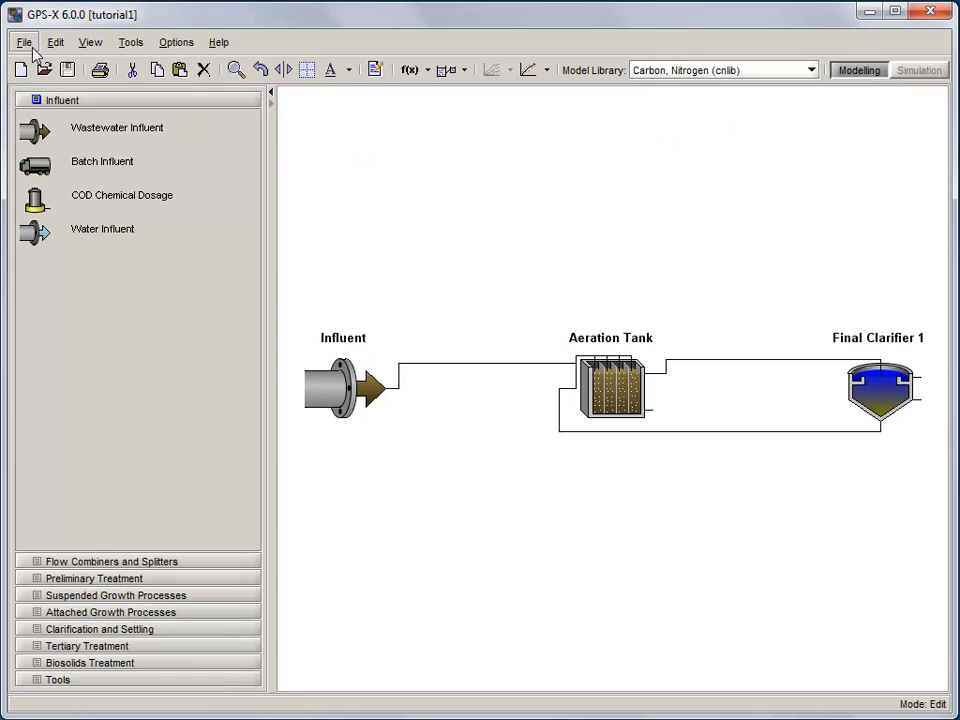
pyautogui.click(24, 42)
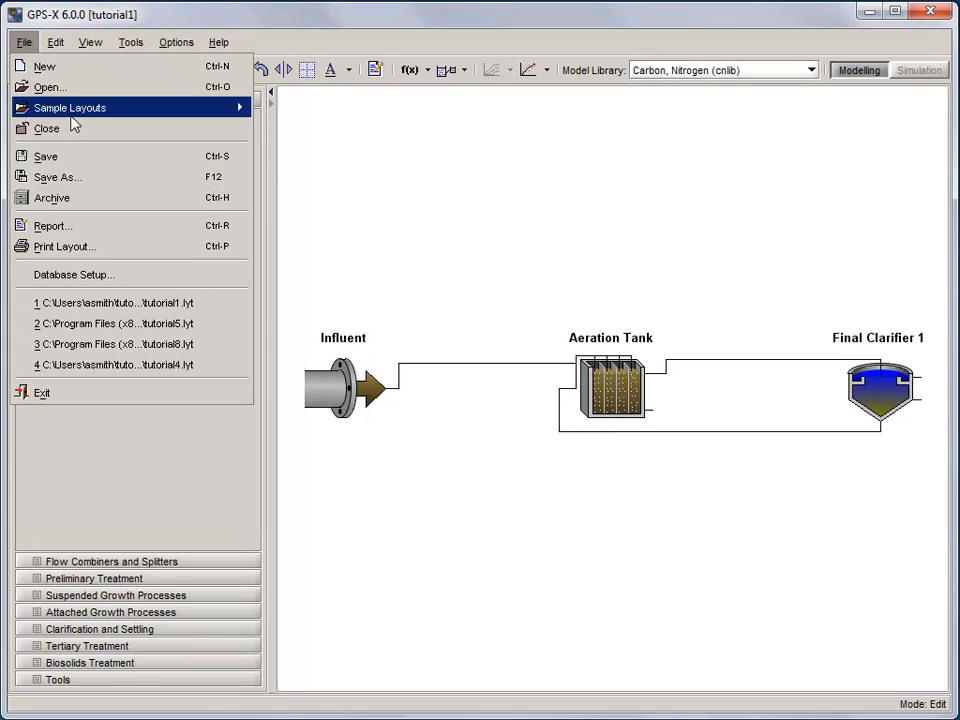
pyautogui.moveTo(55, 177)
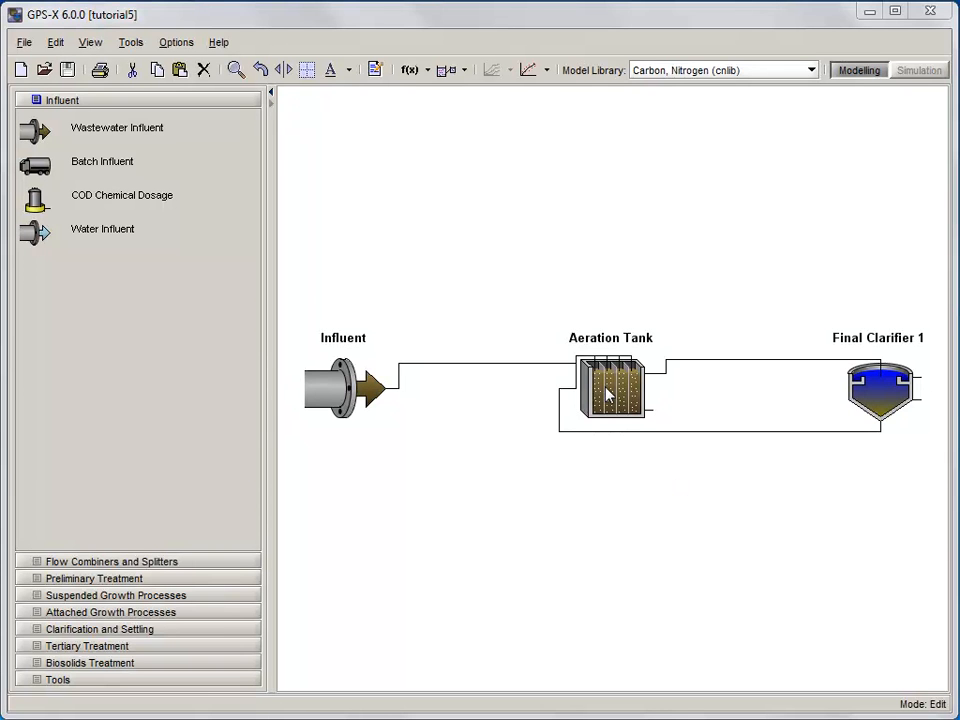
# - In the Aeration Tank's operational parameters, set oxygen transfer to Entering Airflow
pyautogui.rightClick(610, 390)
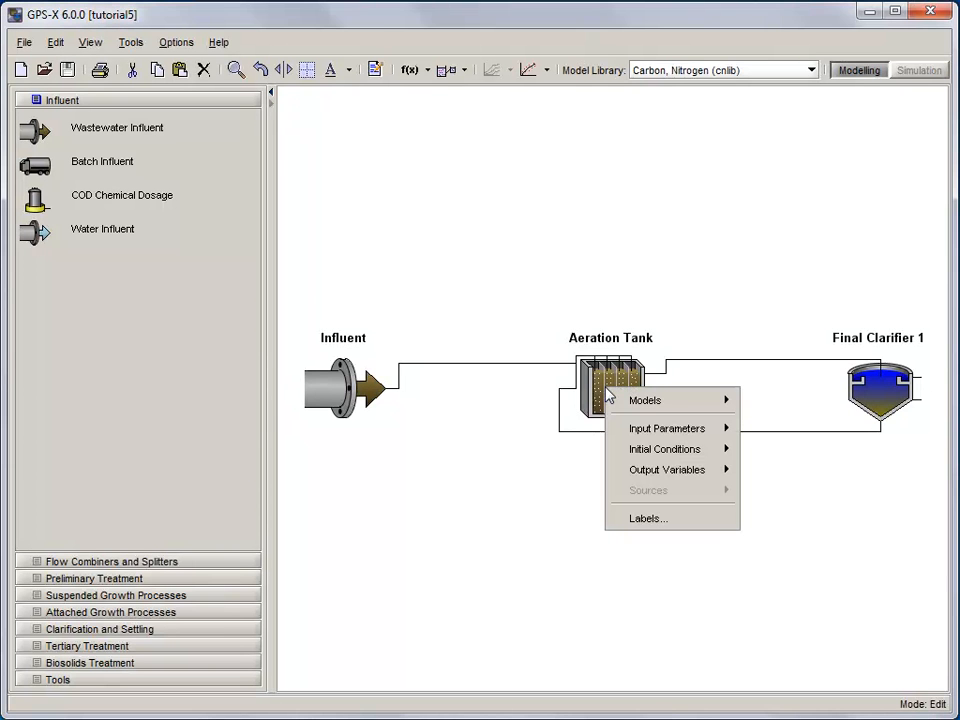
pyautogui.moveTo(667, 428)
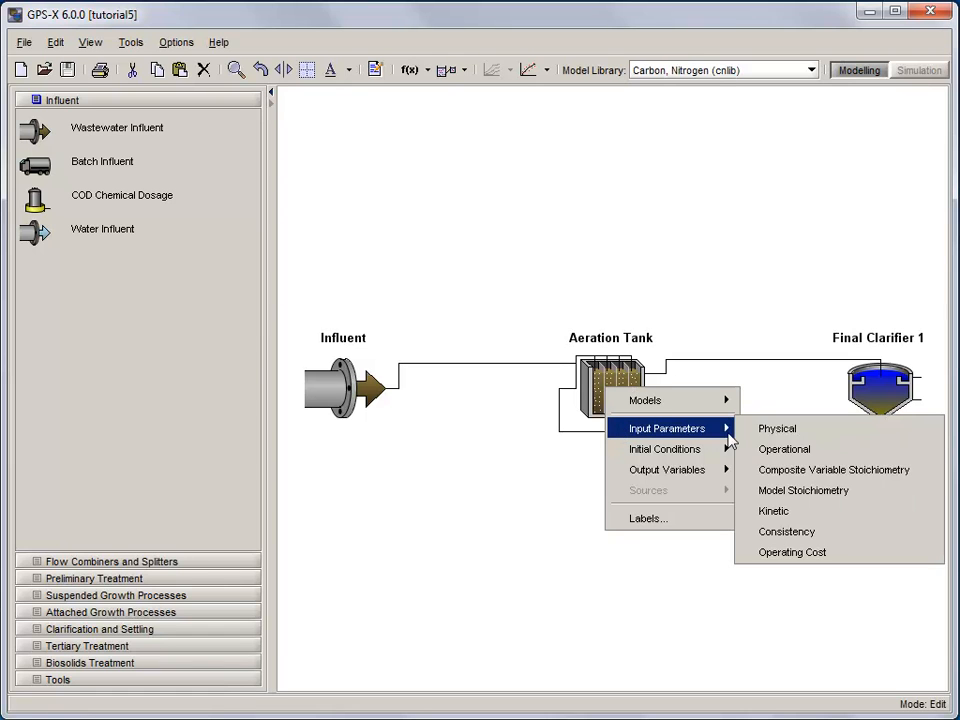
pyautogui.click(784, 448)
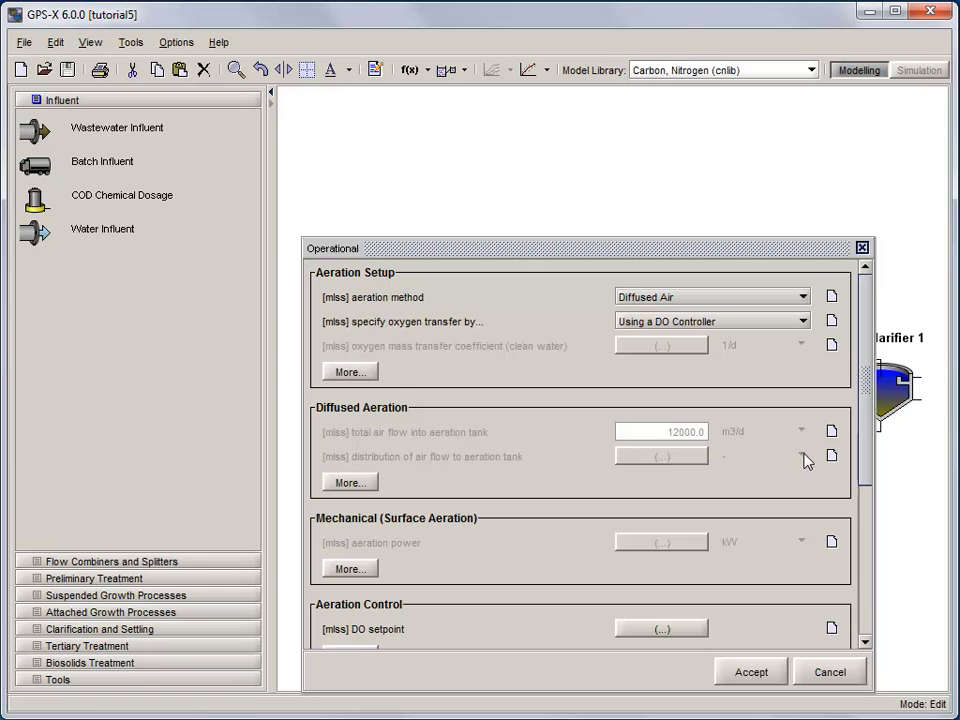
pyautogui.moveTo(388, 336)
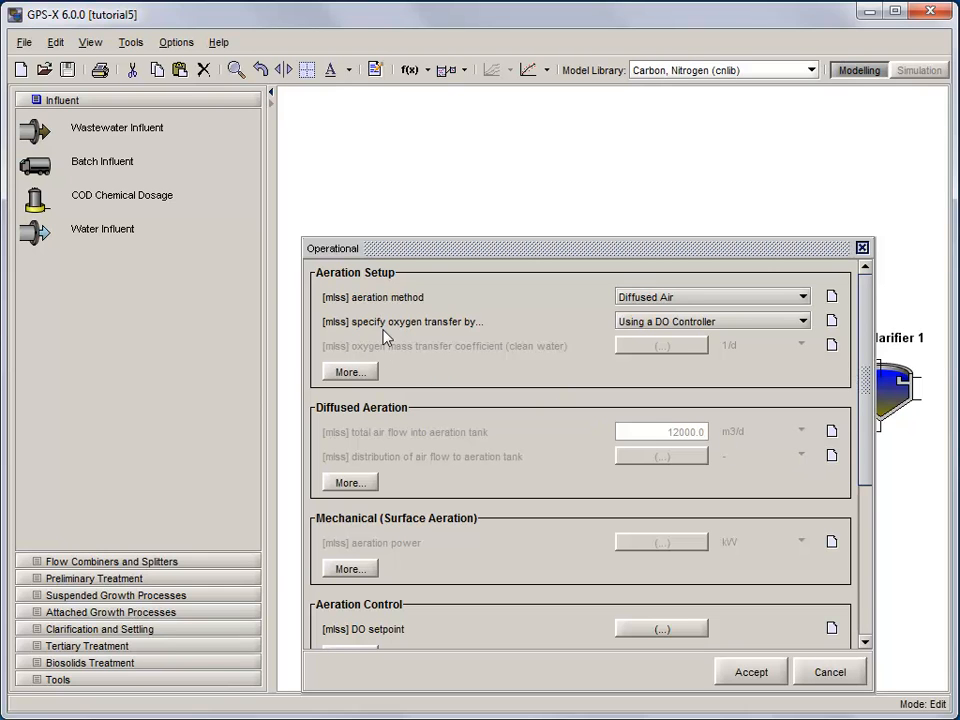
pyautogui.moveTo(677, 330)
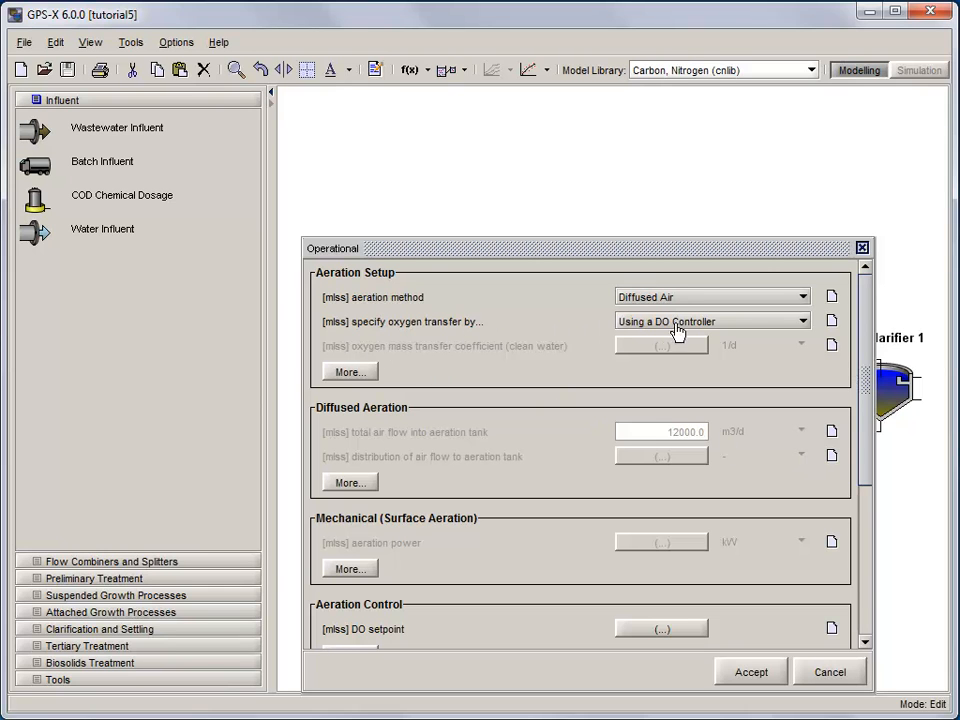
pyautogui.click(802, 321)
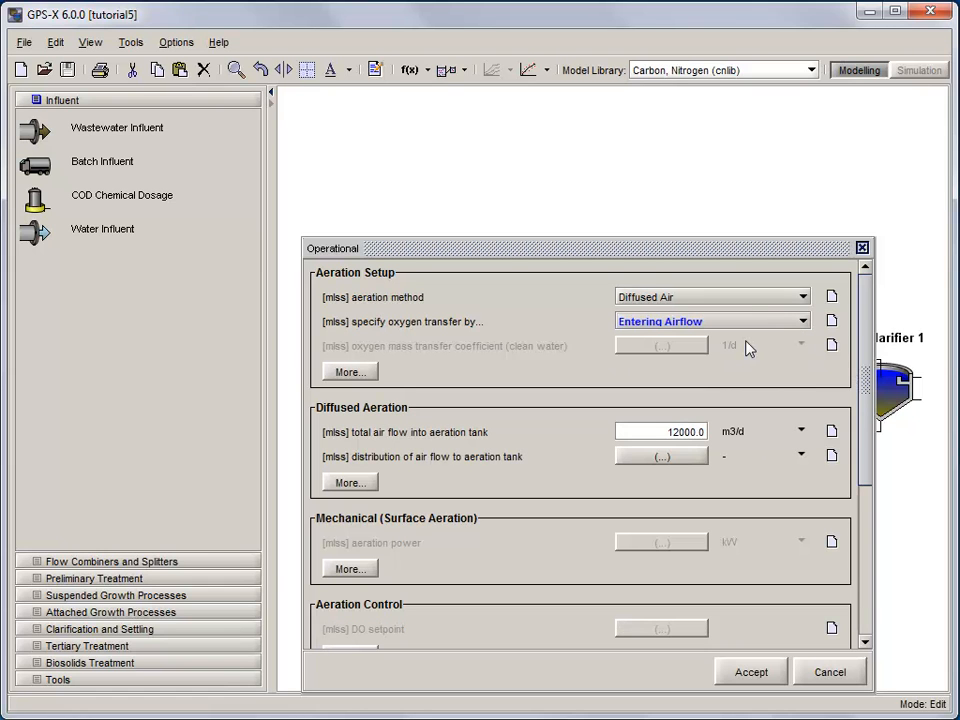
pyautogui.click(750, 671)
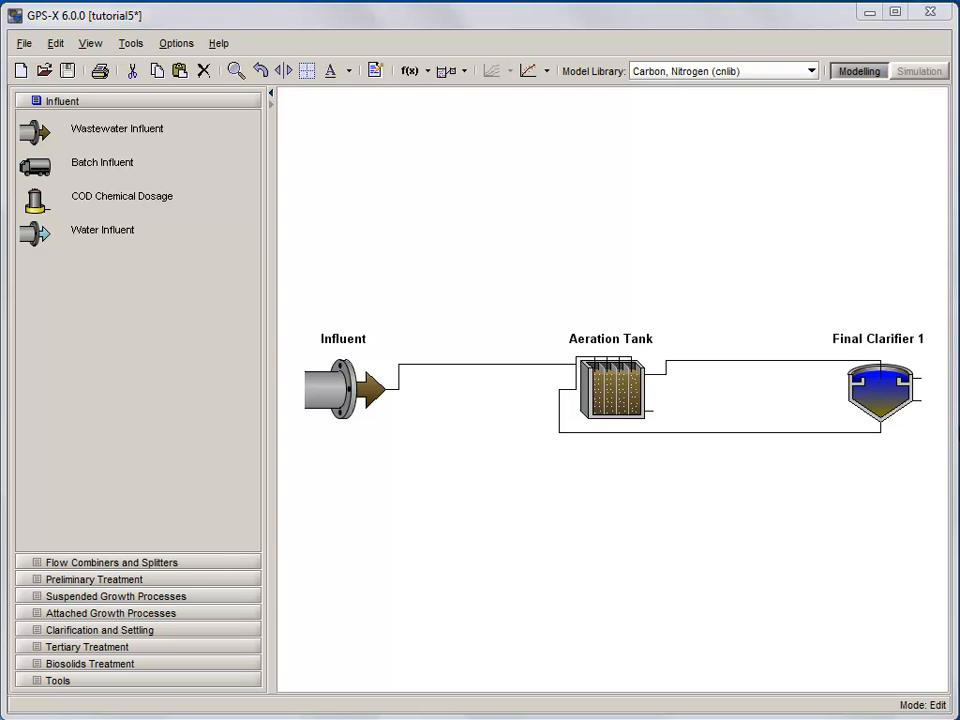
# - Switch the Final Clarifier's Pumped Flow controller ON and open its More... settings
pyautogui.rightClick(880, 390)
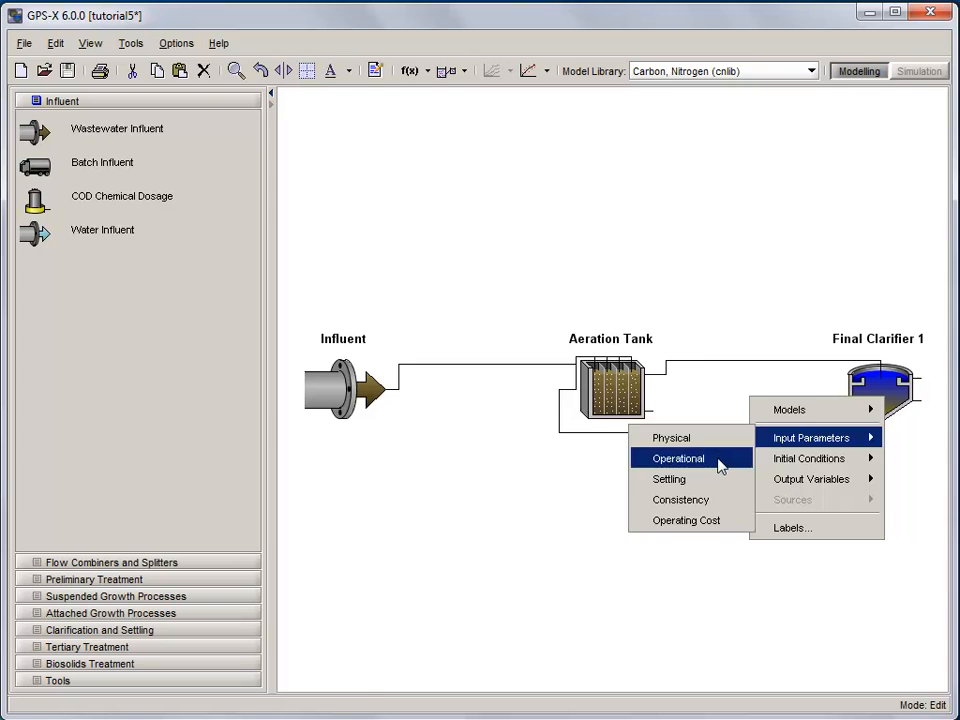
pyautogui.click(678, 458)
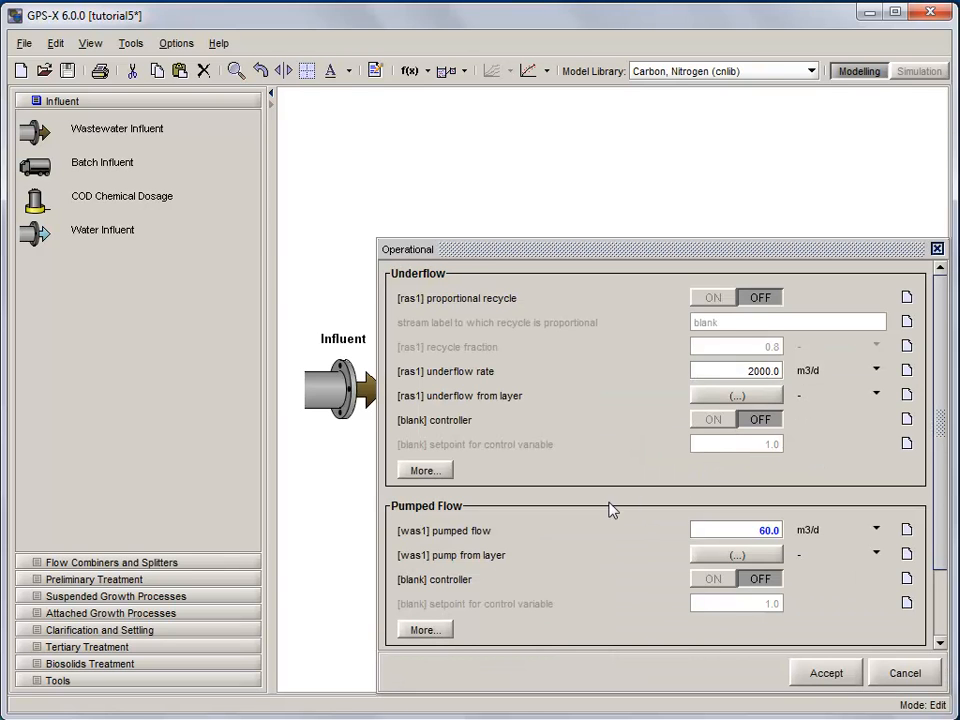
pyautogui.moveTo(667, 597)
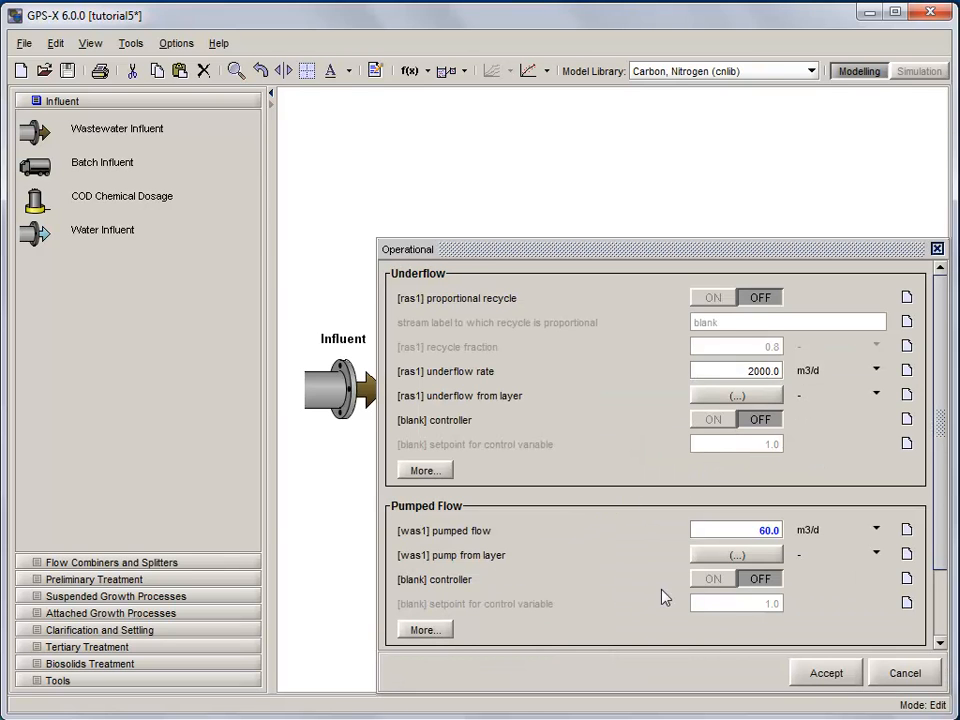
pyautogui.click(713, 579)
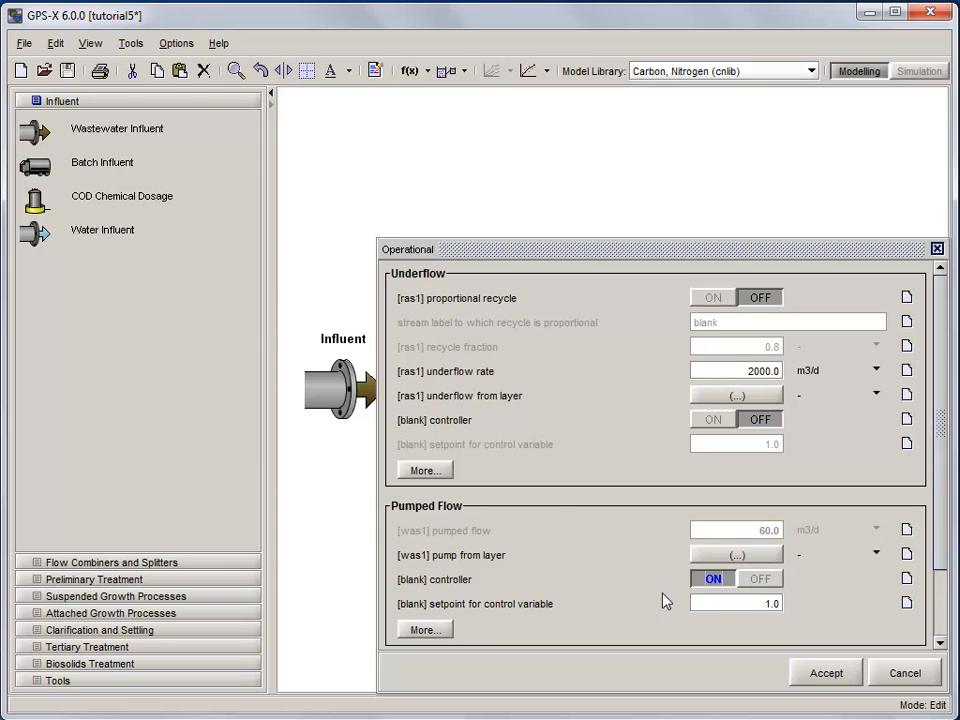
pyautogui.click(424, 630)
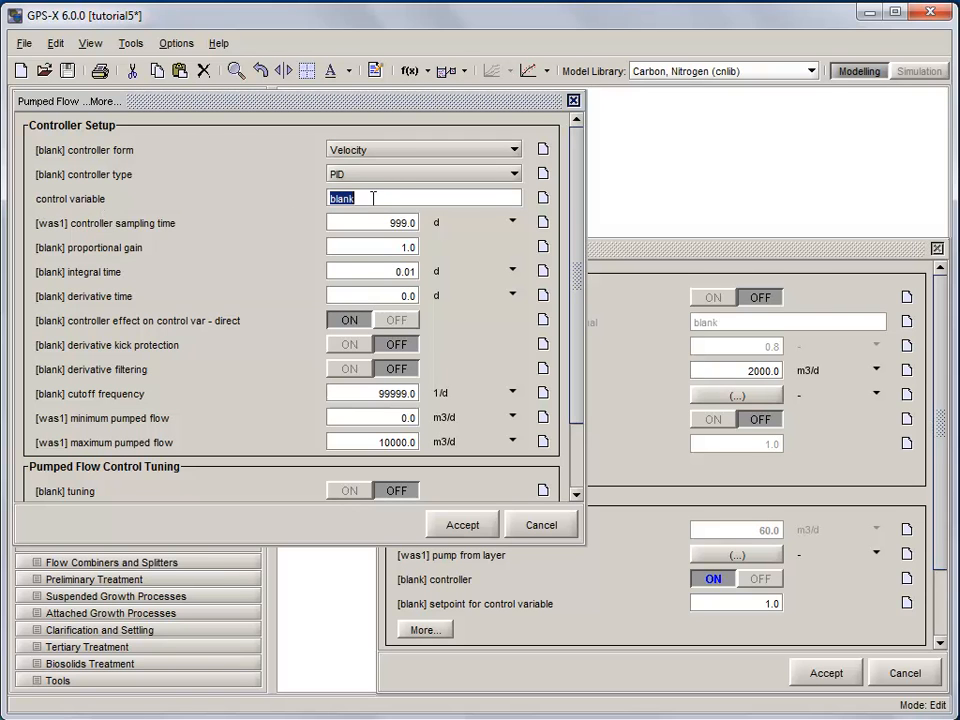
# - Enter xmlss as the pumped-flow controller's control variable and accept
pyautogui.write('xmlss')
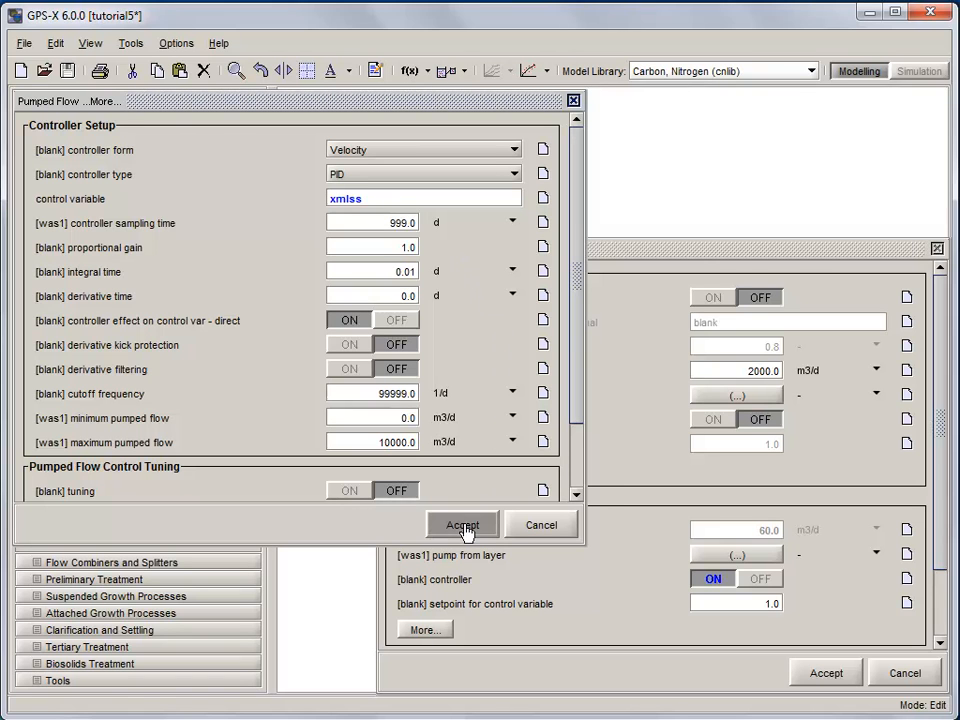
pyautogui.click(462, 525)
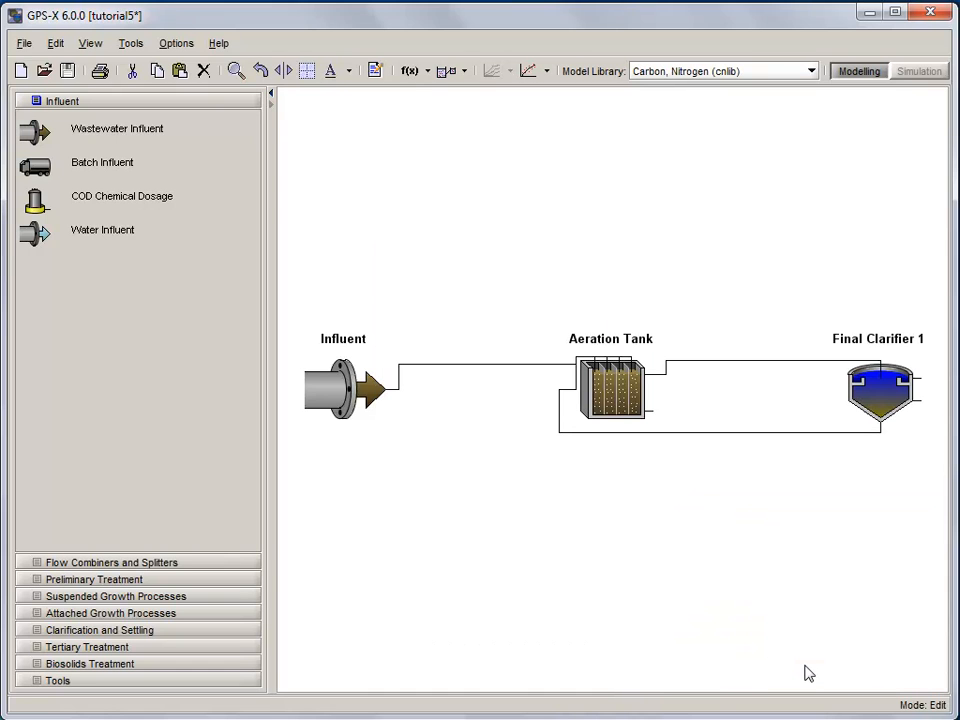
pyautogui.moveTo(391, 136)
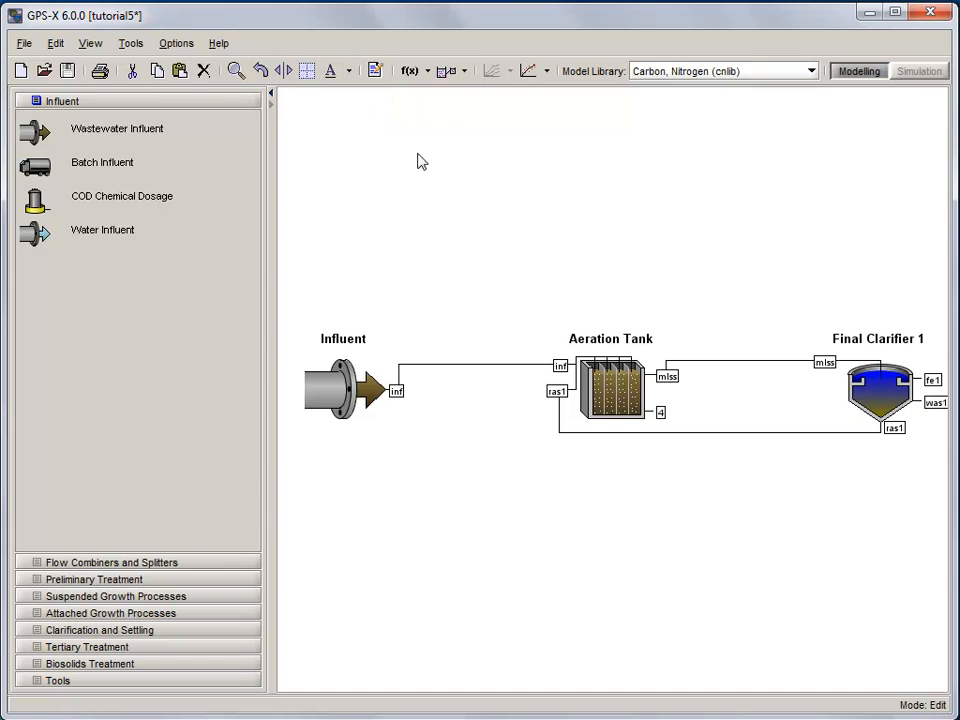
pyautogui.moveTo(813, 356)
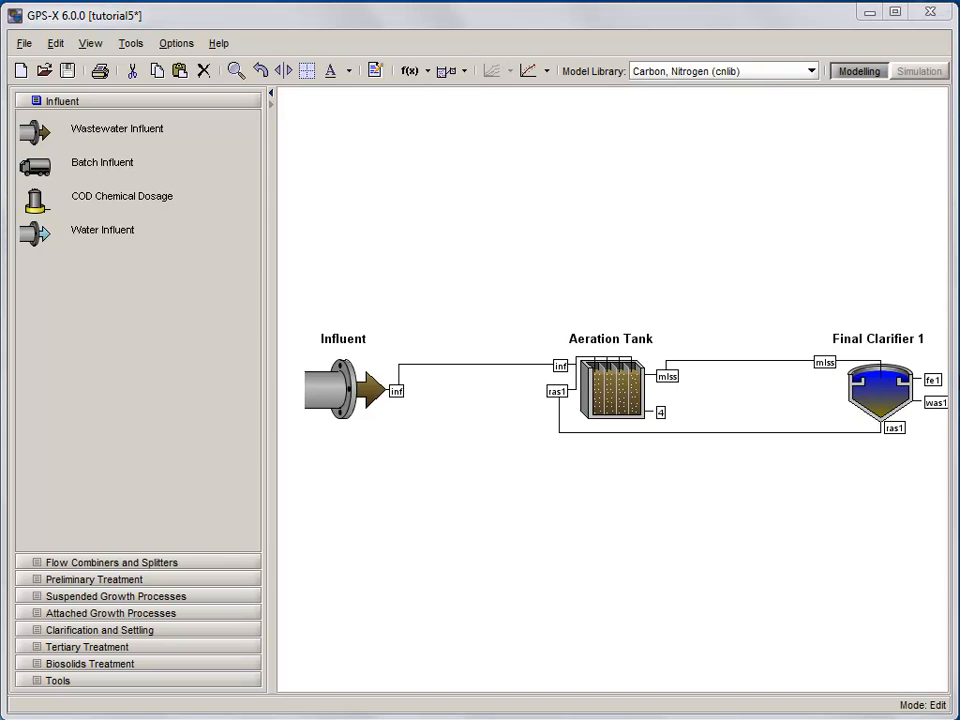
# - Right-click the Final Clarifier to reopen its parameter options
pyautogui.rightClick(880, 390)
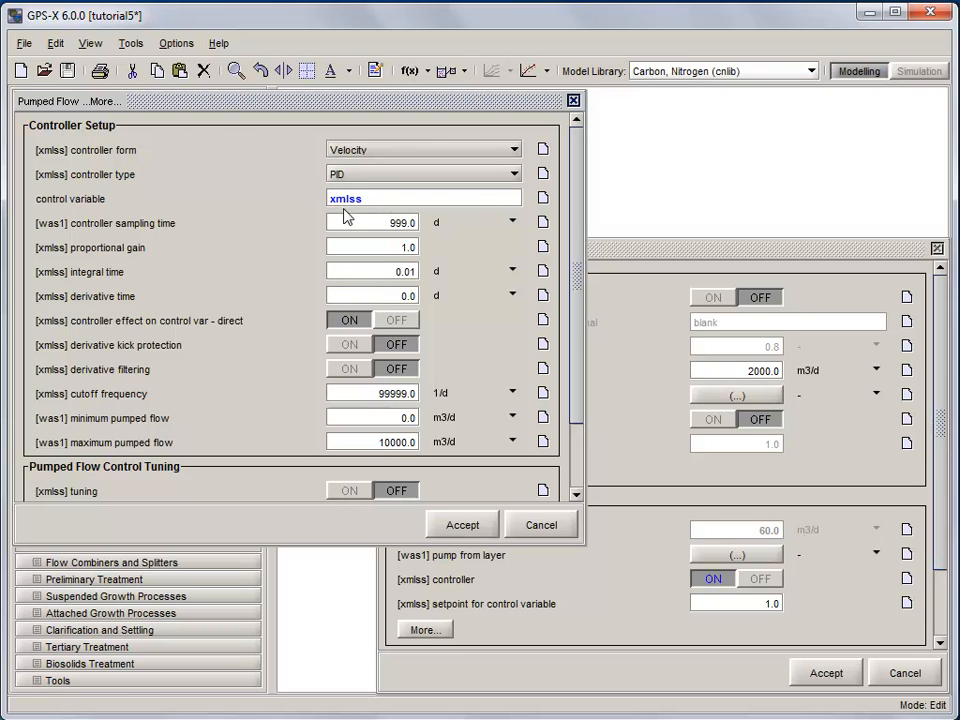
pyautogui.moveTo(70, 242)
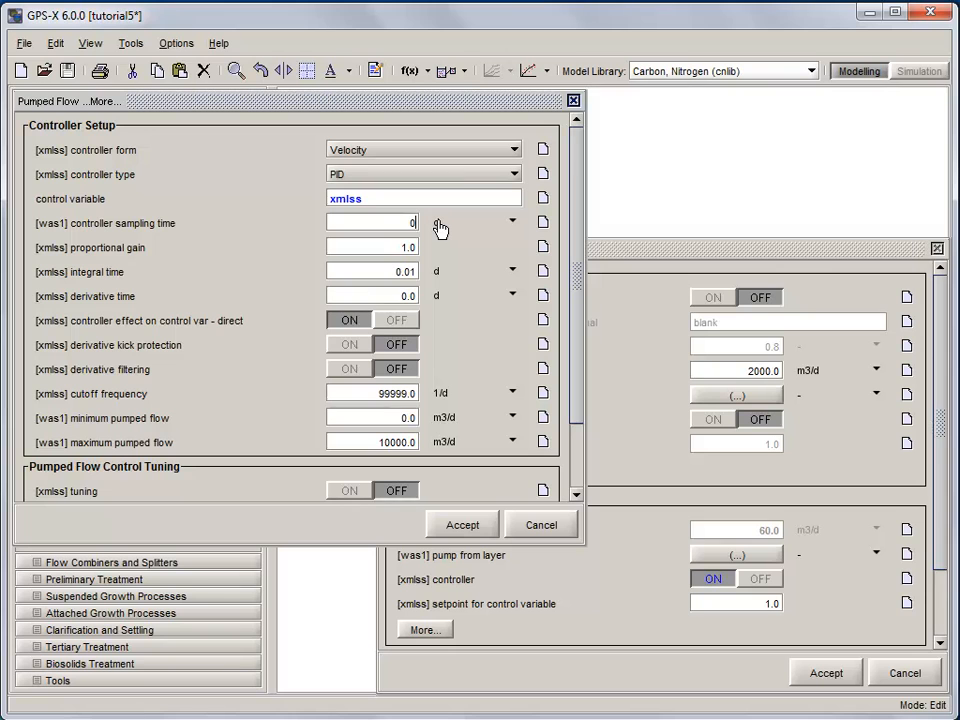
# - Set controller sampling time 0.05 d, reverse action, and maximum pumped flow 200 m3/d
pyautogui.write('0.05')
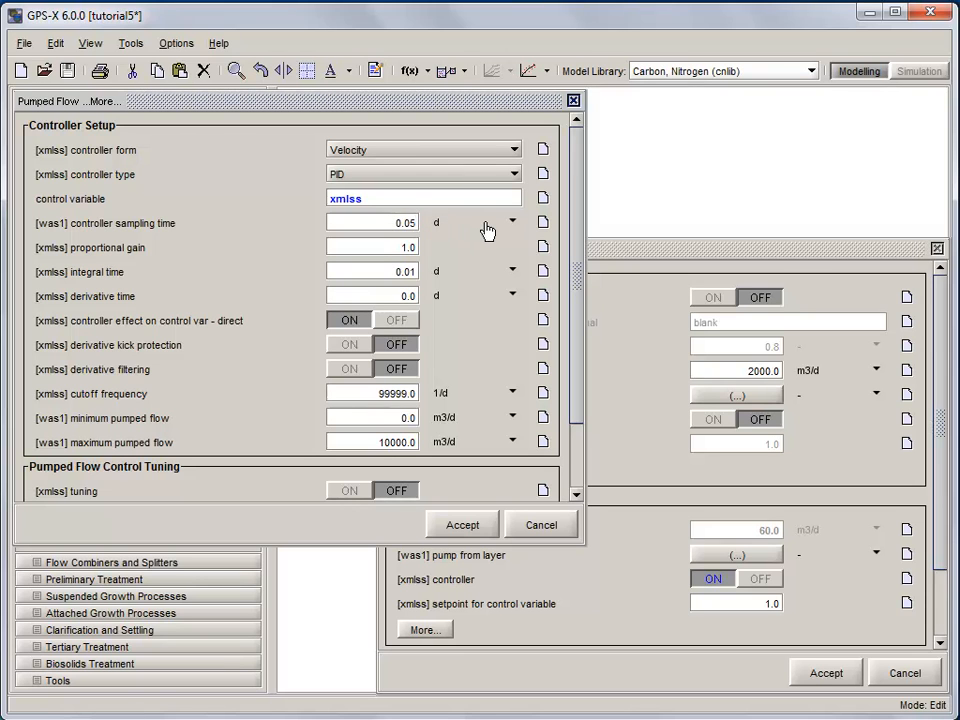
pyautogui.click(512, 221)
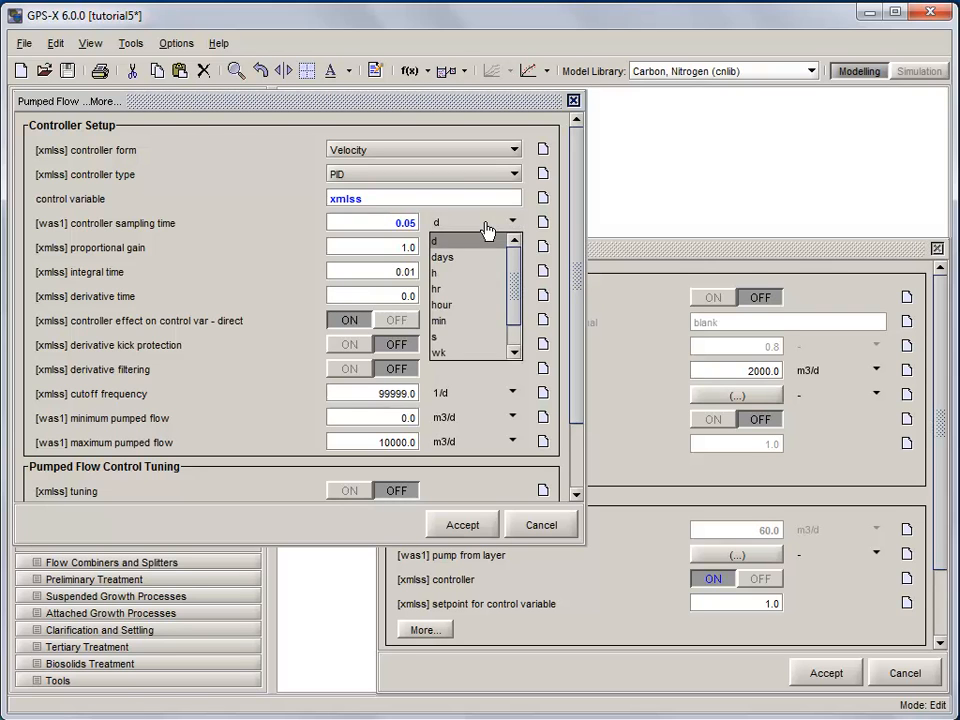
pyautogui.moveTo(475, 272)
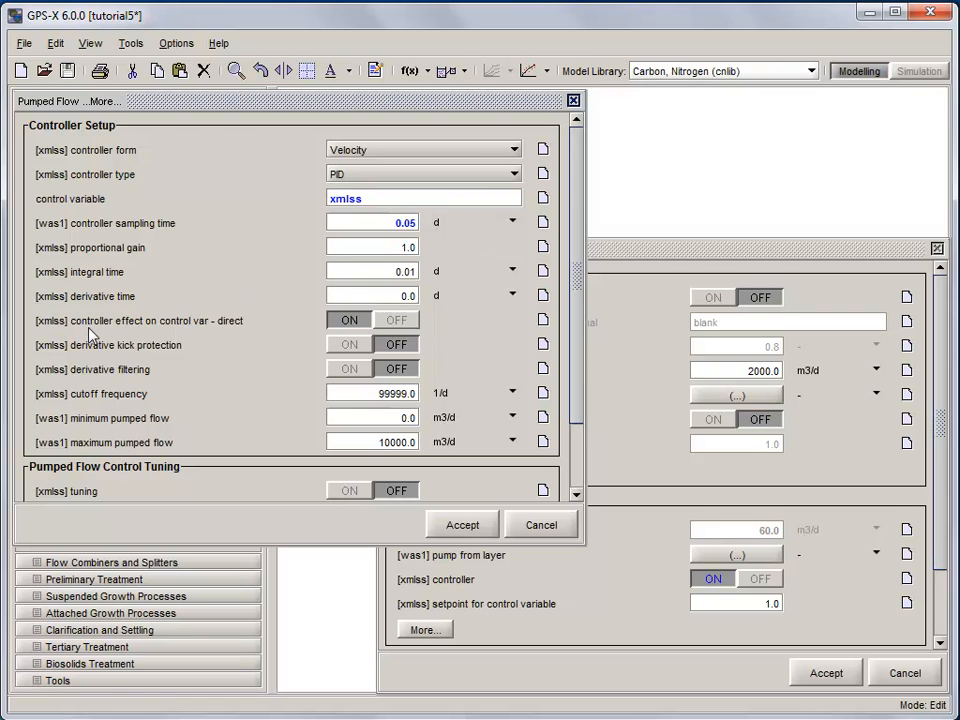
pyautogui.moveTo(330, 335)
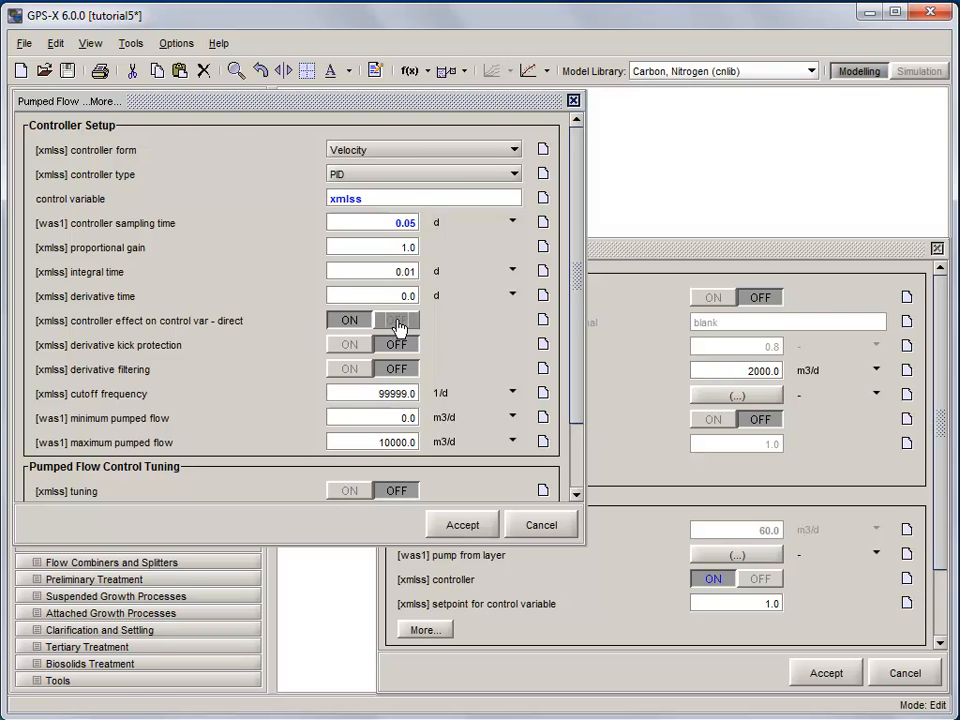
pyautogui.click(396, 319)
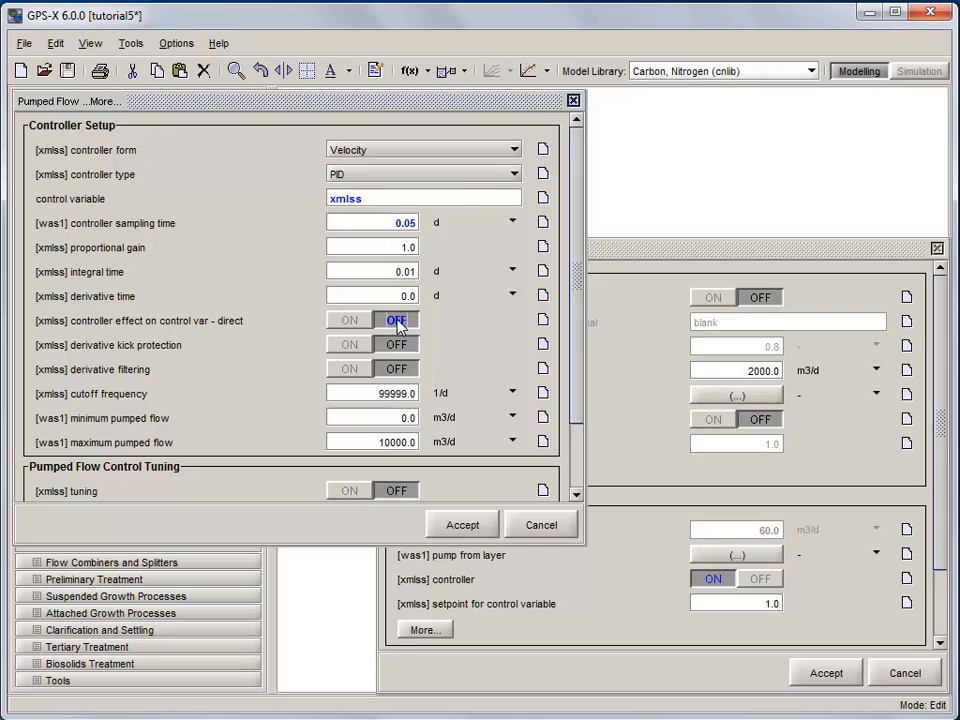
pyautogui.moveTo(124, 455)
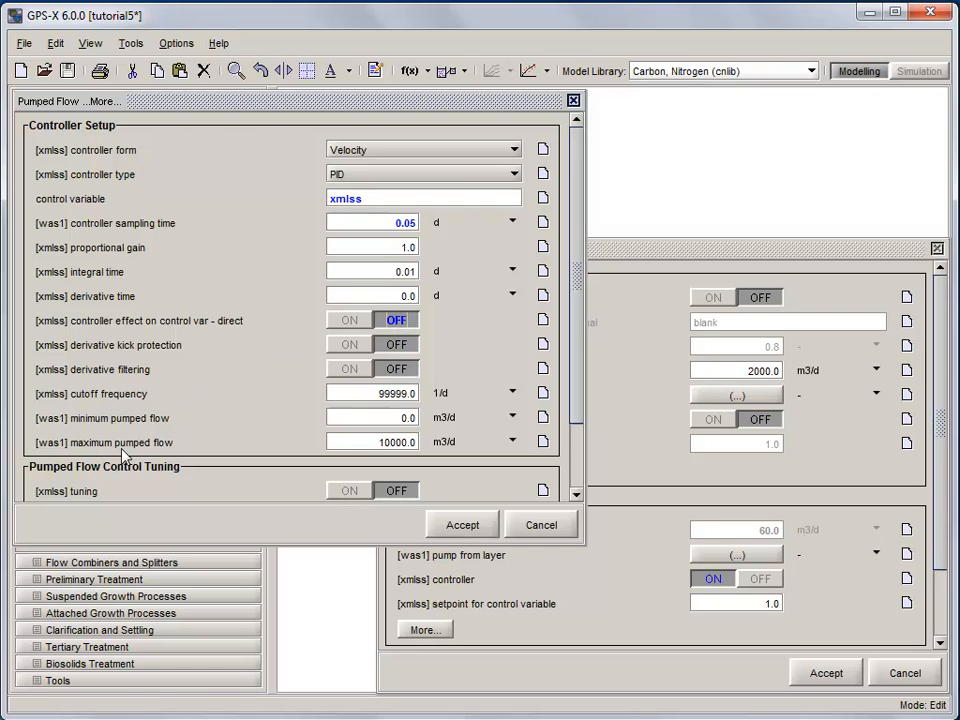
pyautogui.tripleClick(372, 442)
pyautogui.write('200')
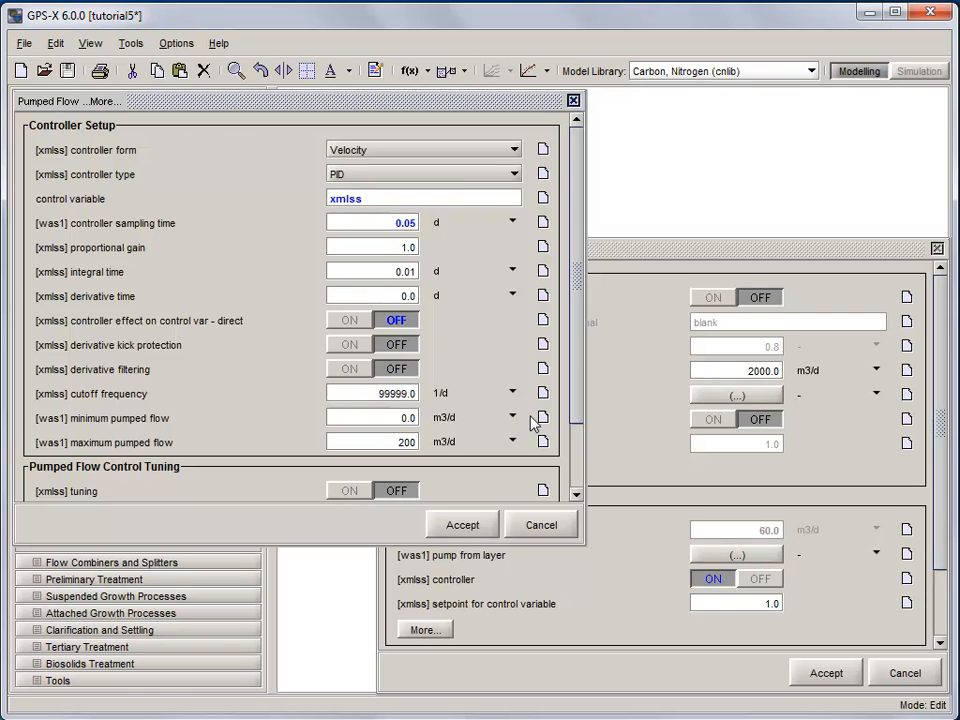
pyautogui.click(513, 442)
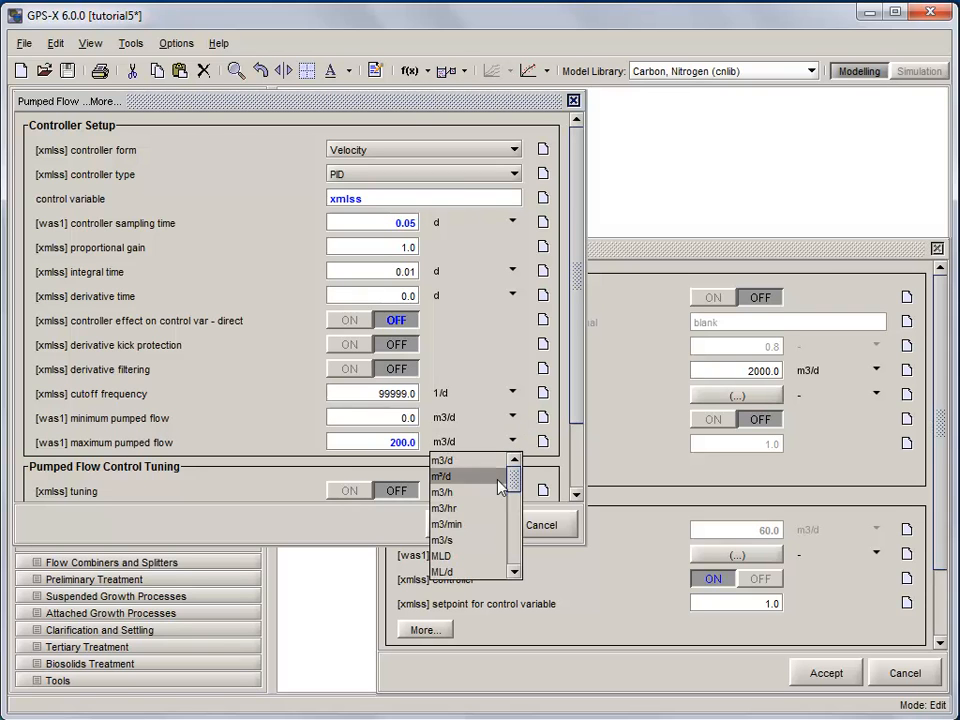
pyautogui.click(441, 460)
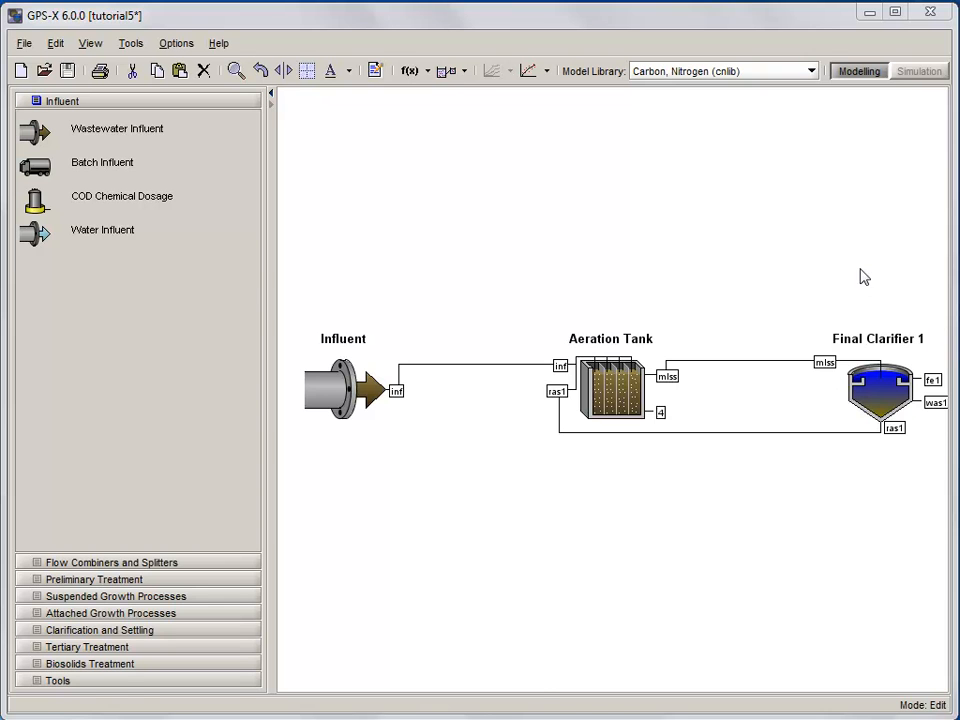
# - Enter Simulation mode, rebuild the model, and dismiss the build report
pyautogui.click(918, 71)
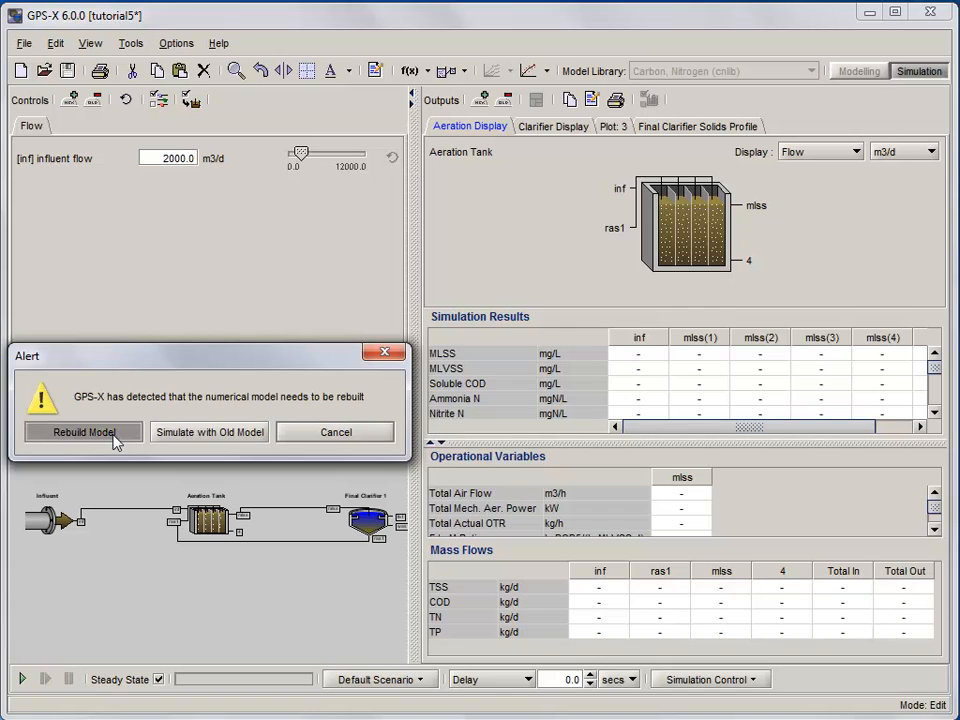
pyautogui.click(83, 432)
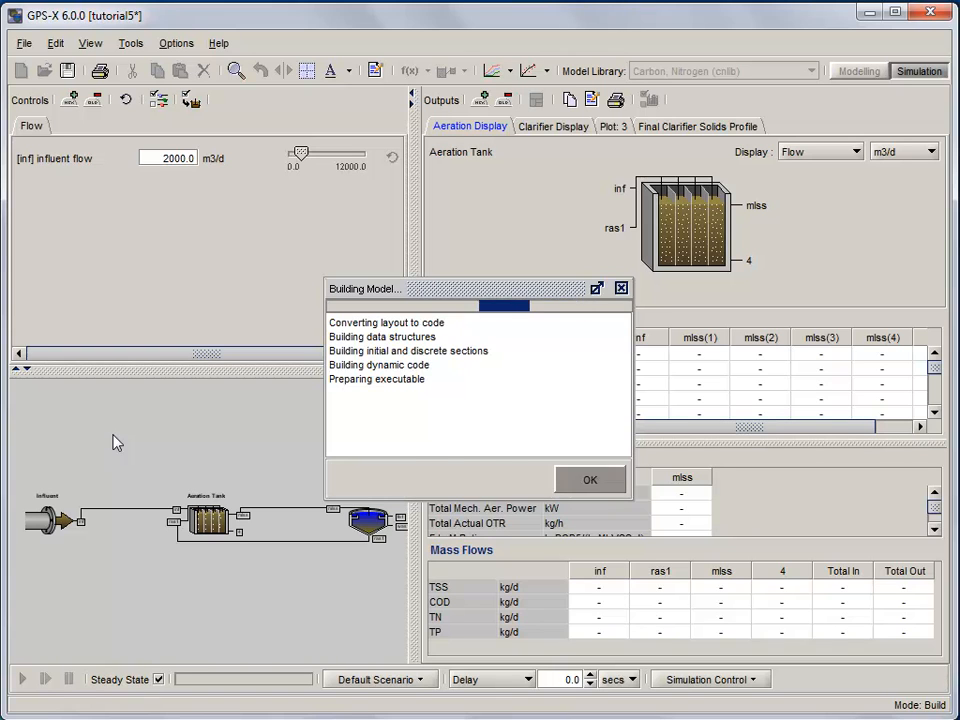
pyautogui.click(590, 479)
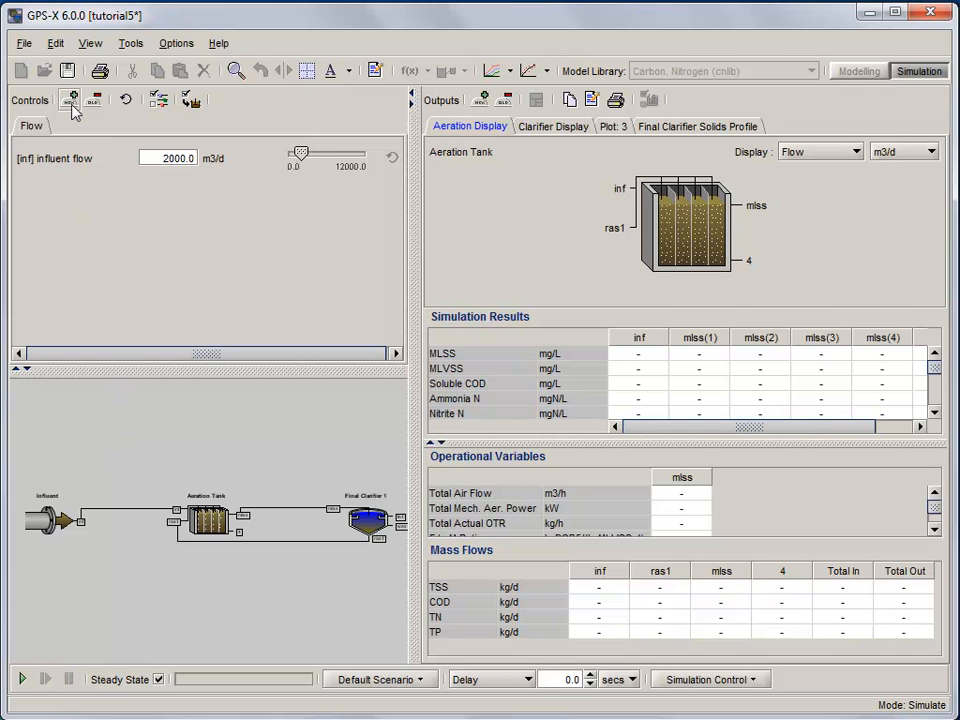
# - Add an Input 2 controls page and open the clarifier's Pumped Flow controller details
pyautogui.click(71, 99)
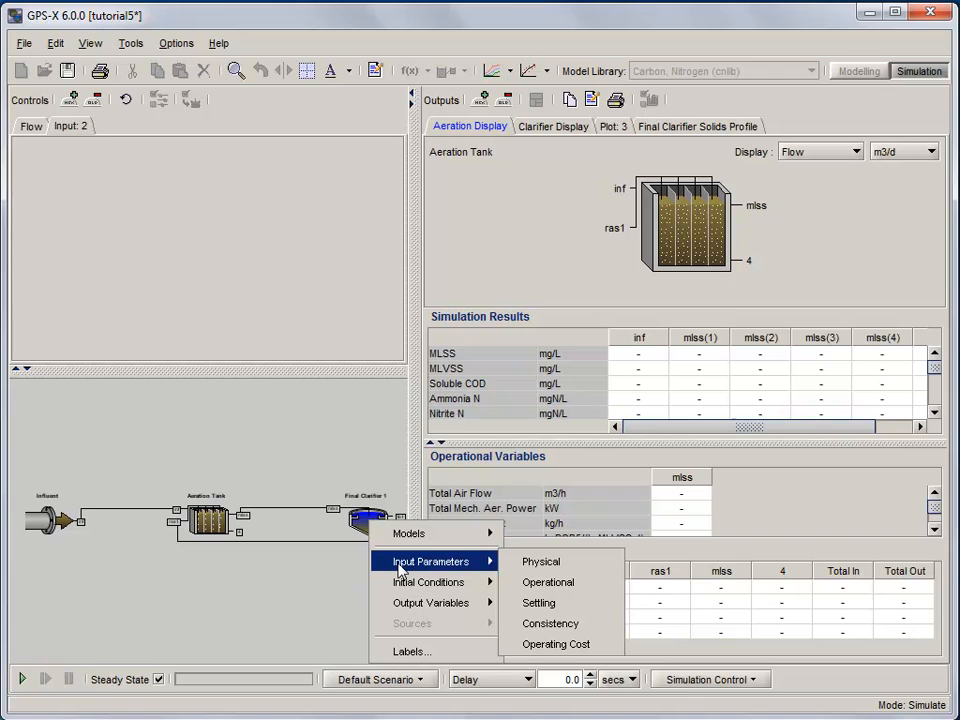
pyautogui.moveTo(547, 582)
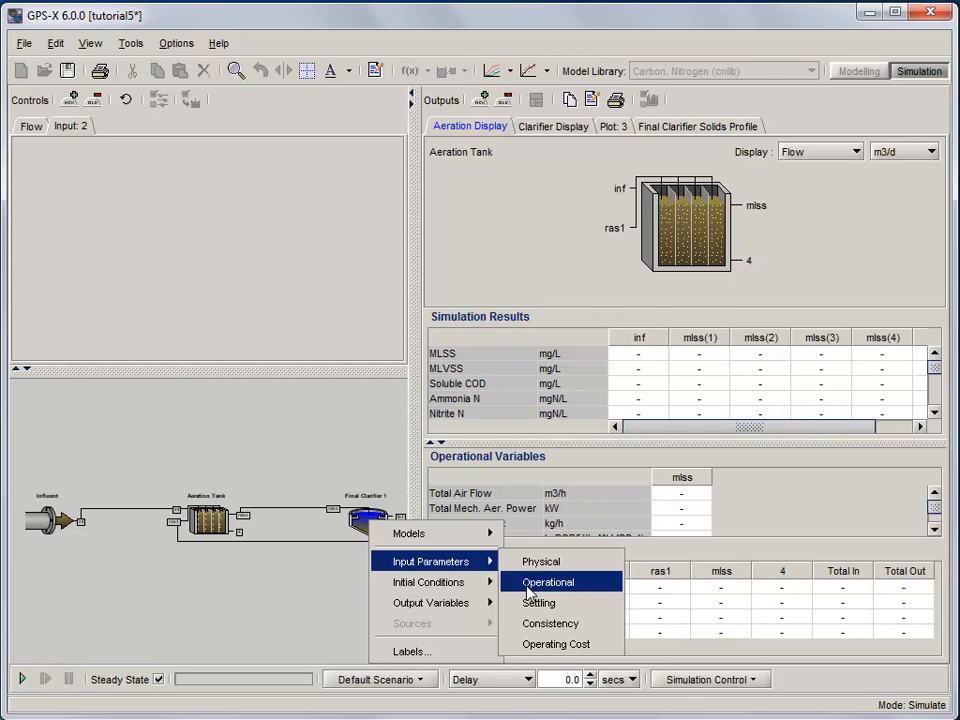
pyautogui.click(547, 582)
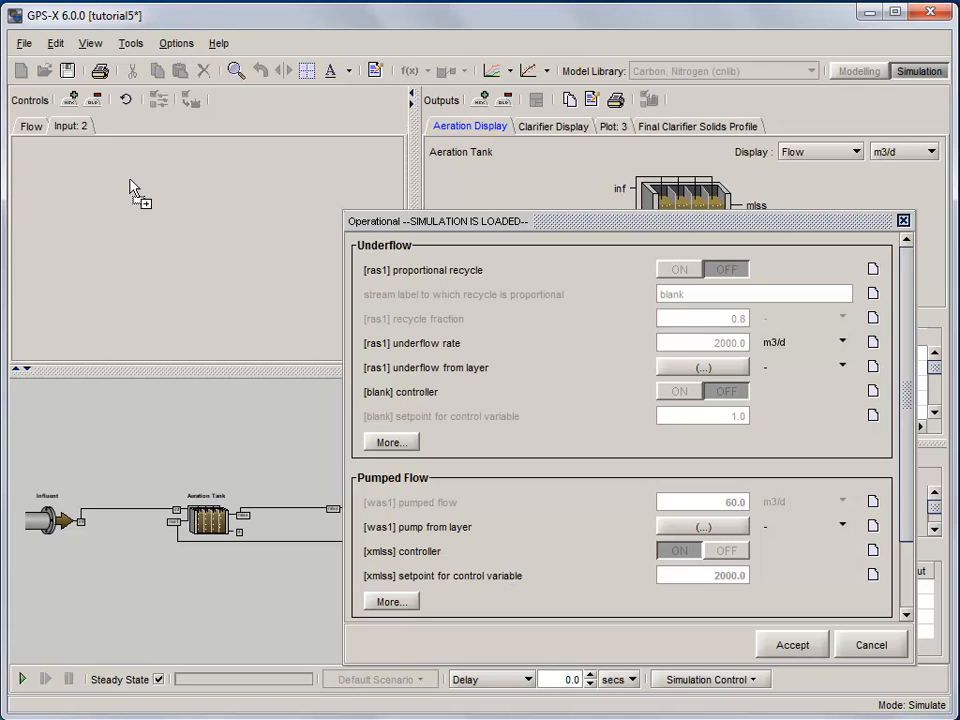
pyautogui.click(390, 600)
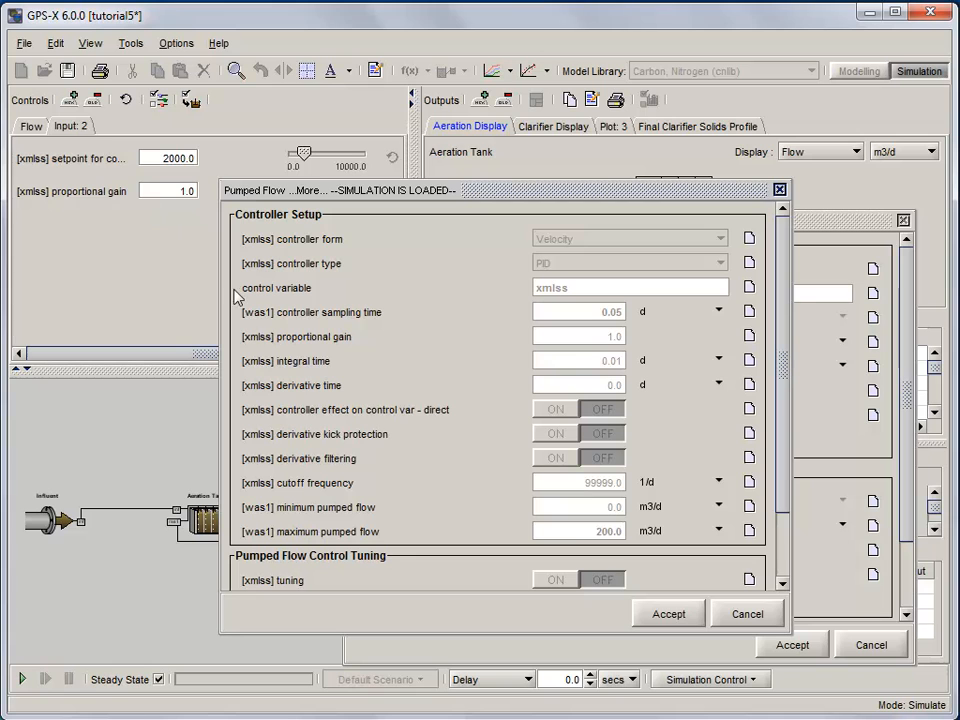
pyautogui.moveTo(150, 235)
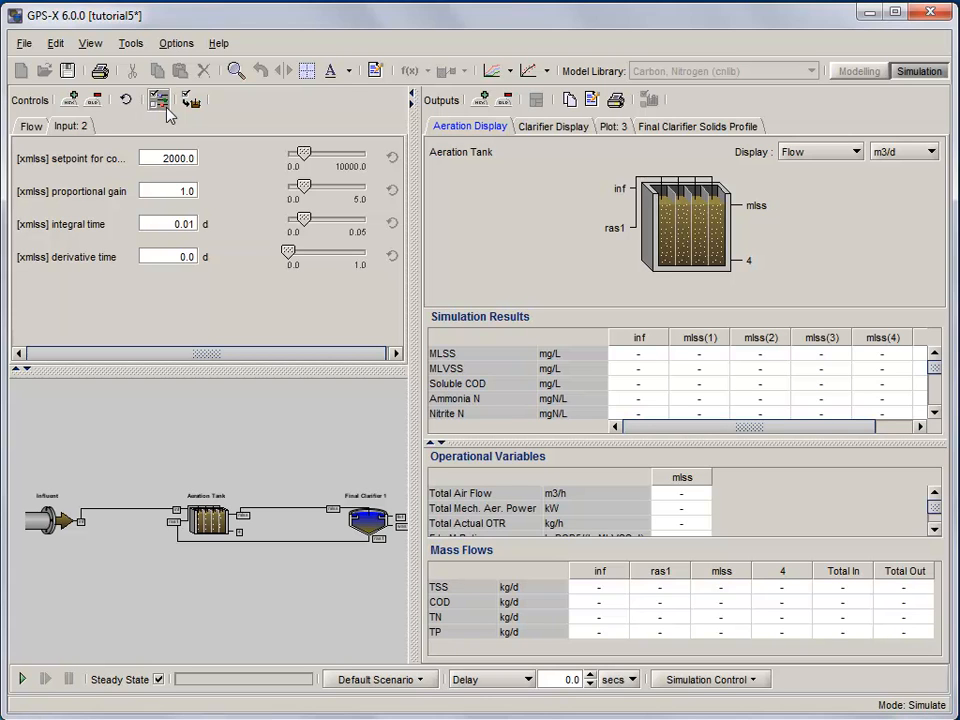
# - Enter slider maximums of 4000 setpoint, 50 gain and 10 integral time
pyautogui.click(159, 99)
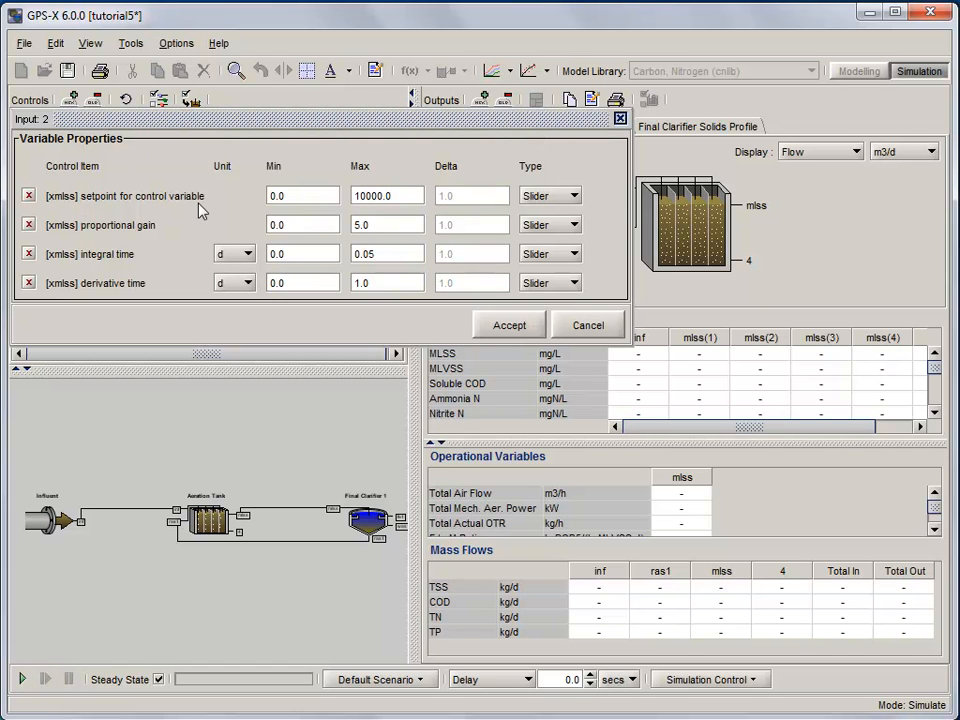
pyautogui.click(388, 195)
pyautogui.write('4000')
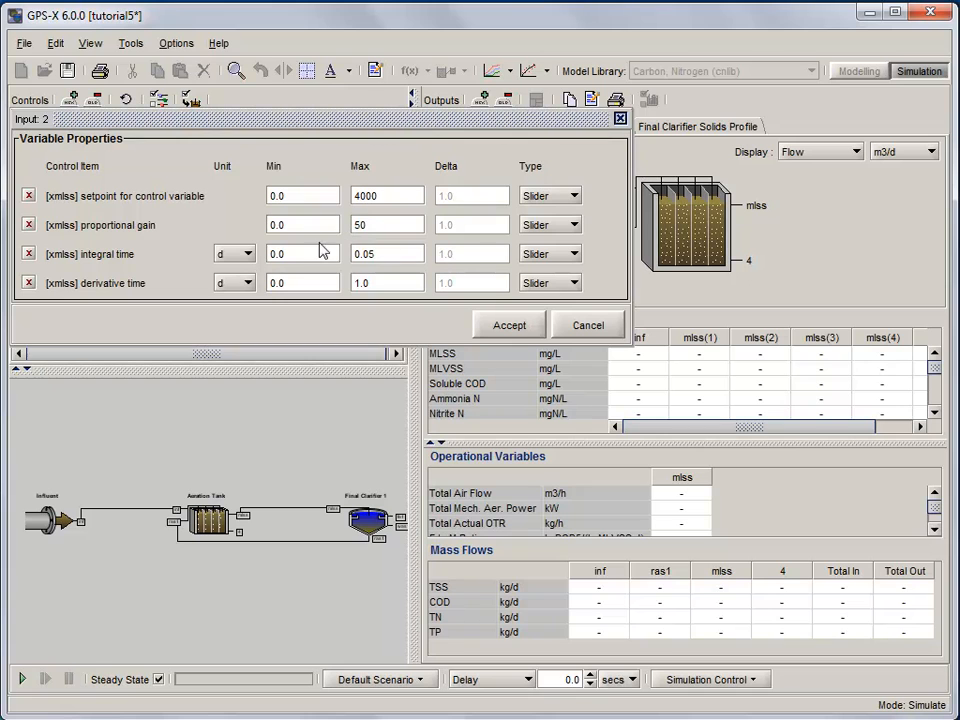
pyautogui.tripleClick(386, 253)
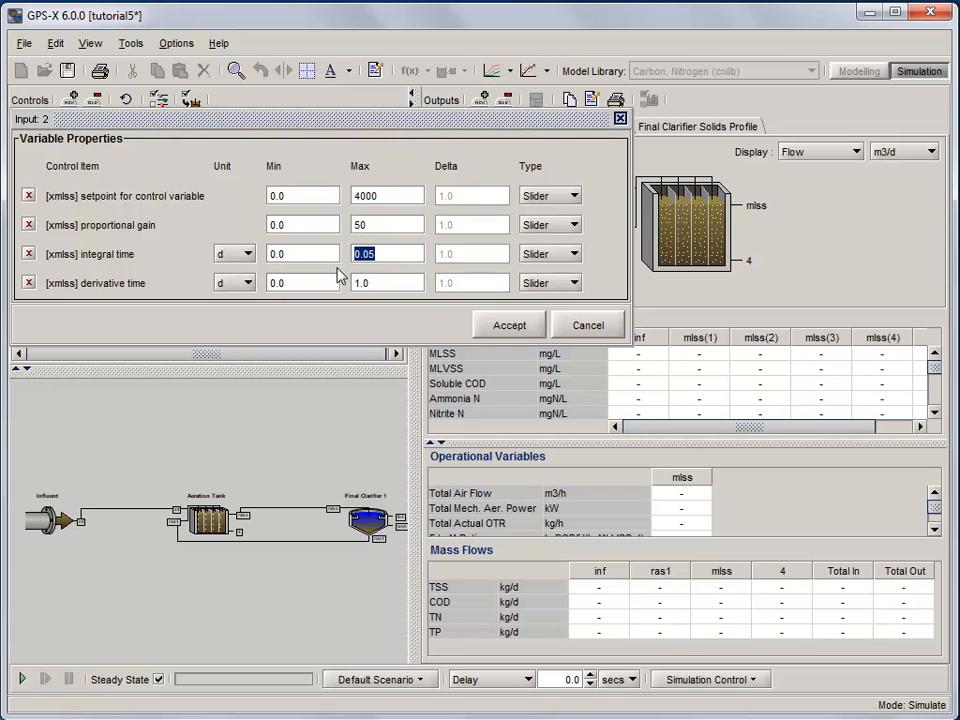
pyautogui.write('10')
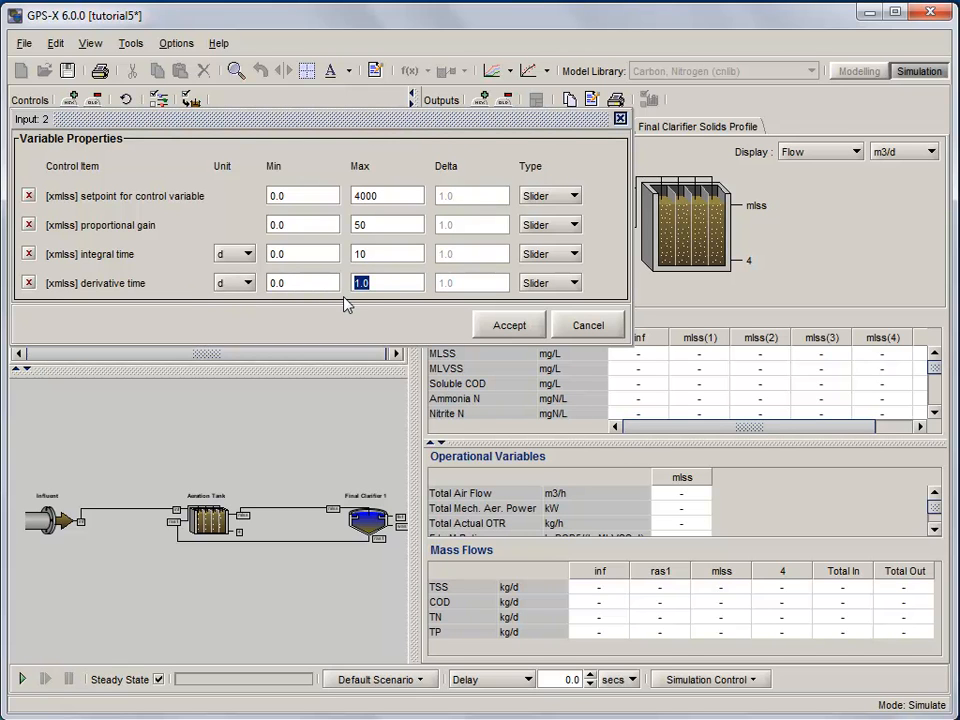
# - Set the derivative time maximum to 10 and accept the slider properties
pyautogui.write('10')
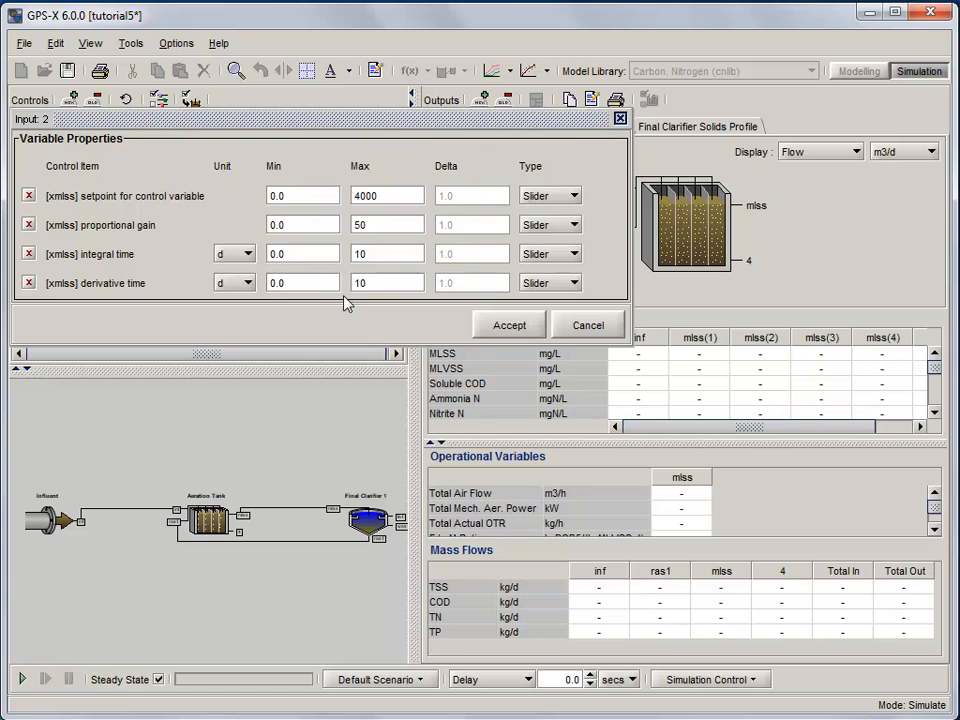
pyautogui.click(508, 325)
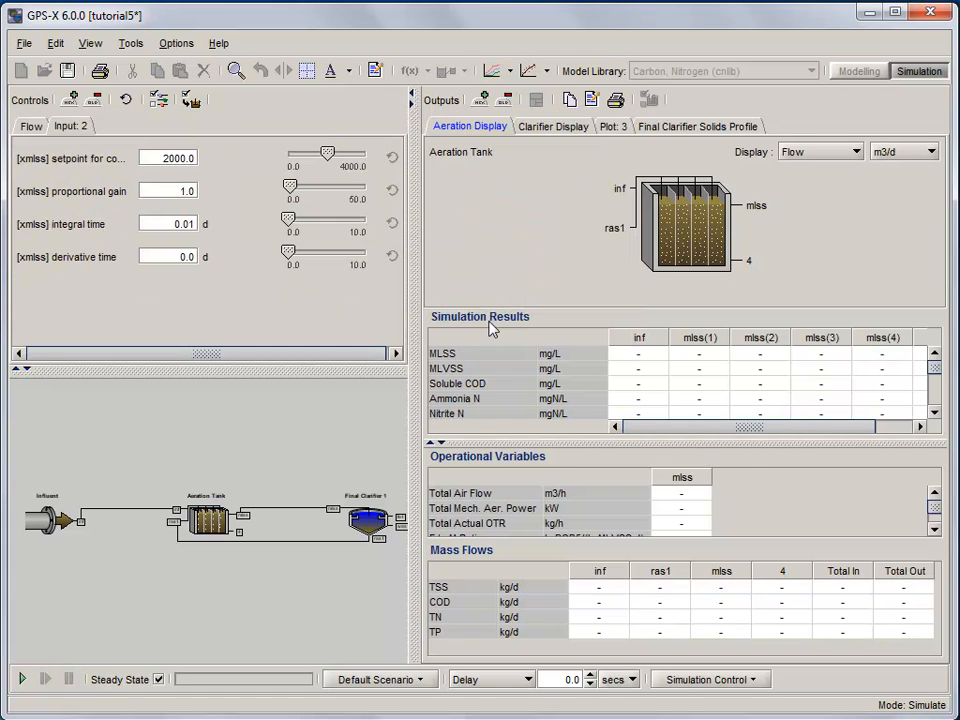
pyautogui.moveTo(363, 293)
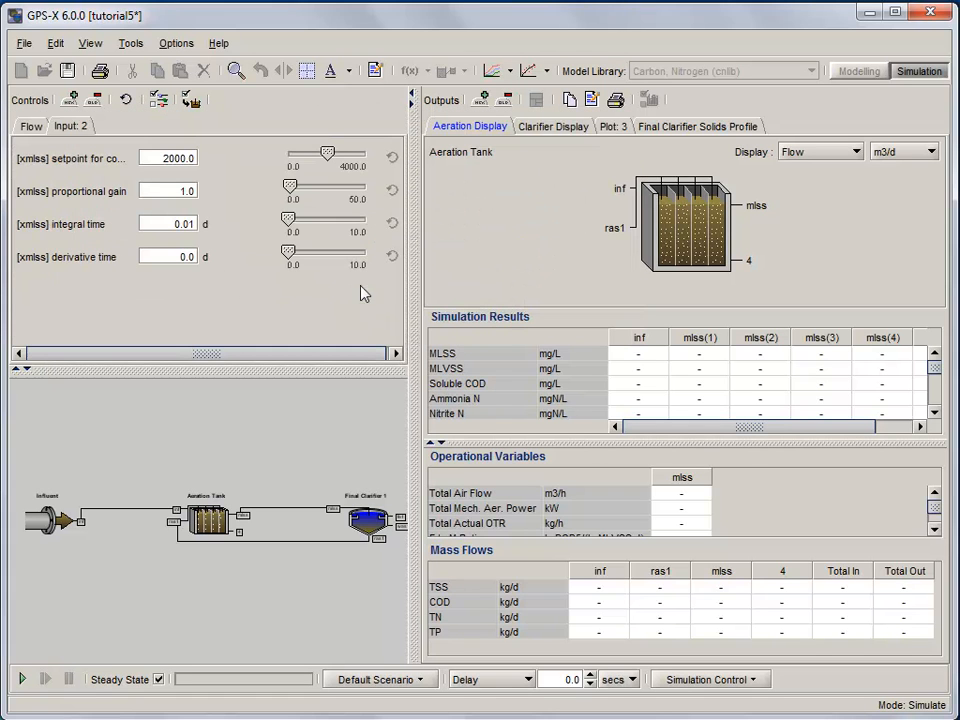
pyautogui.moveTo(370, 266)
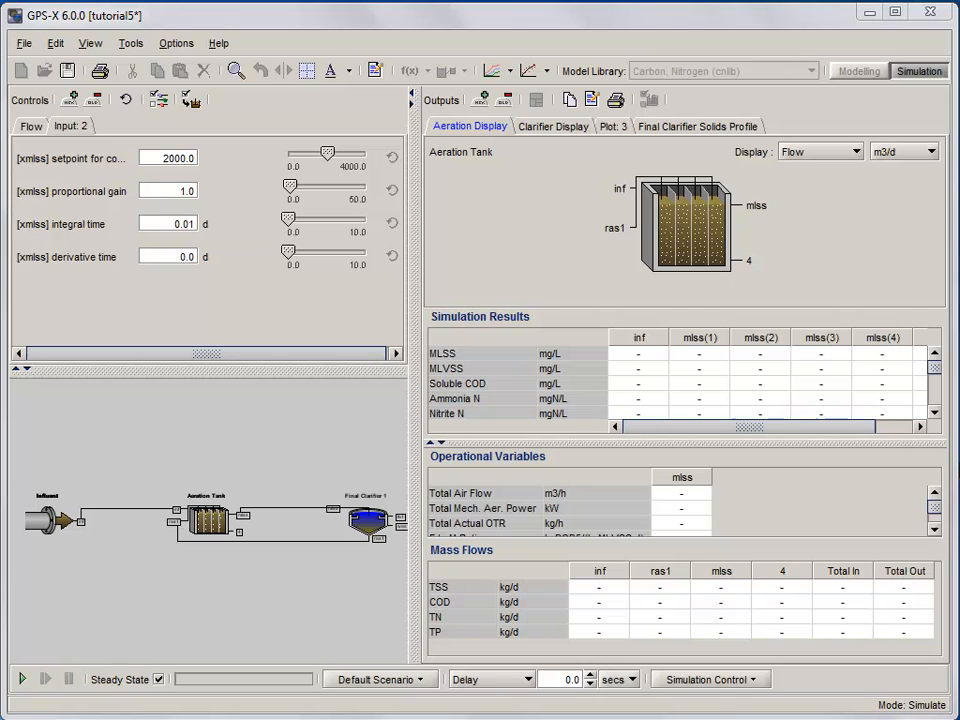
pyautogui.moveTo(627, 307)
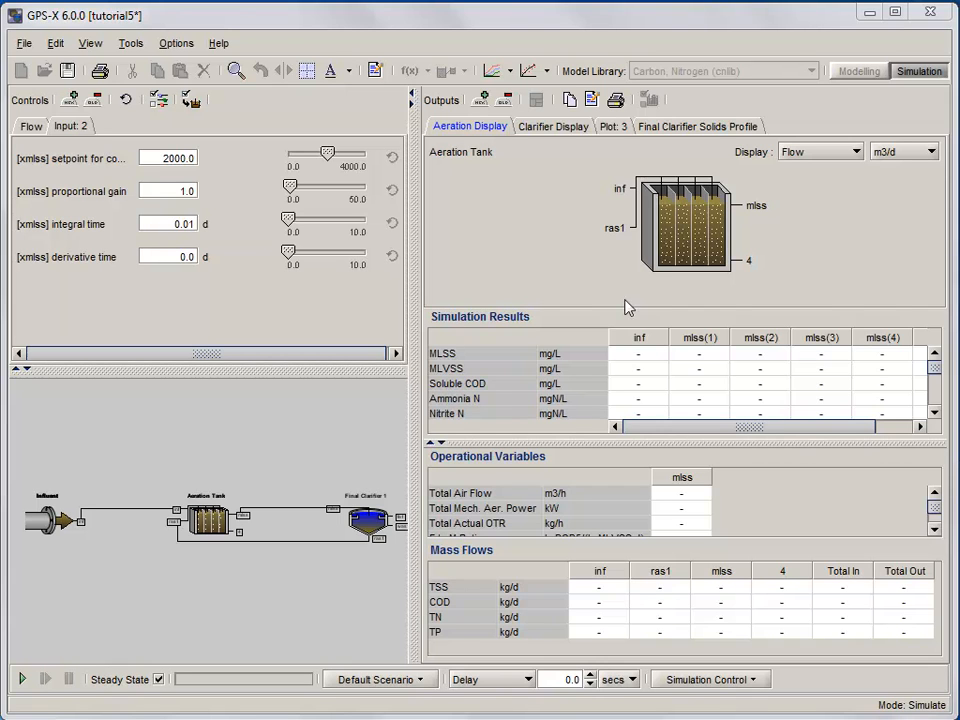
# - Add a new plot page charting influent flow and mixed liquor suspended solids
pyautogui.click(480, 99)
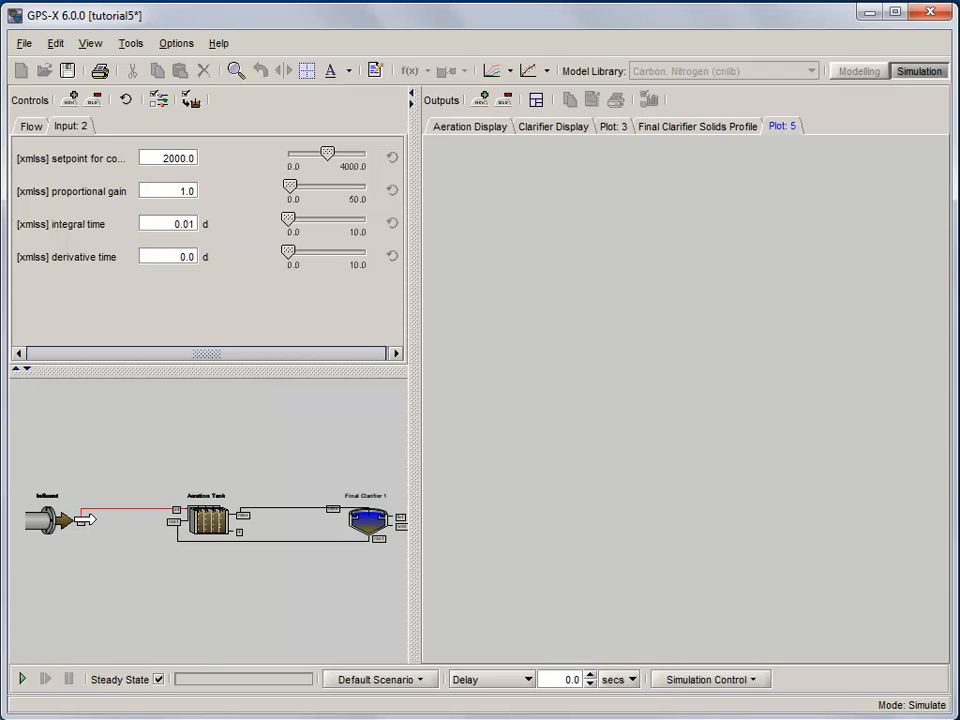
pyautogui.rightClick(50, 520)
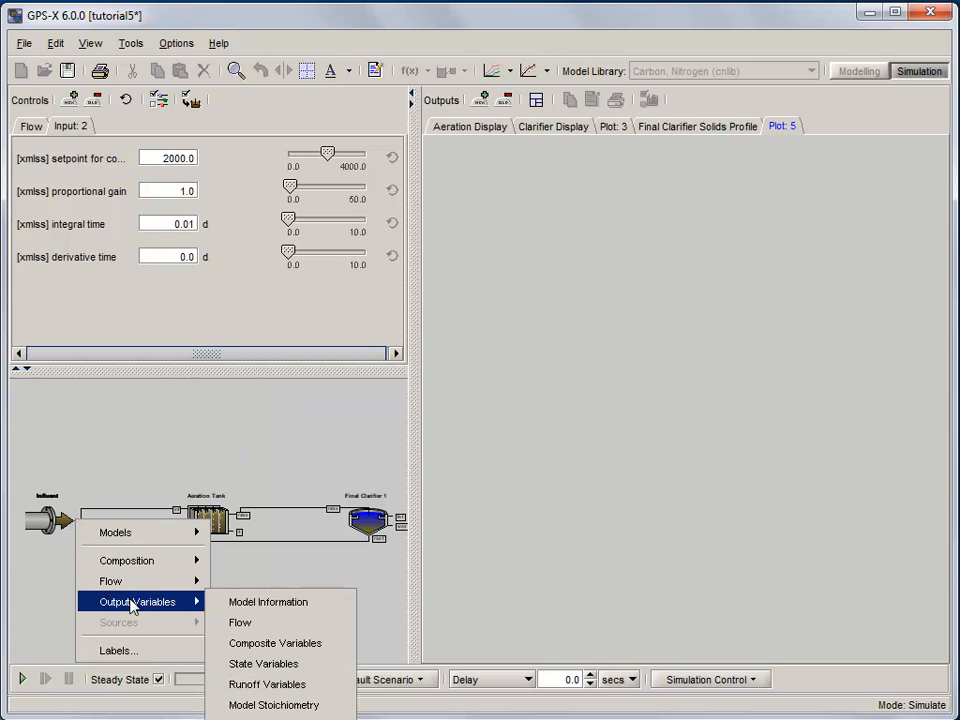
pyautogui.click(240, 622)
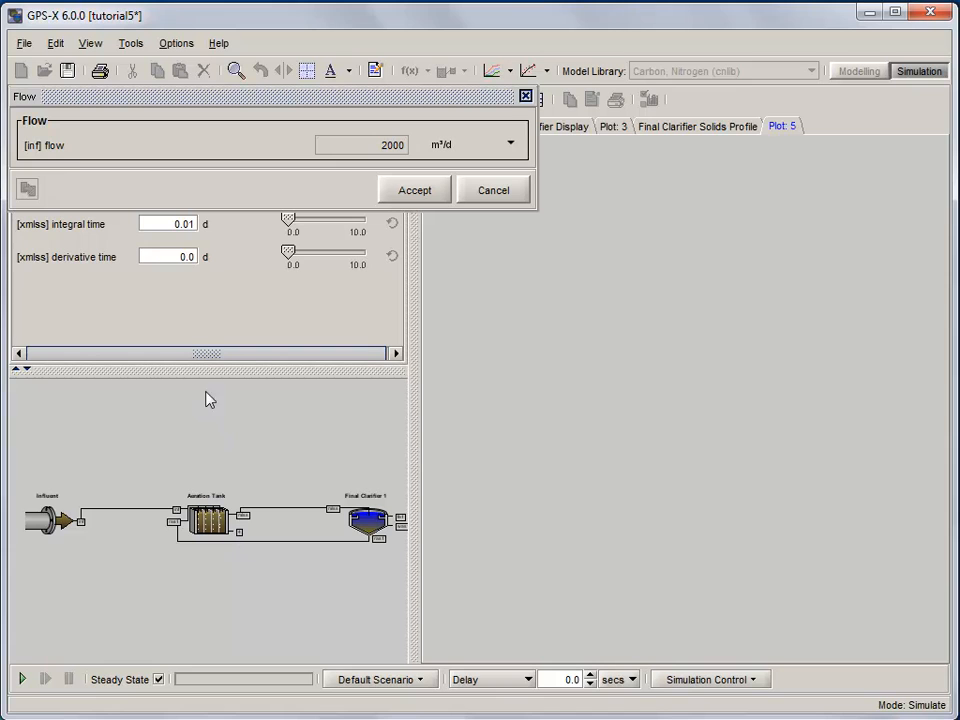
pyautogui.moveTo(520, 375)
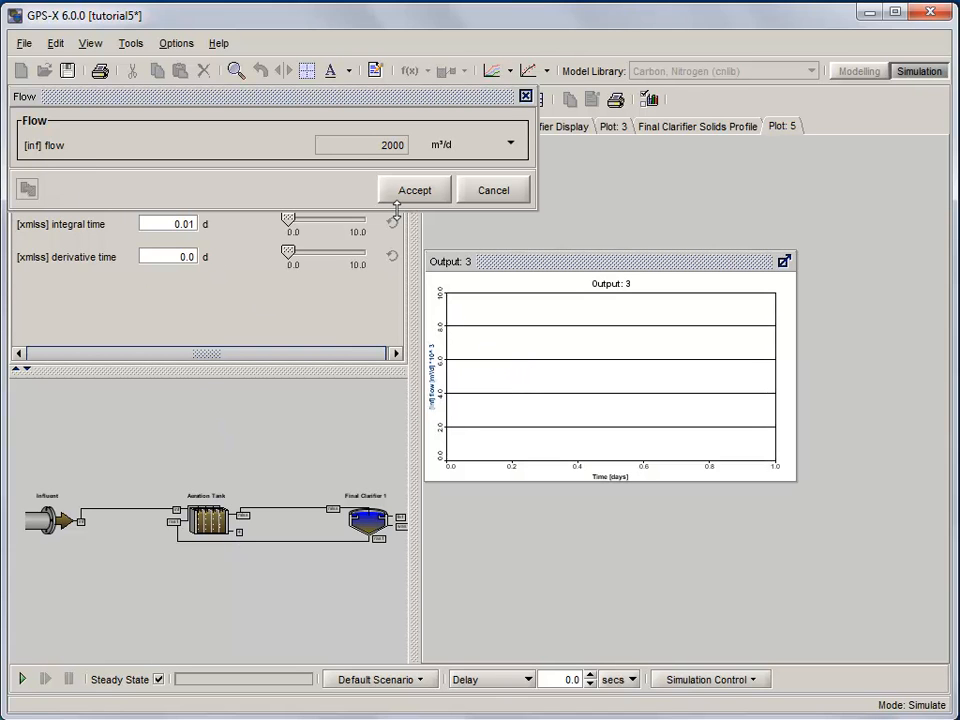
pyautogui.click(414, 190)
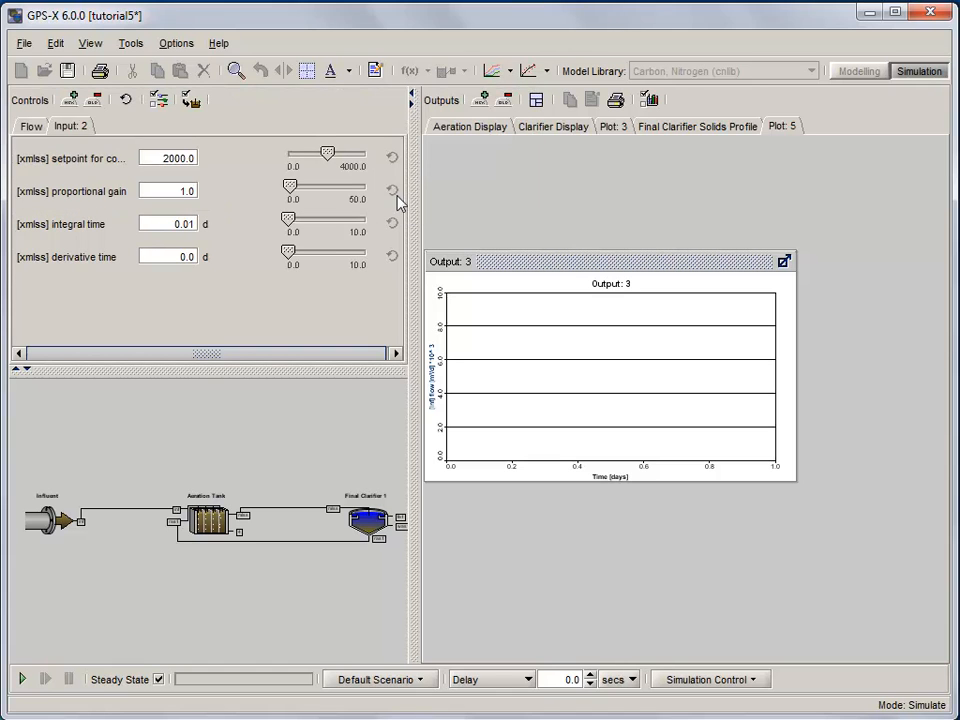
pyautogui.moveTo(259, 513)
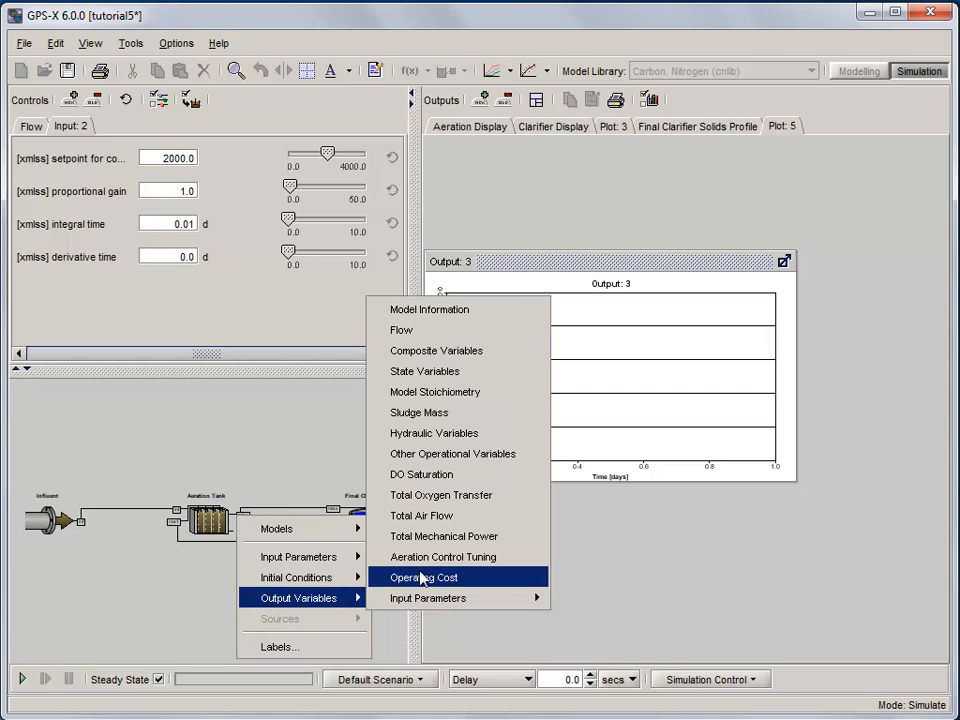
pyautogui.click(436, 350)
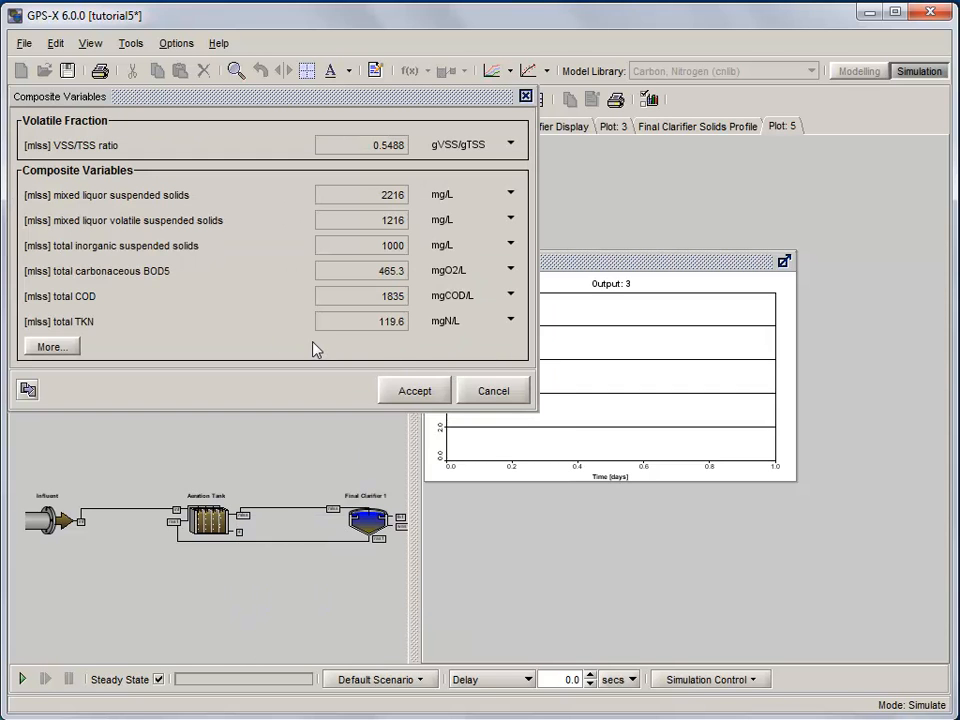
pyautogui.moveTo(85, 235)
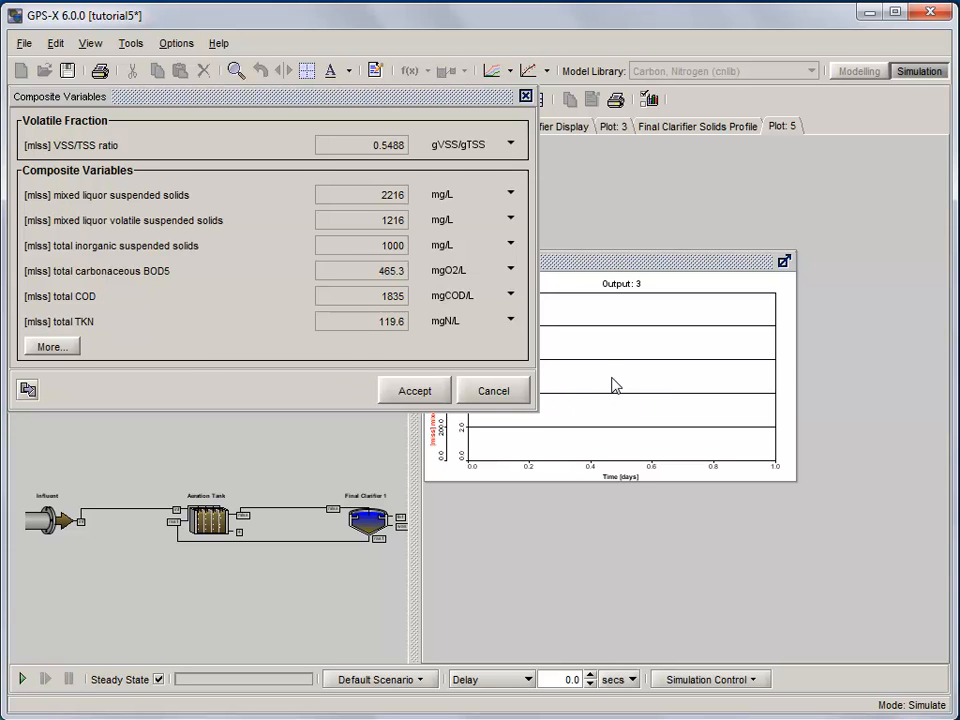
pyautogui.moveTo(582, 399)
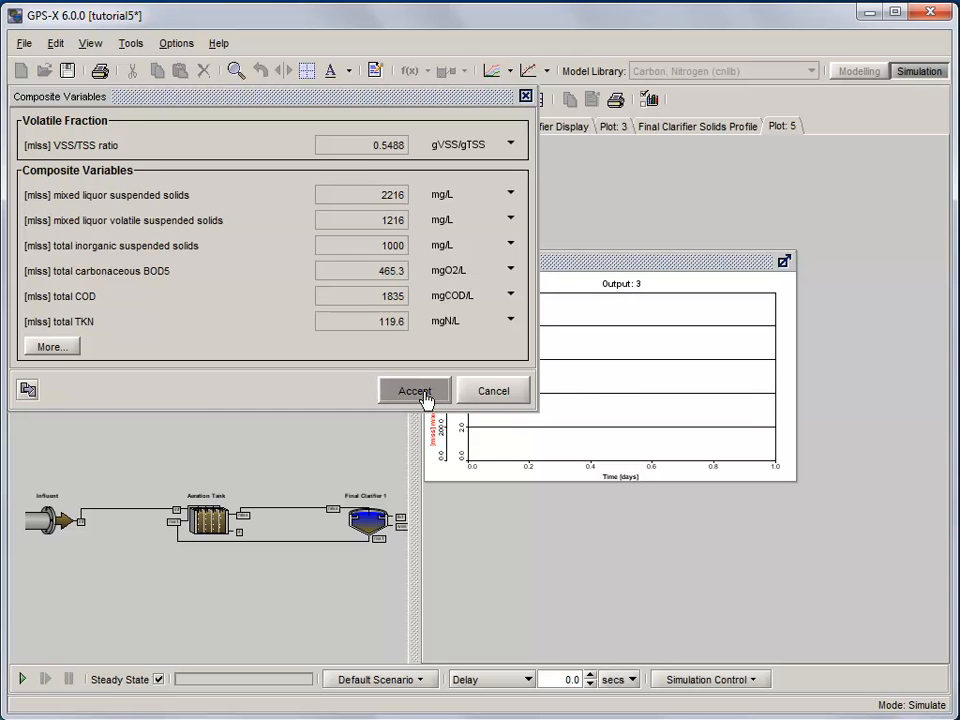
pyautogui.click(414, 390)
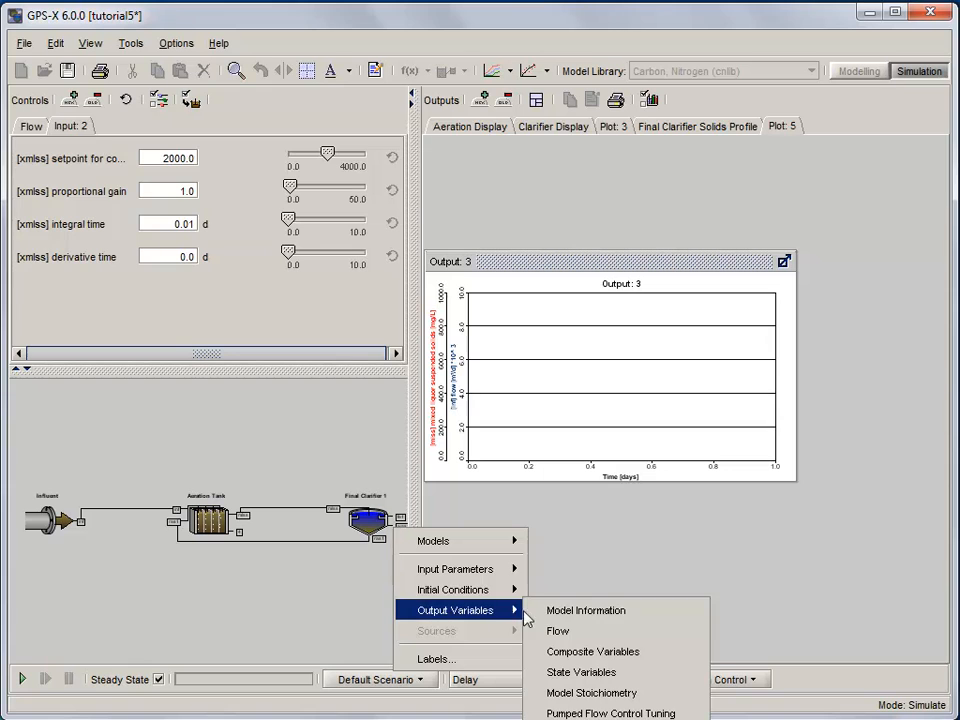
# - Add the Final Clarifier's was1 waste flow to Output 3 and maximize the plot
pyautogui.click(557, 631)
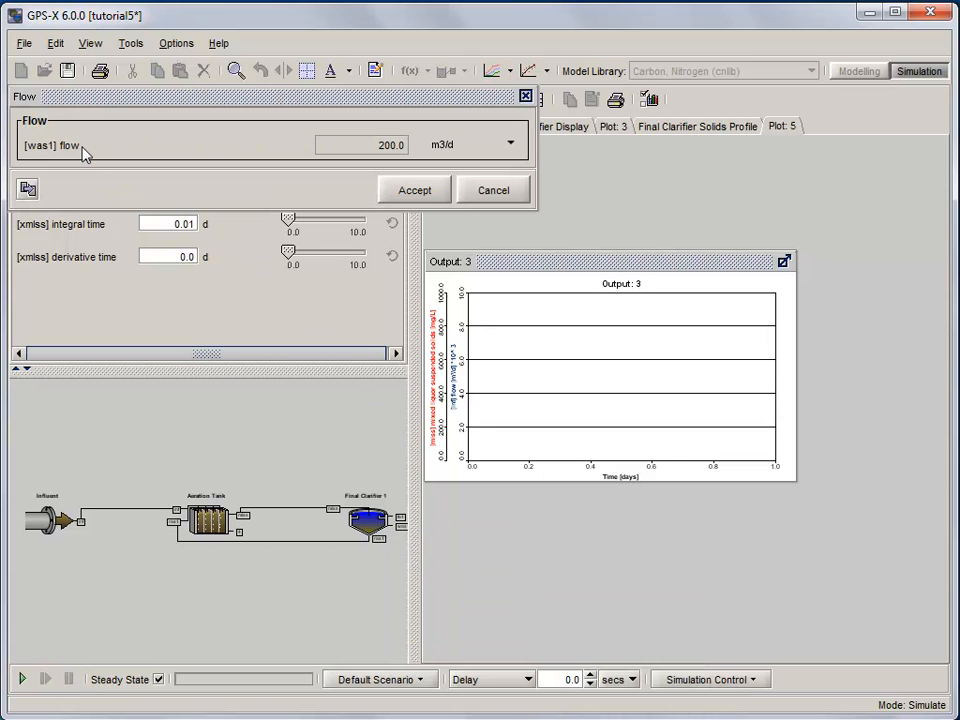
pyautogui.moveTo(347, 307)
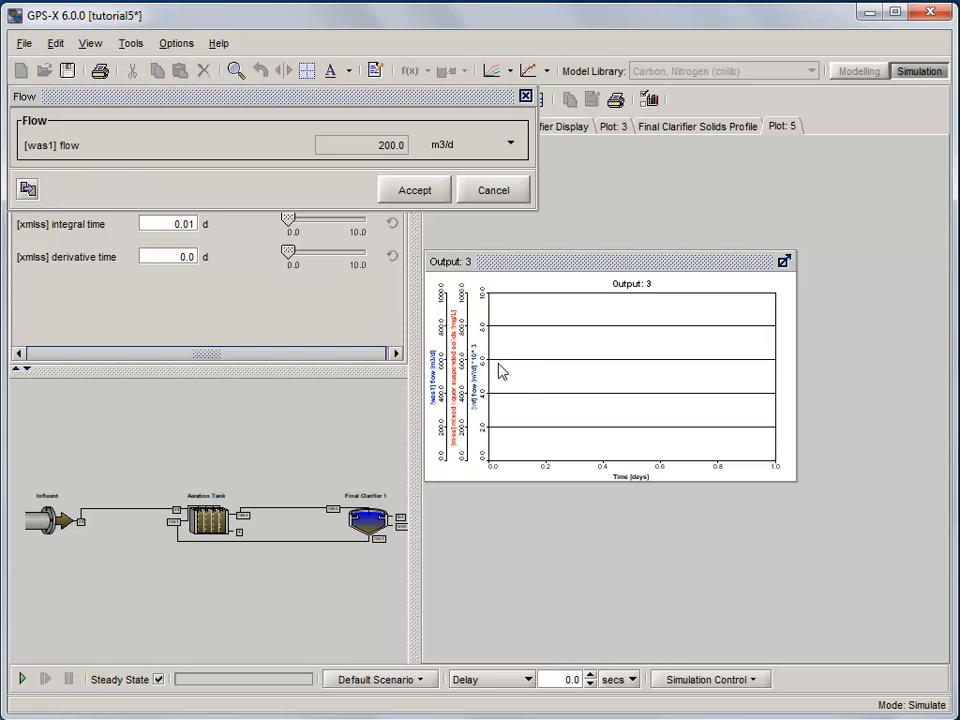
pyautogui.moveTo(414, 190)
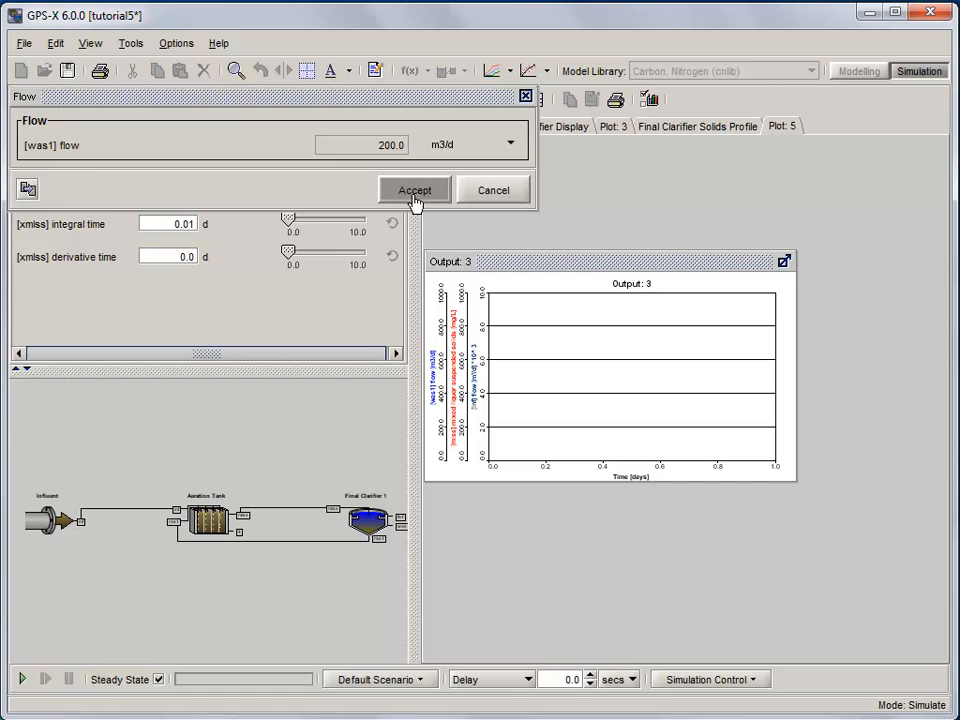
pyautogui.click(414, 190)
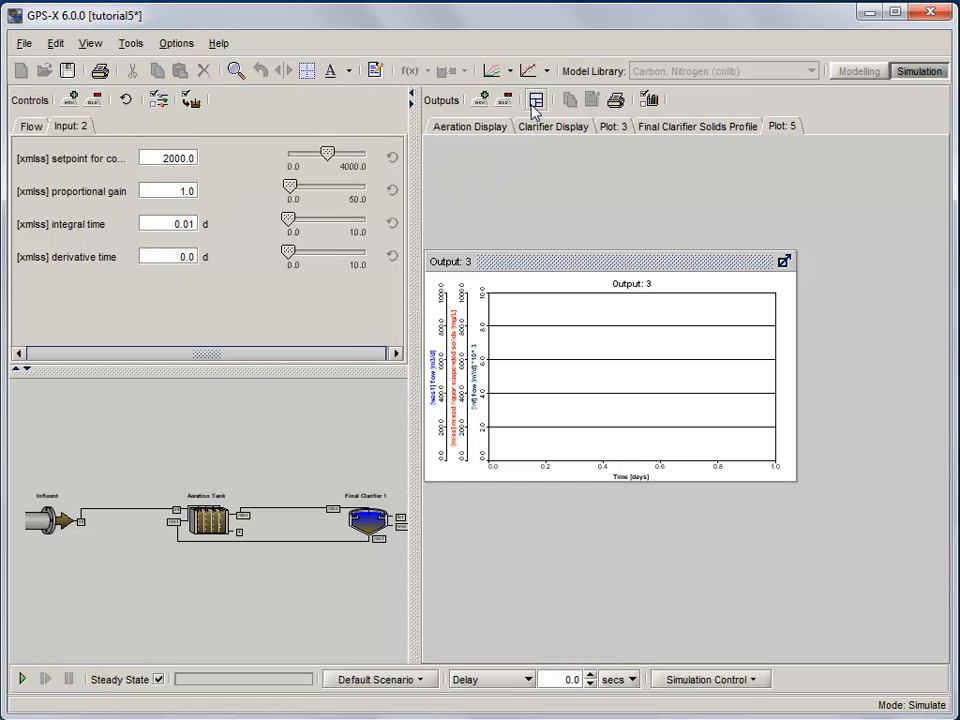
pyautogui.click(785, 261)
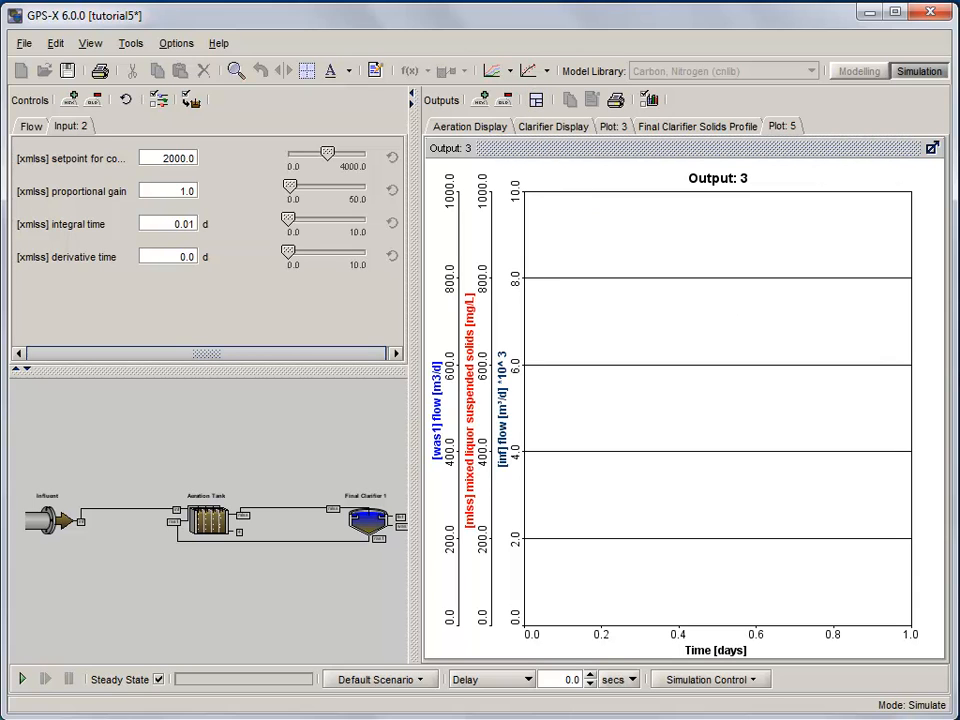
pyautogui.moveTo(672, 160)
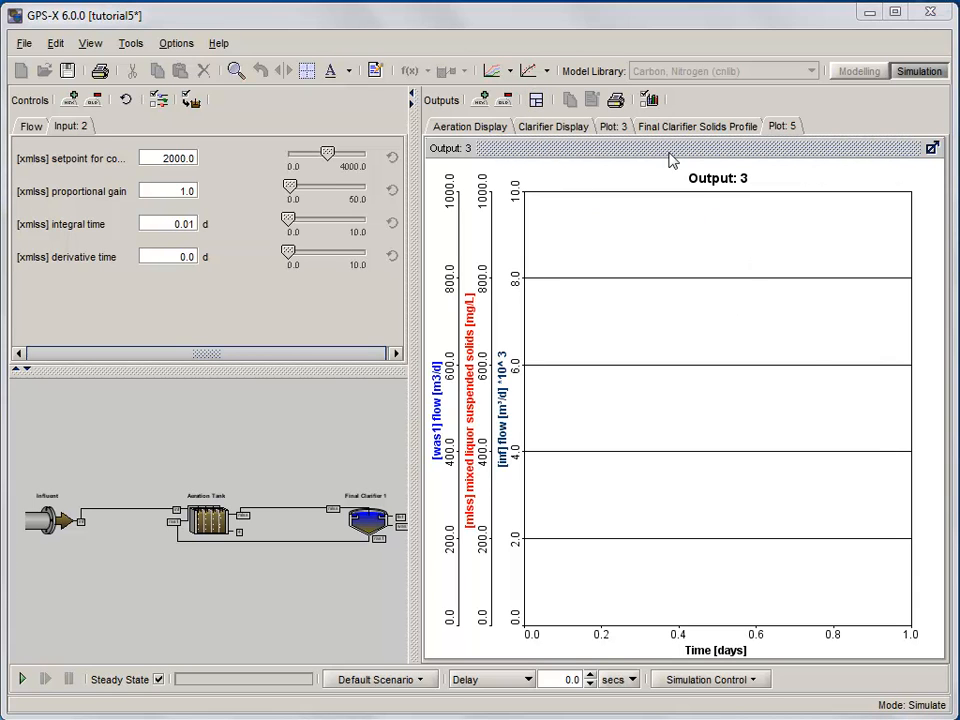
# - Retitle the plot 'Influent Flow, MLSS, and WAS' and stop scaling all axes together
pyautogui.click(648, 99)
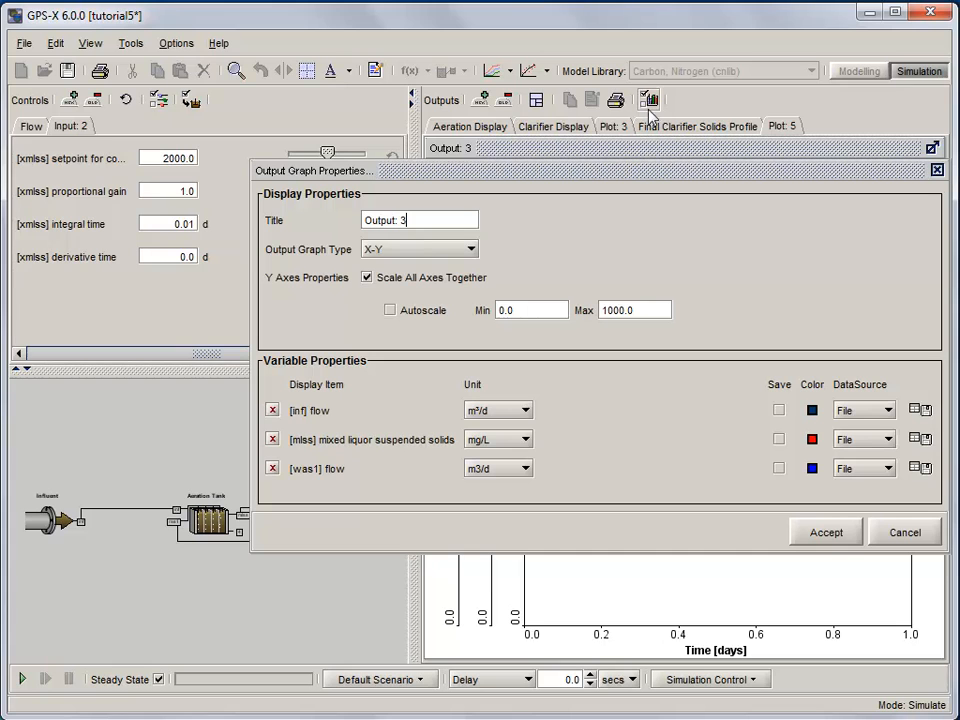
pyautogui.tripleClick(418, 219)
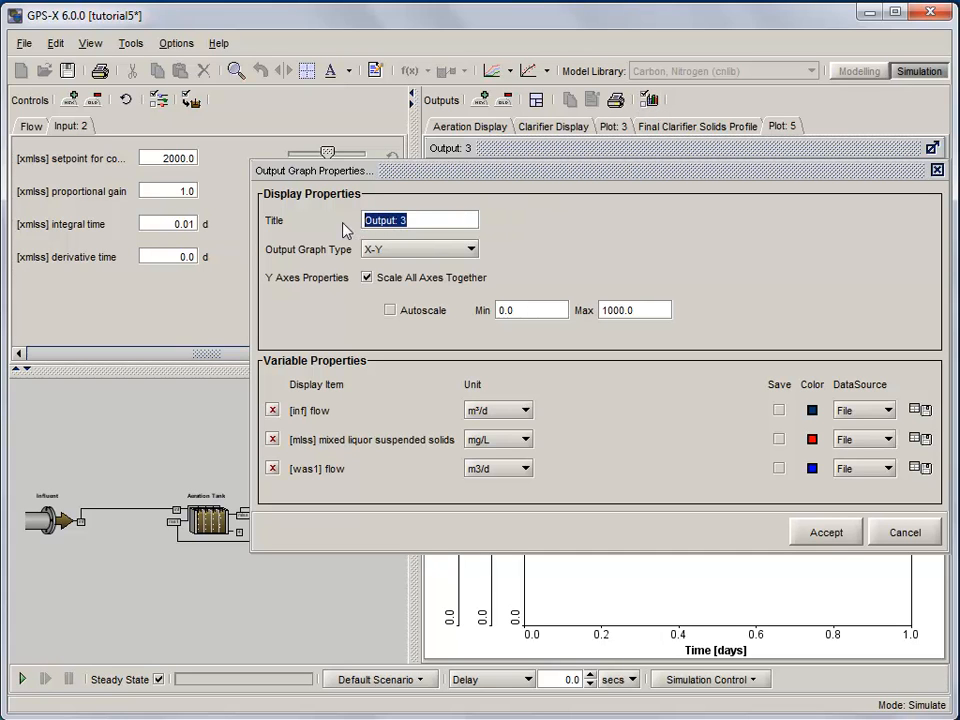
pyautogui.write('Influent F')
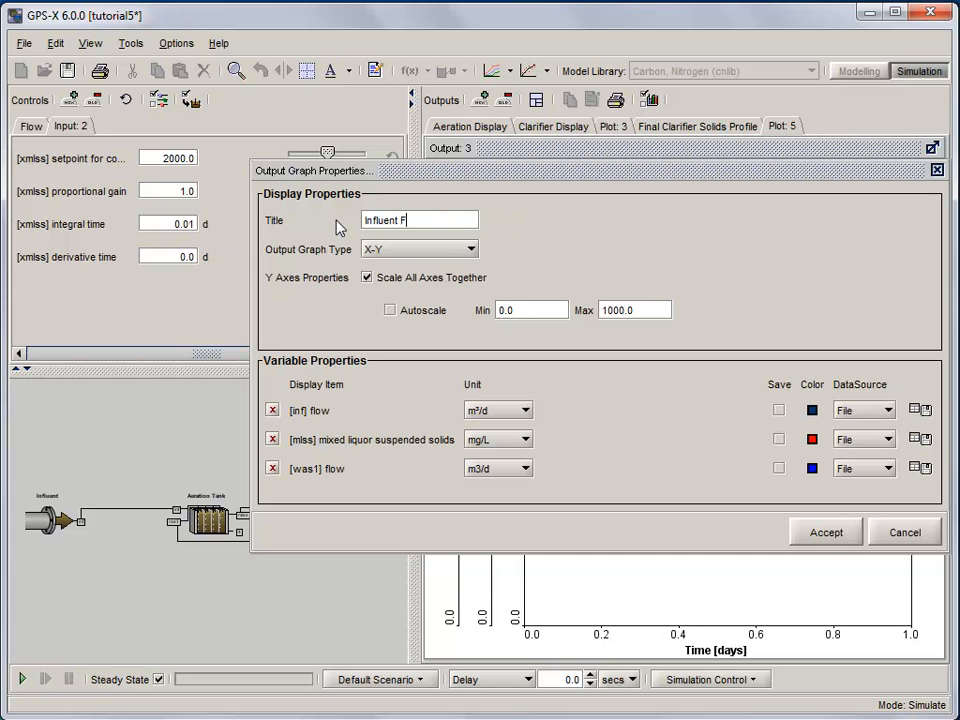
pyautogui.write('low, MLSS, and WAS')
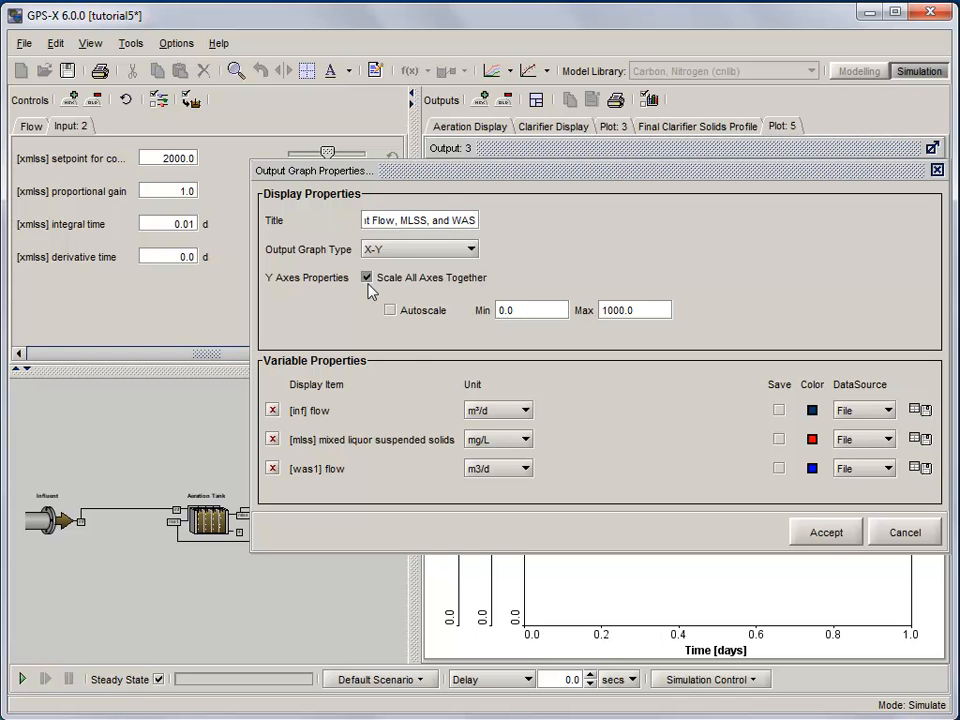
pyautogui.click(366, 277)
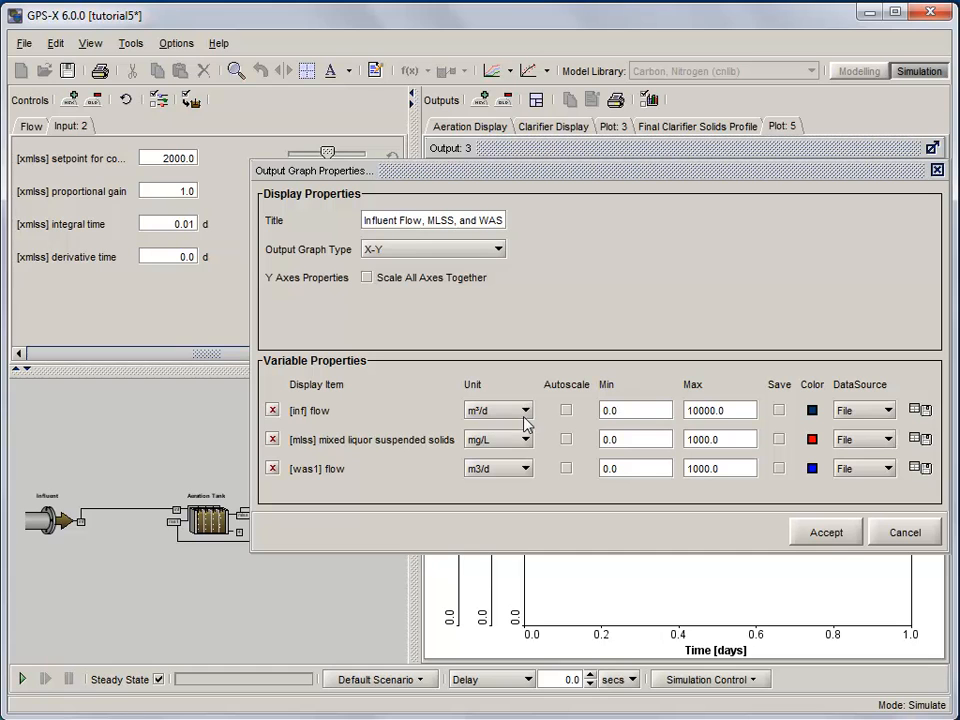
# - Set axis maxima: influent flow and MLSS (in g/m3) to 5000, was1 to 600
pyautogui.tripleClick(718, 410)
pyautogui.write('500')
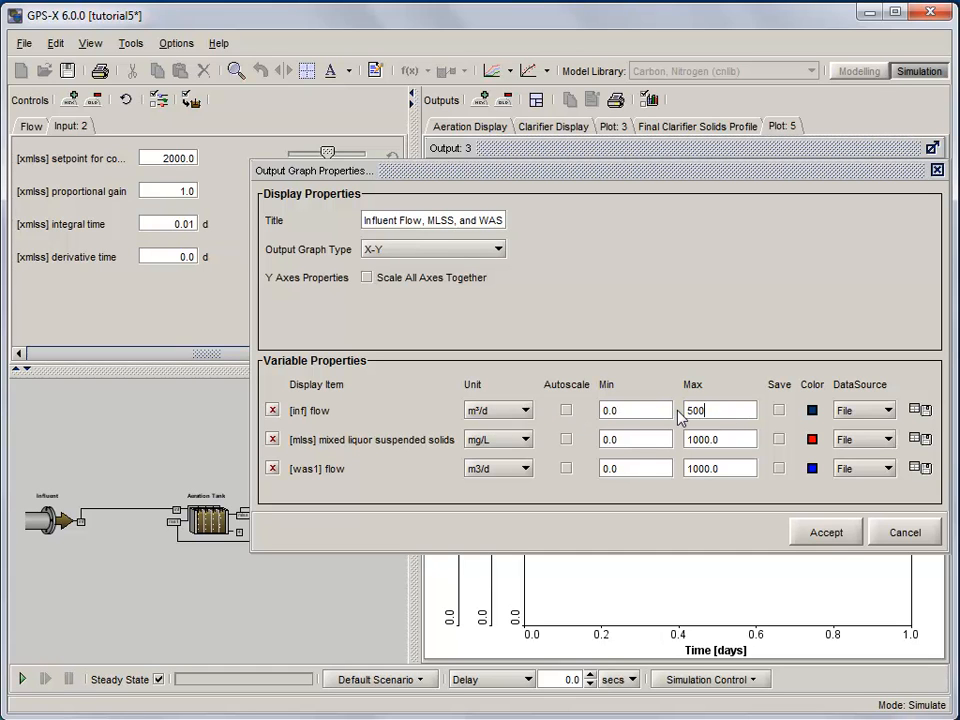
pyautogui.click(524, 439)
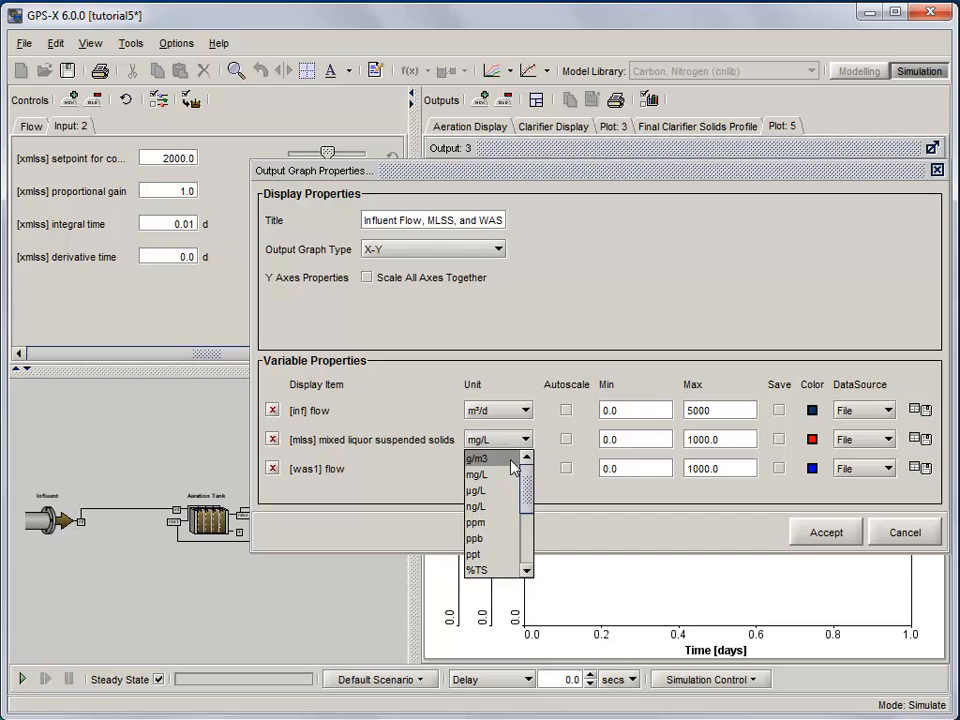
pyautogui.click(477, 458)
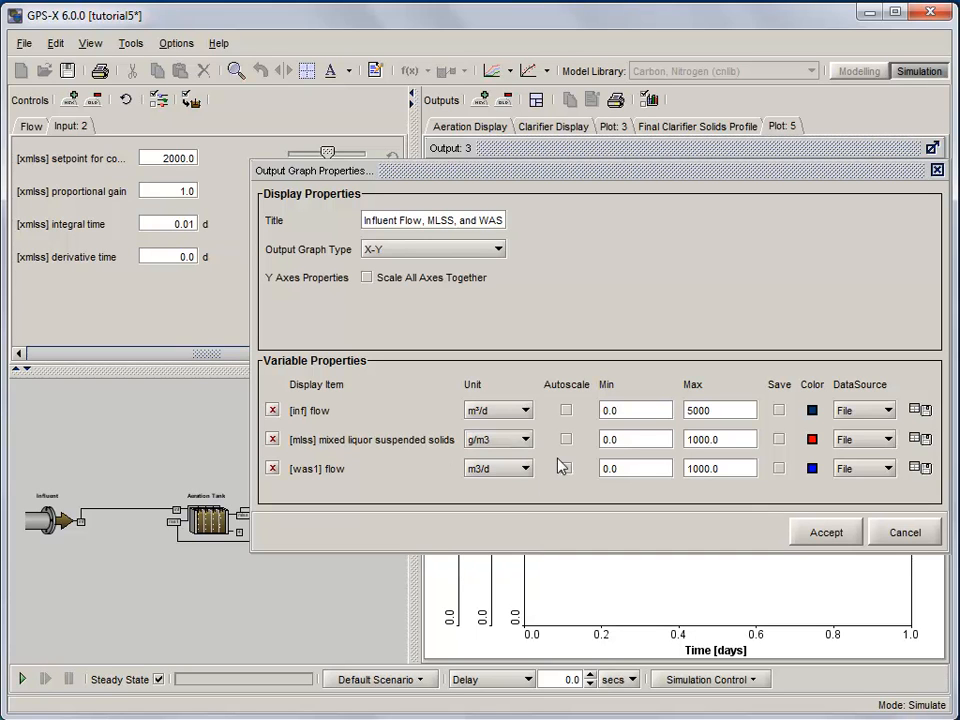
pyautogui.tripleClick(718, 439)
pyautogui.write('5000')
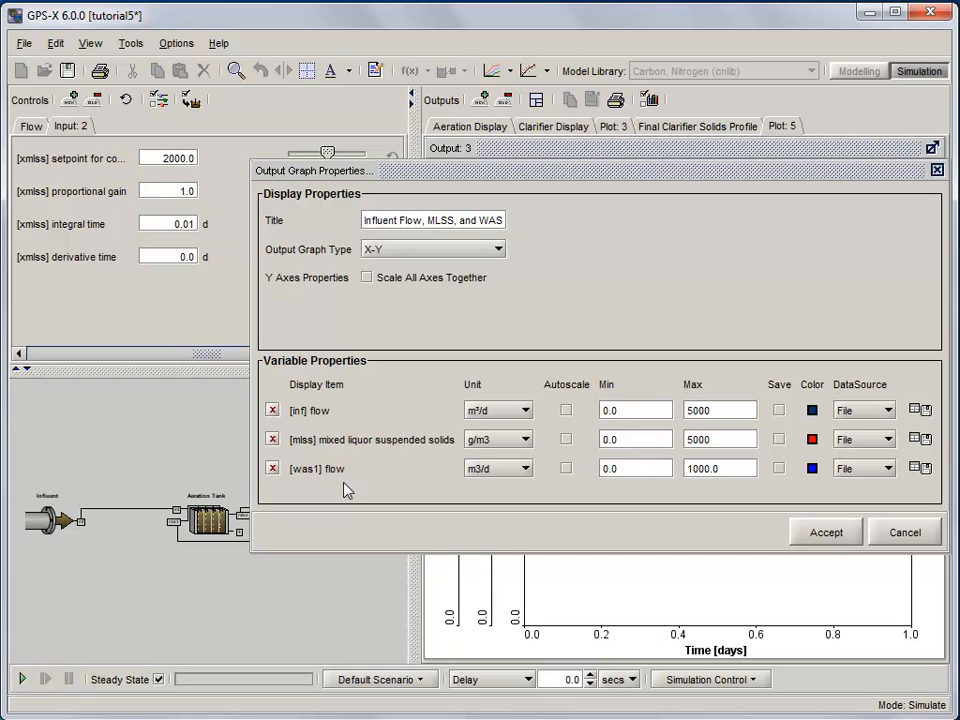
pyautogui.moveTo(630, 487)
pyautogui.write('60')
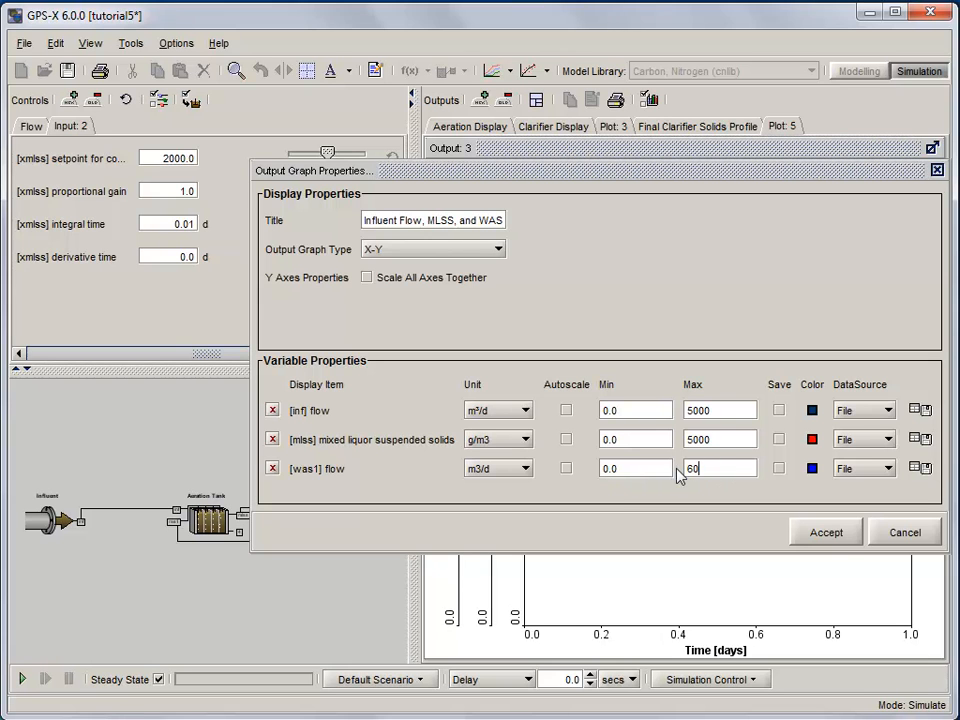
pyautogui.click(825, 531)
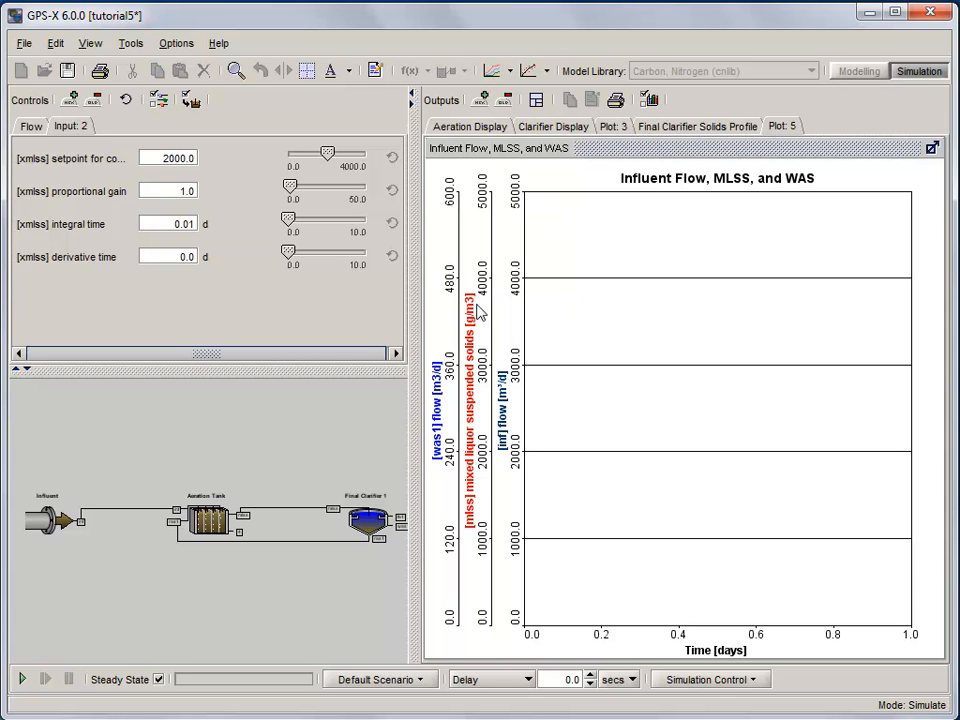
pyautogui.moveTo(549, 302)
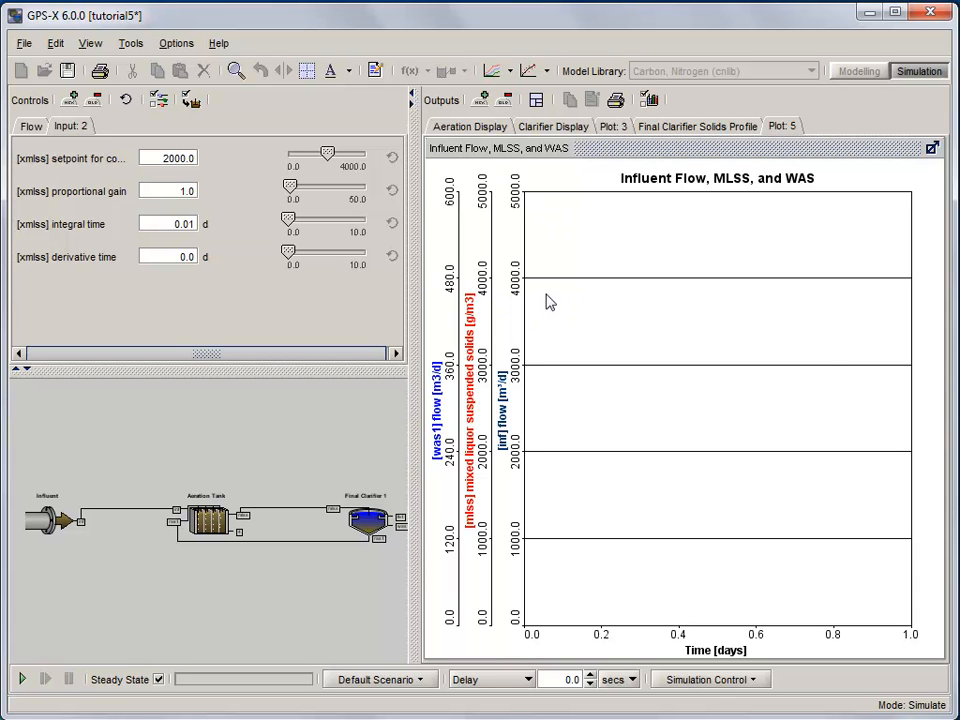
pyautogui.moveTo(783, 468)
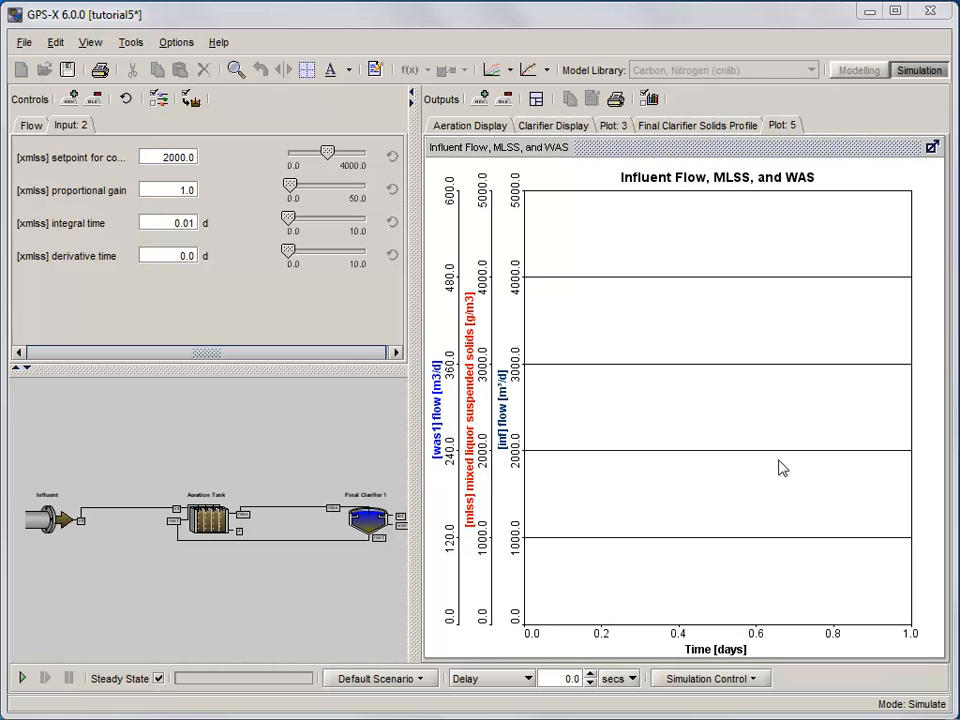
# - Create and activate a new scenario 'Sinusoidal Influent Fl…' from the Default Scenario
pyautogui.click(378, 678)
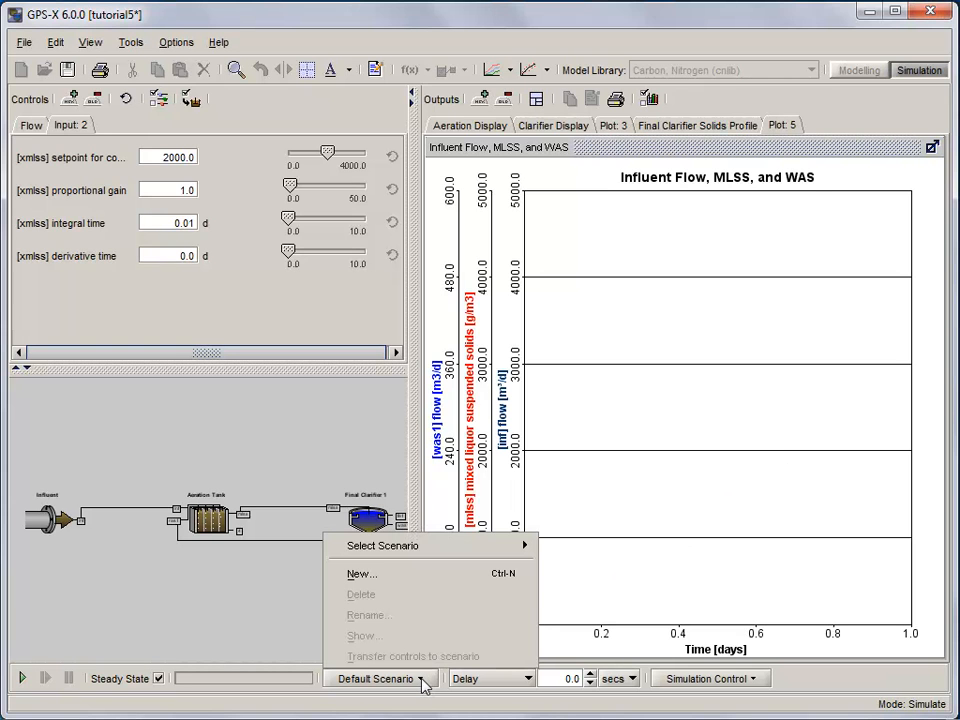
pyautogui.click(361, 573)
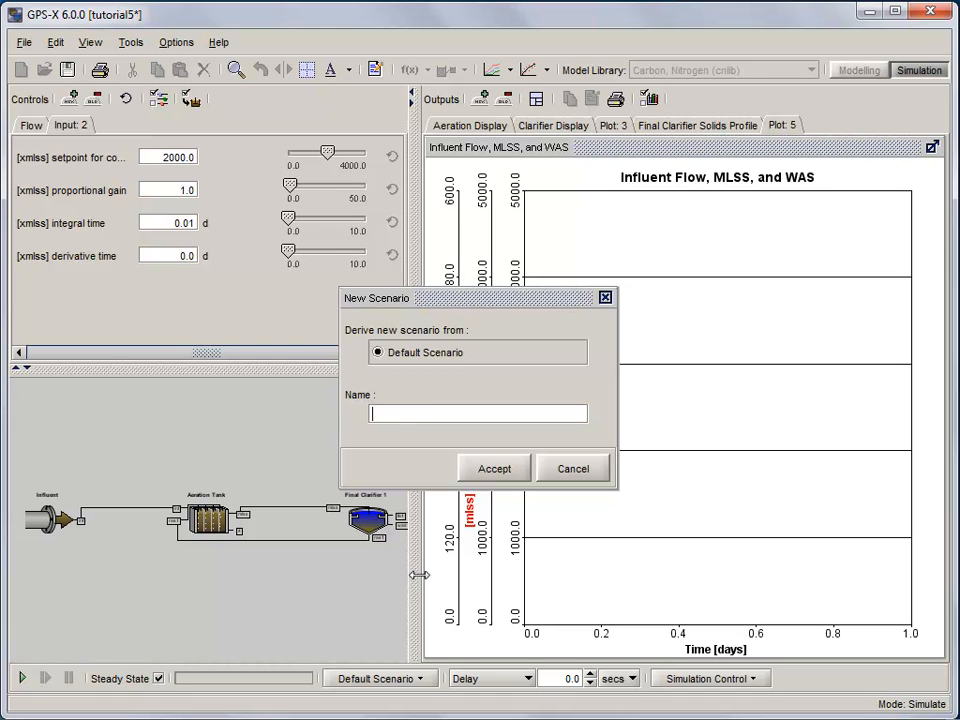
pyautogui.write('Sinusoidal')
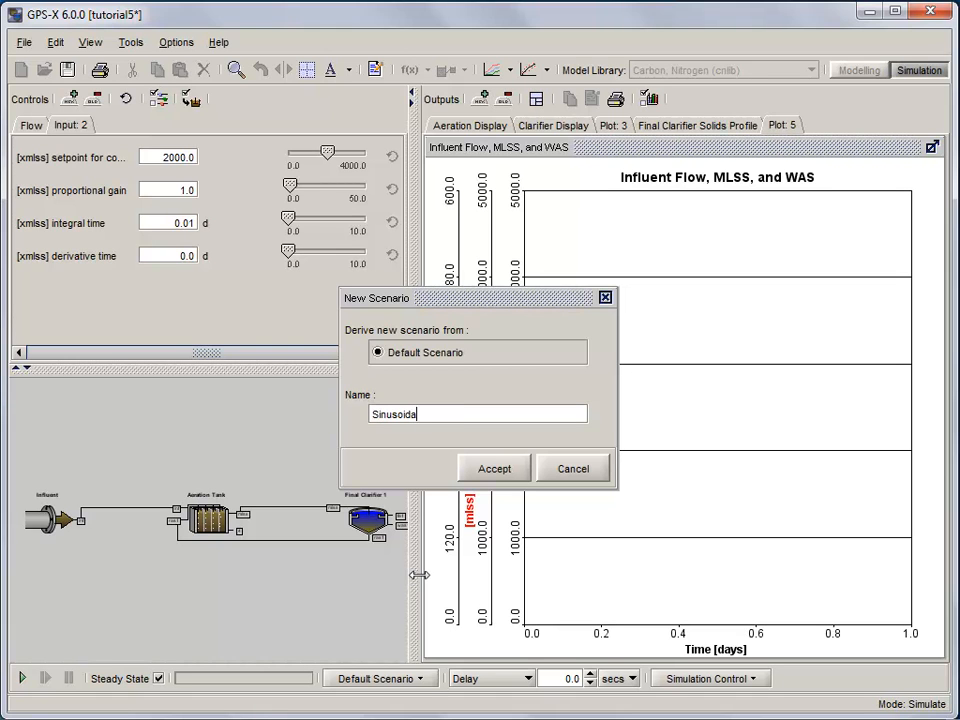
pyautogui.write('Influent Fl')
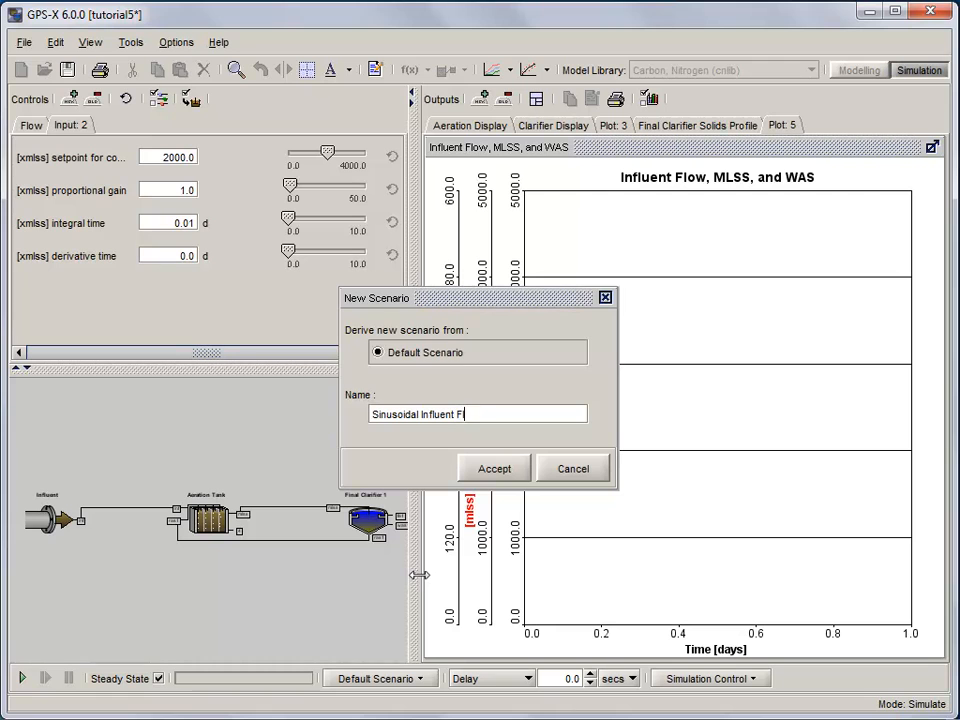
pyautogui.click(493, 468)
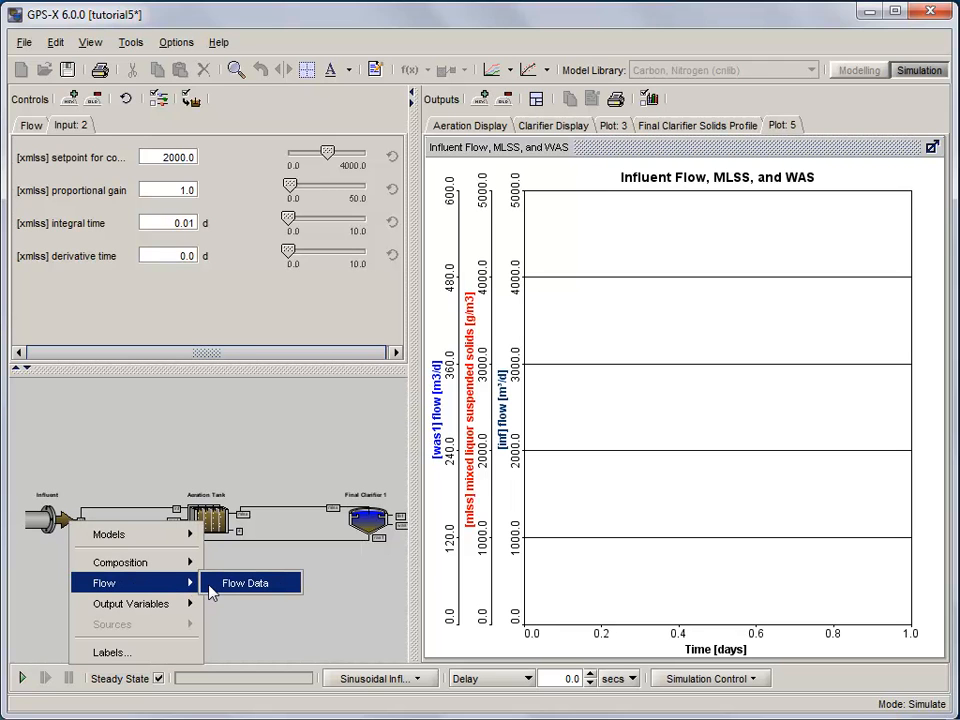
# - Change the influent flow type in Flow Data to Sinusoidal and accept
pyautogui.click(245, 583)
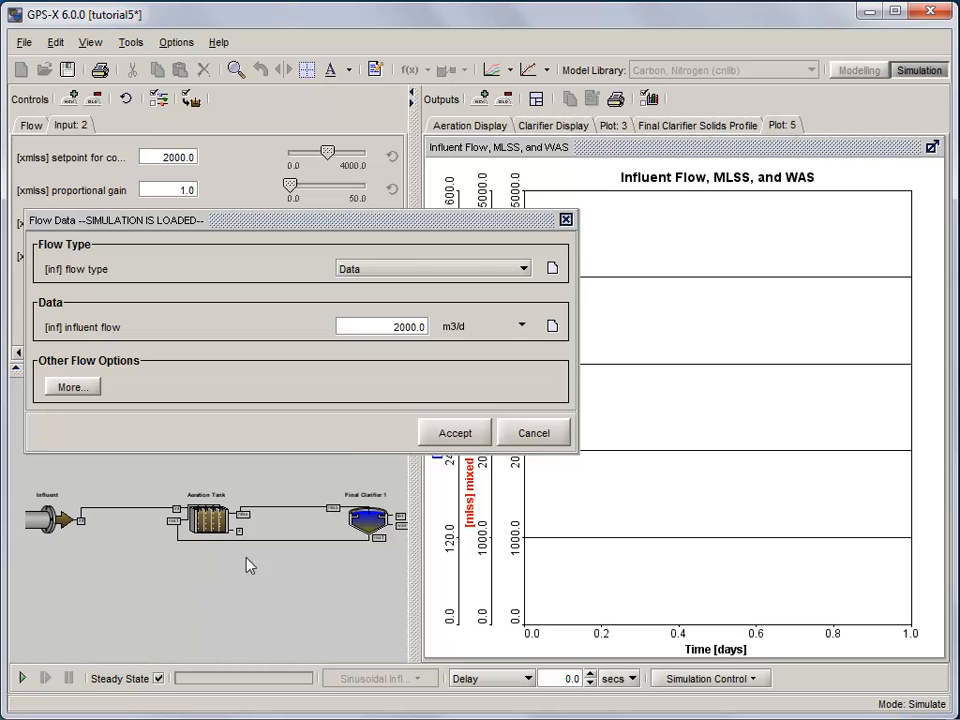
pyautogui.moveTo(523, 280)
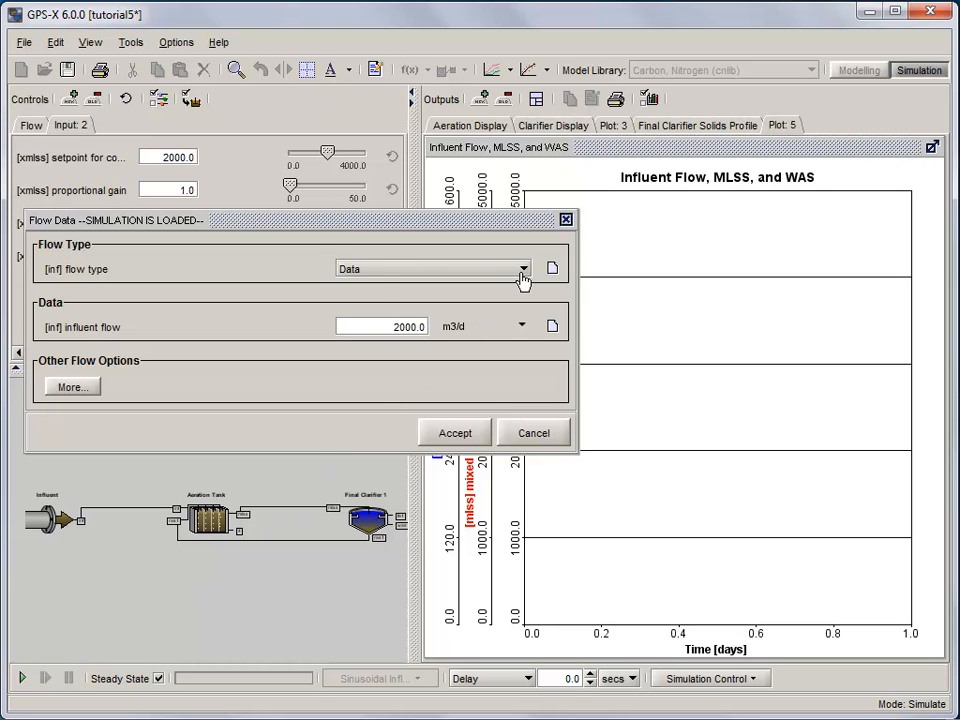
pyautogui.click(521, 268)
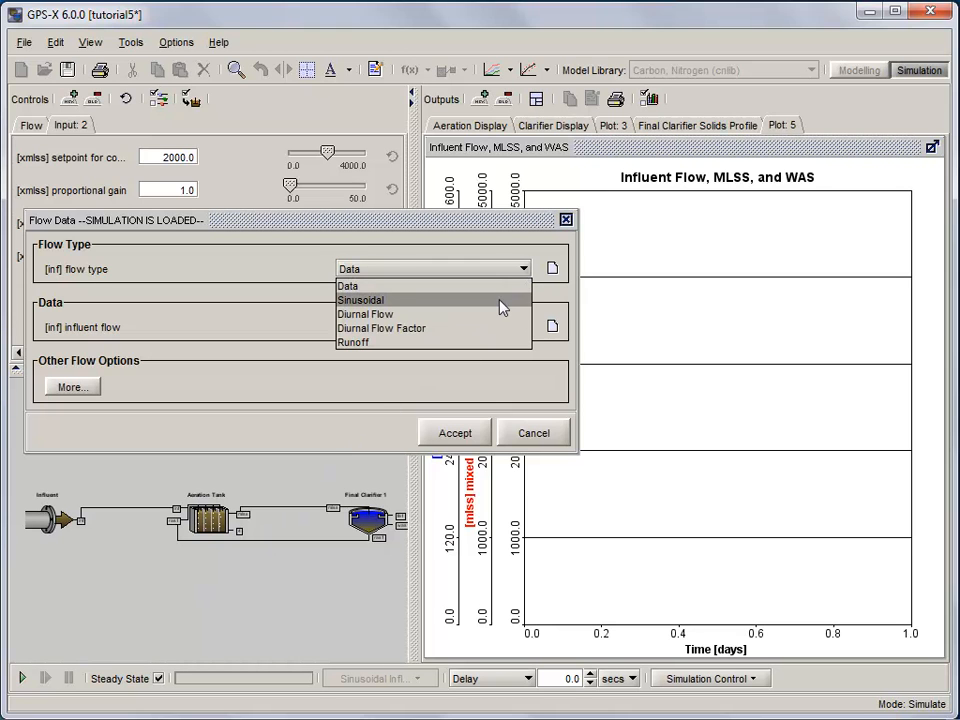
pyautogui.click(360, 300)
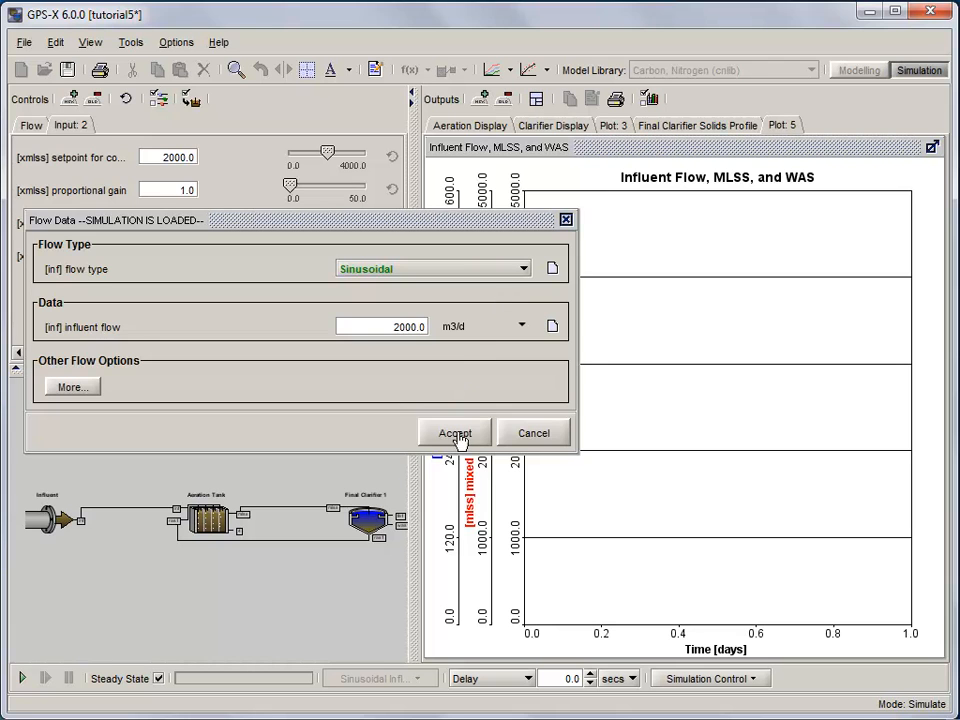
pyautogui.click(454, 432)
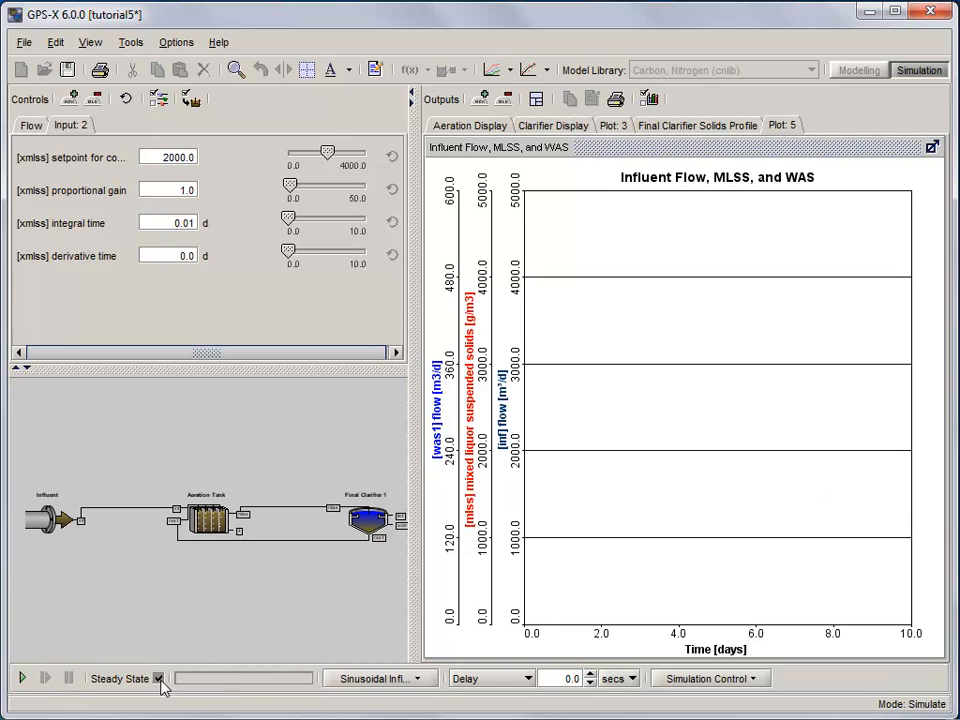
# - Disable Steady State, set the run to stop at 10 d, and start the simulation
pyautogui.click(527, 678)
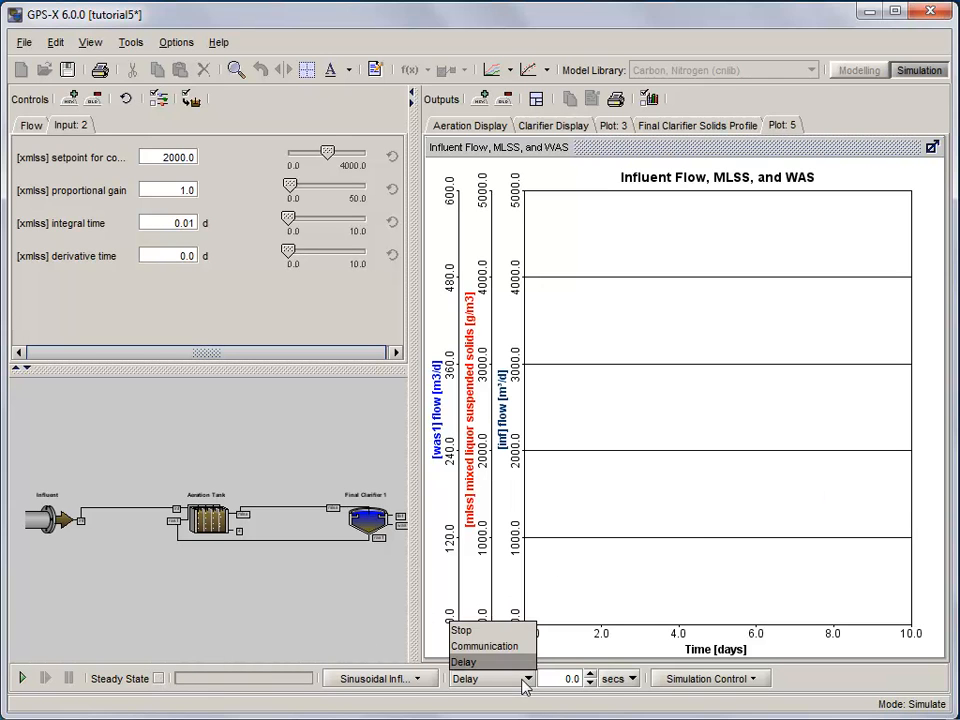
pyautogui.click(461, 630)
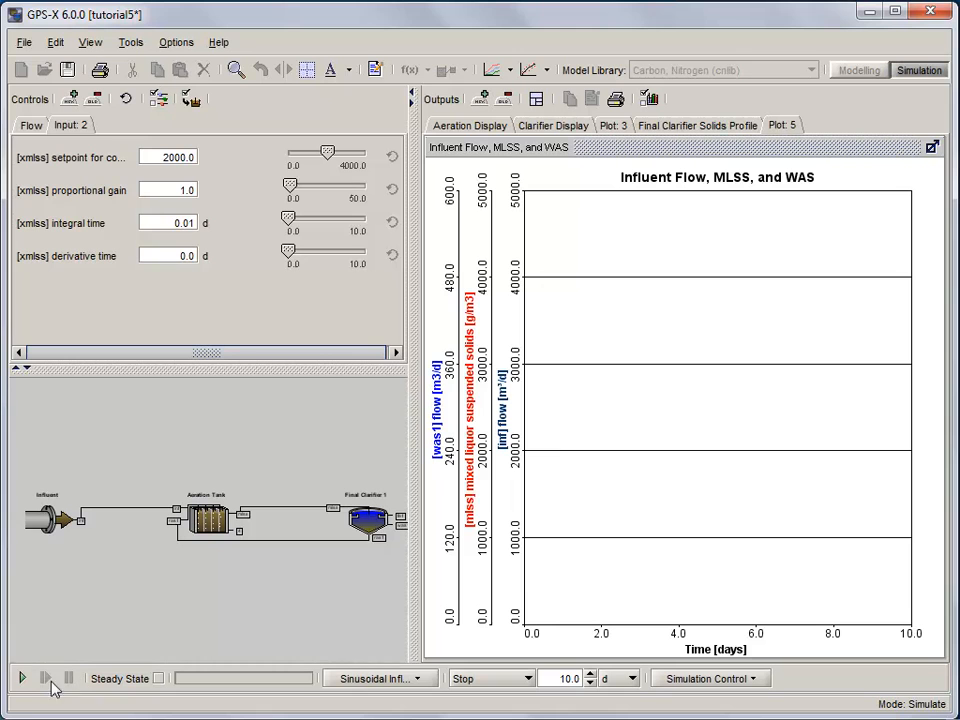
pyautogui.click(22, 678)
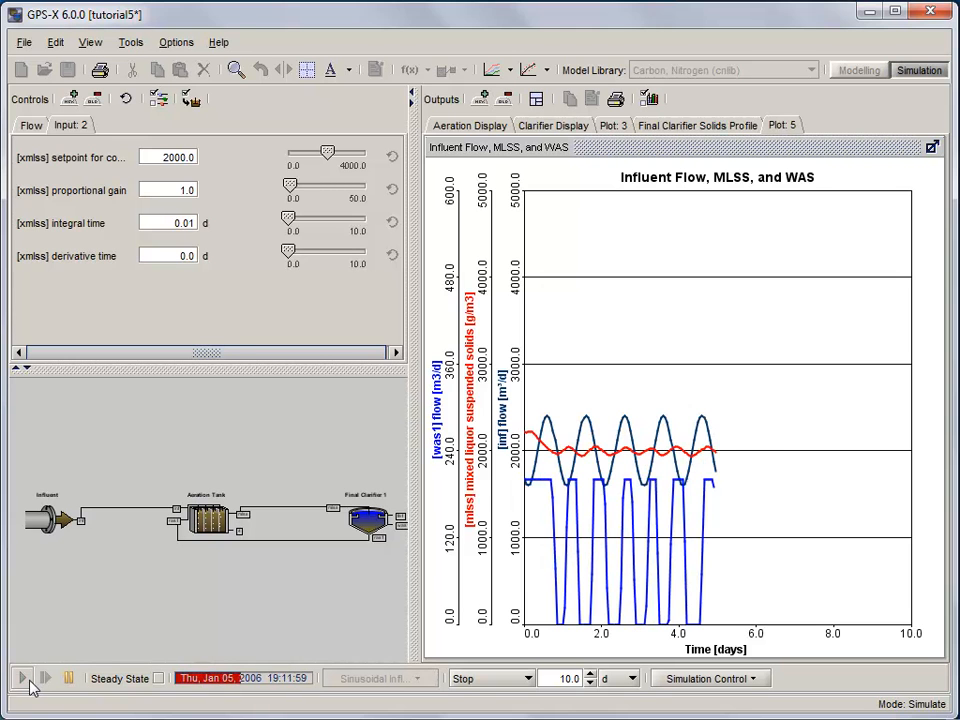
pyautogui.click(22, 678)
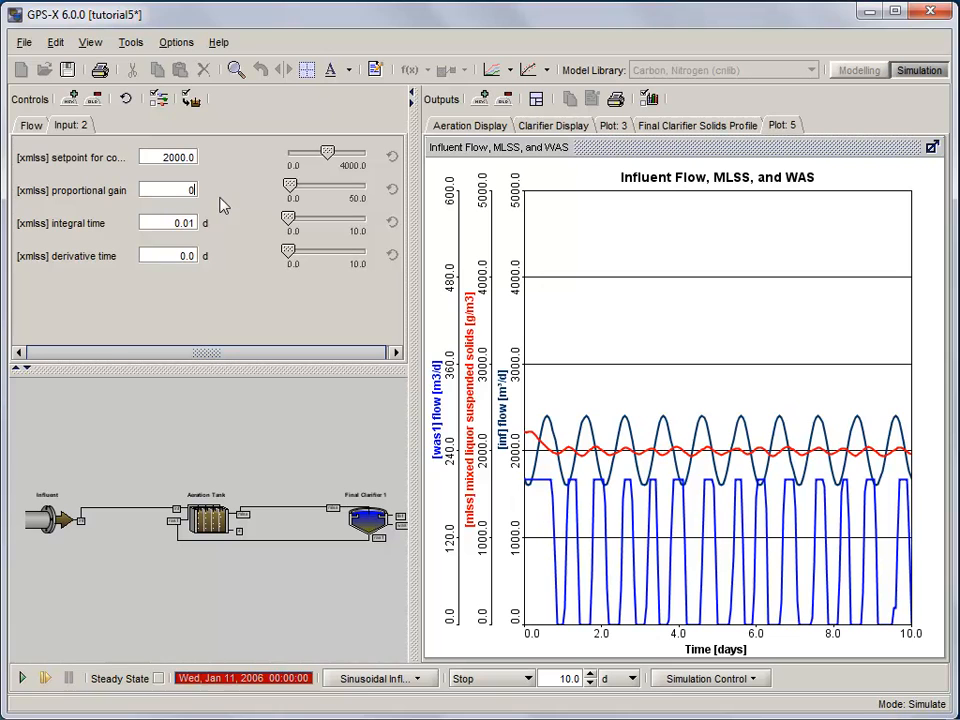
# - Set proportional gain 0.001 and integral time 10 d, then rerun the simulation
pyautogui.write('0.001')
pyautogui.click(168, 222)
pyautogui.write('10')
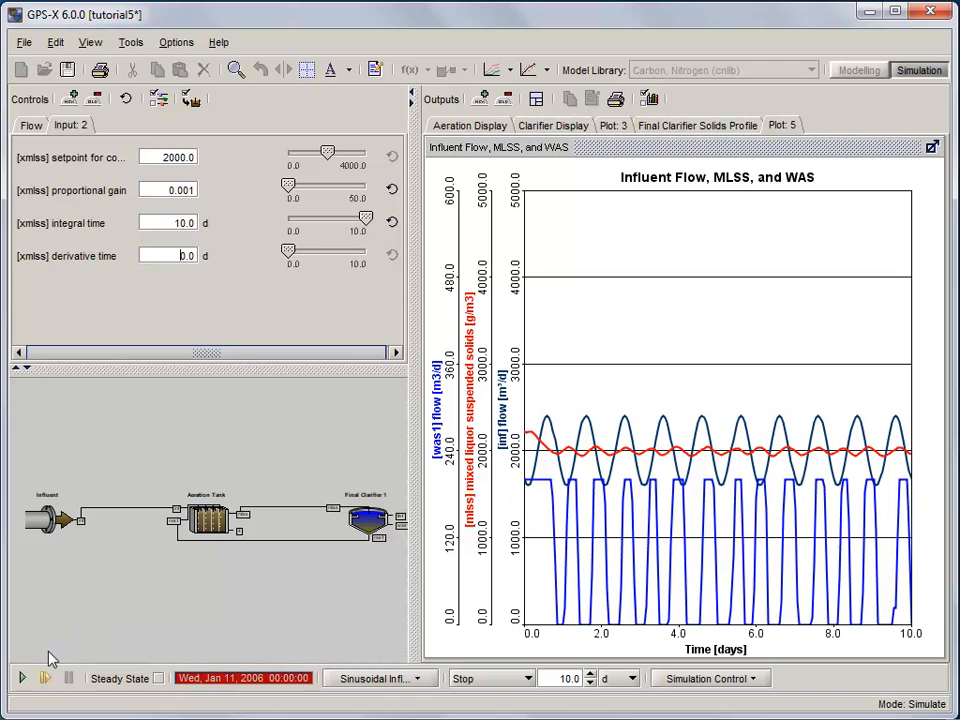
pyautogui.click(22, 678)
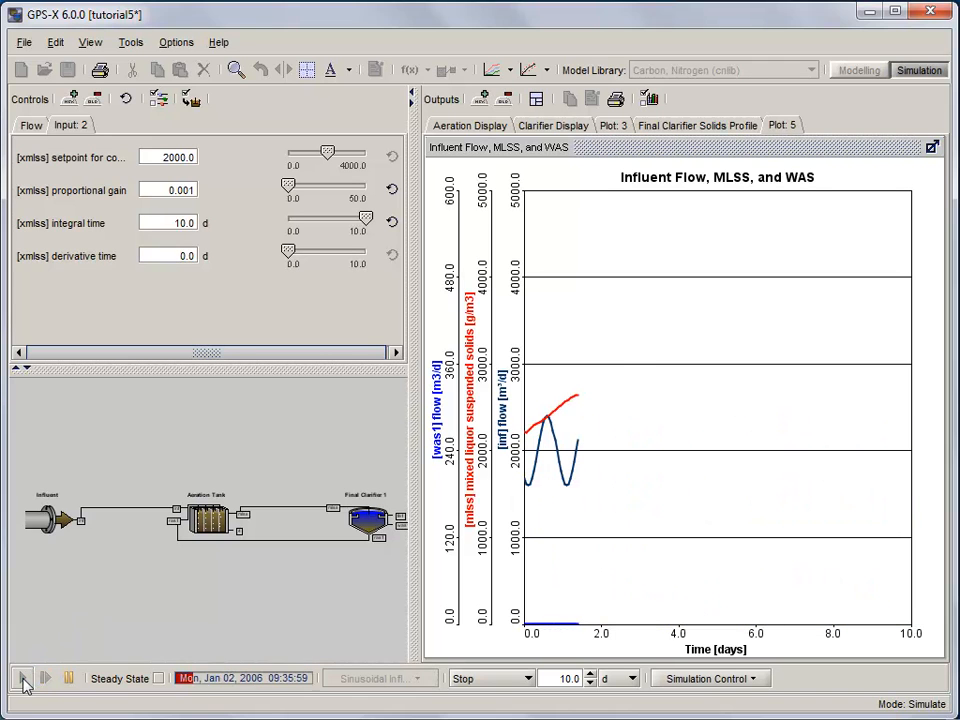
pyautogui.click(23, 678)
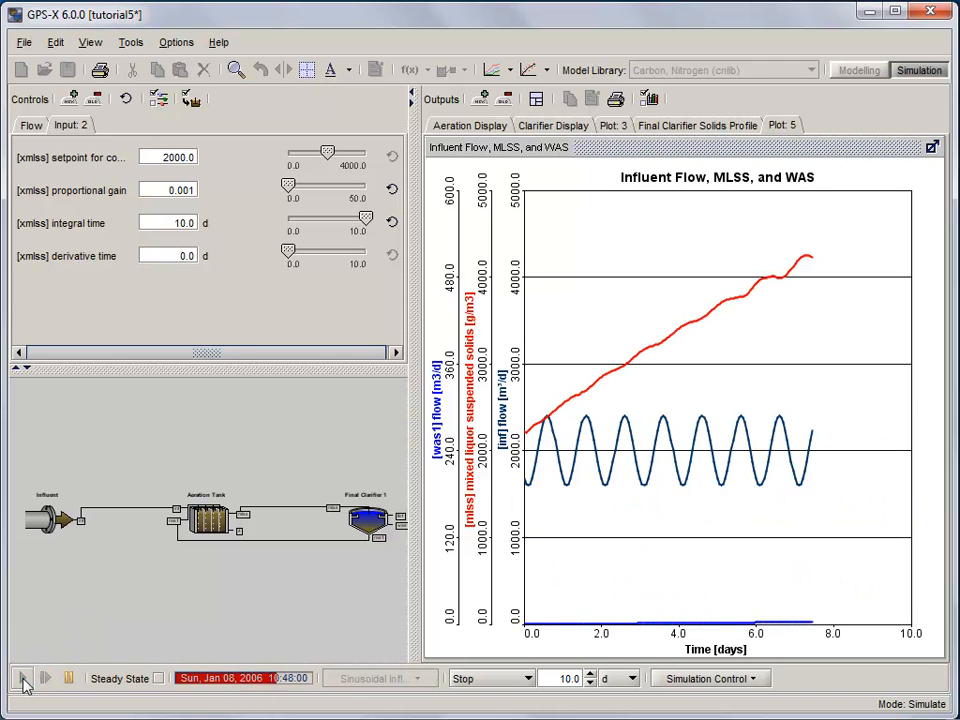
pyautogui.click(23, 678)
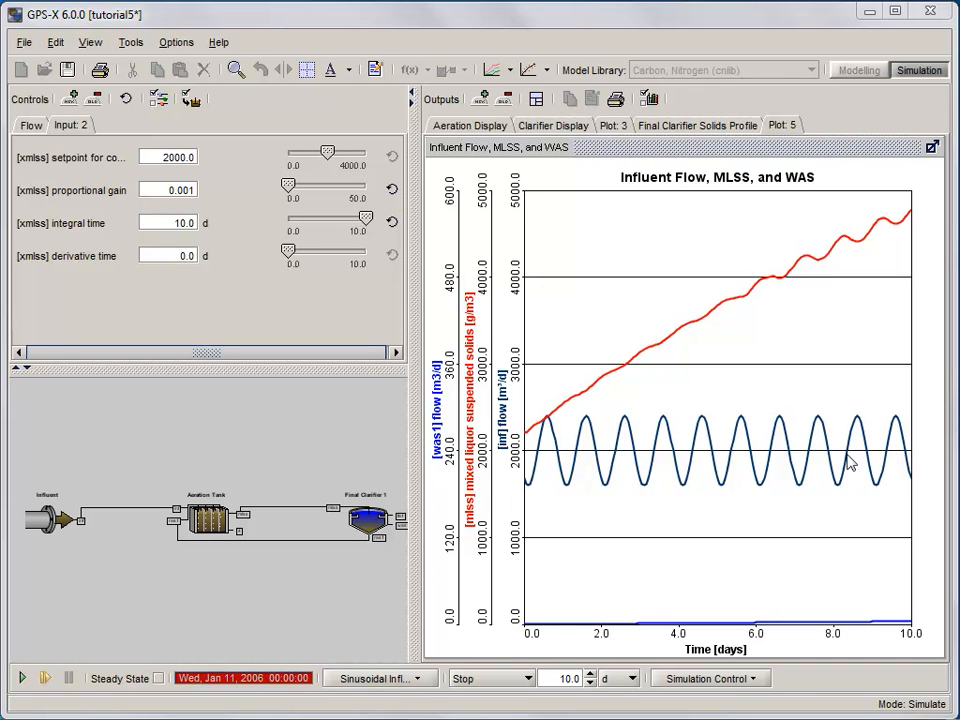
pyautogui.moveTo(885, 458)
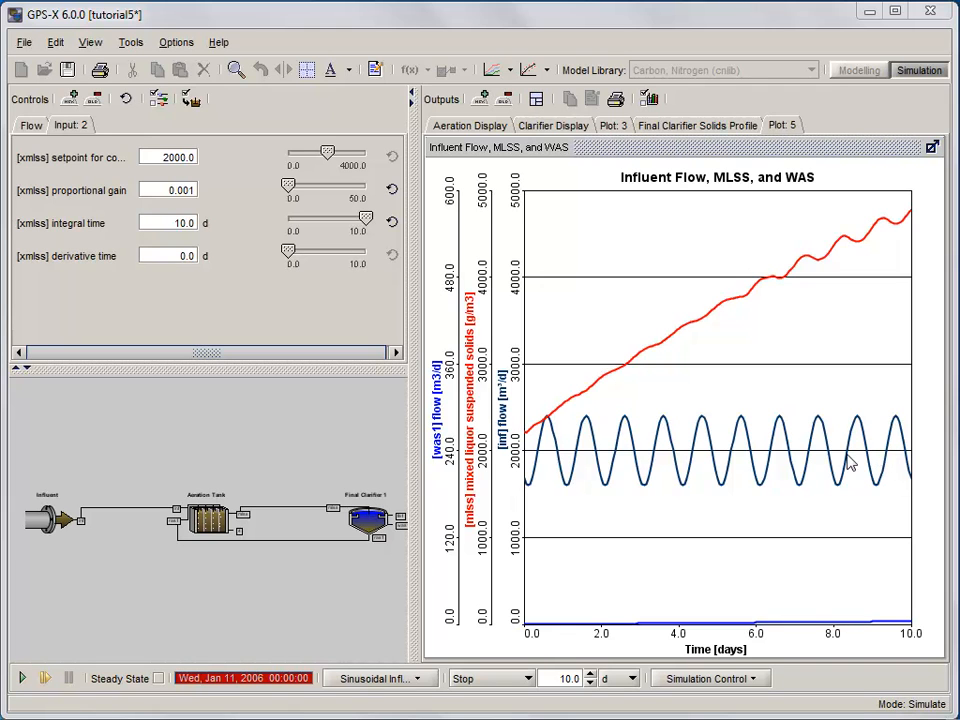
# - Turn automatic tuning ON for the clarifier's pumped-flow controller with fractional step size 0.5
pyautogui.rightClick(367, 518)
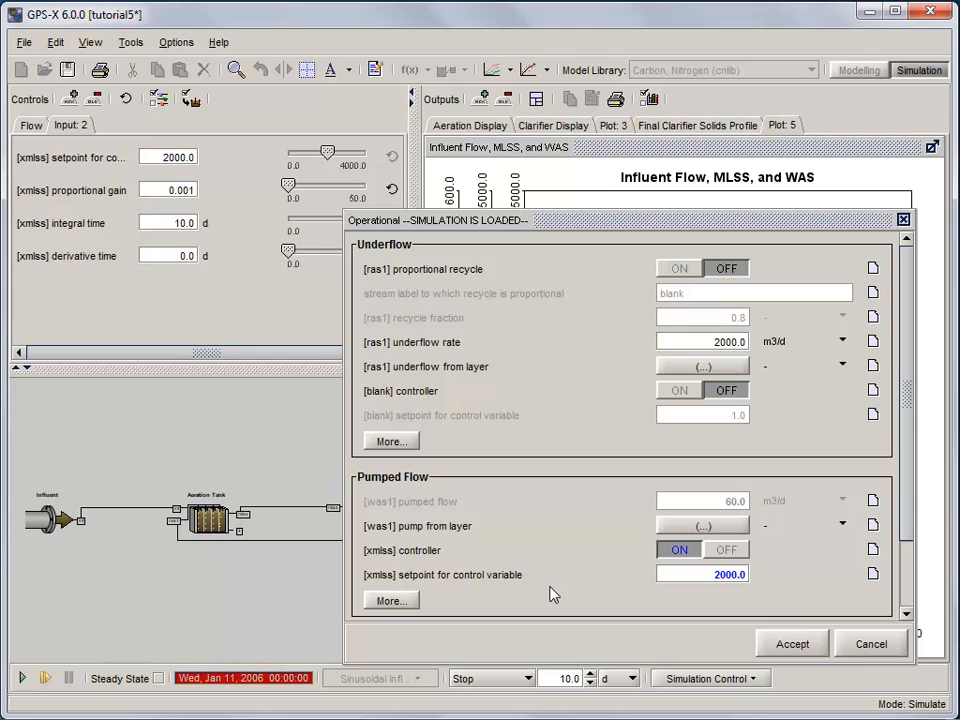
pyautogui.moveTo(533, 596)
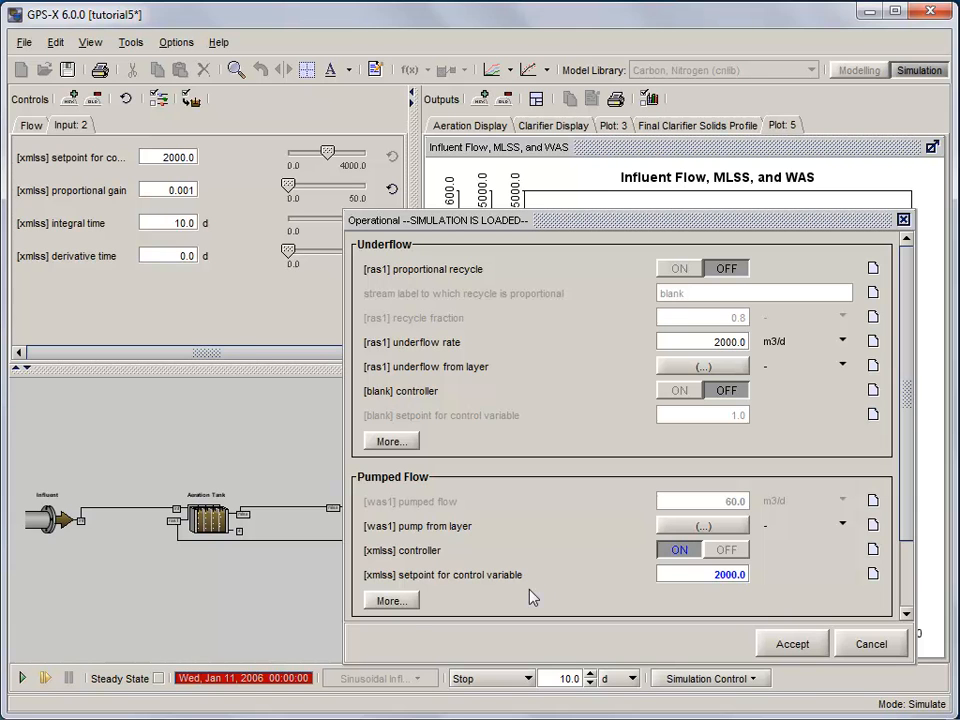
pyautogui.click(390, 600)
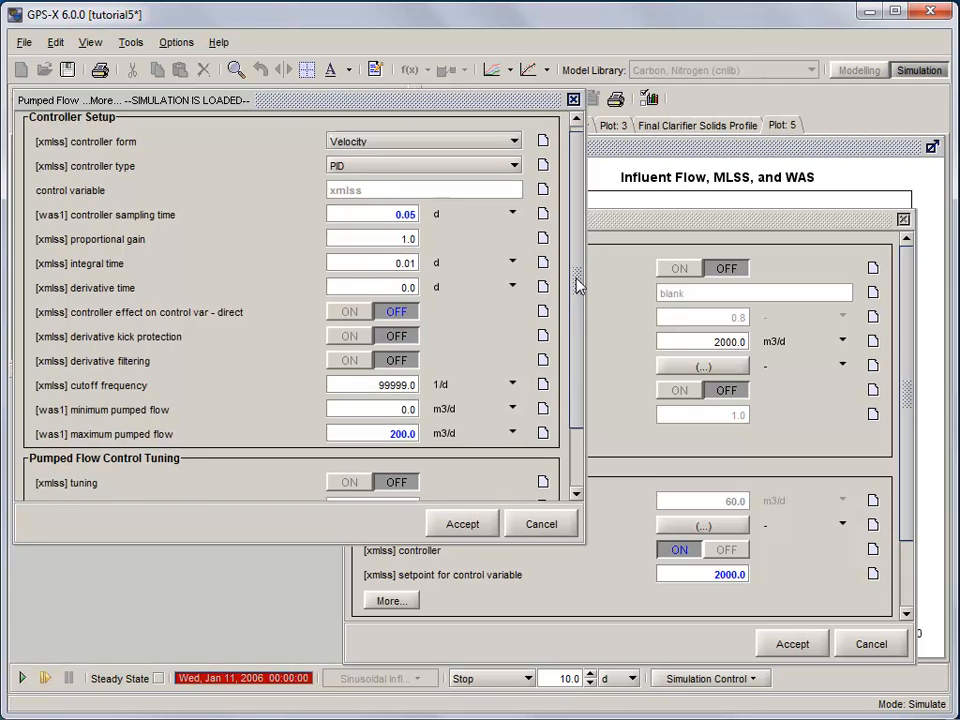
pyautogui.scroll(-3)
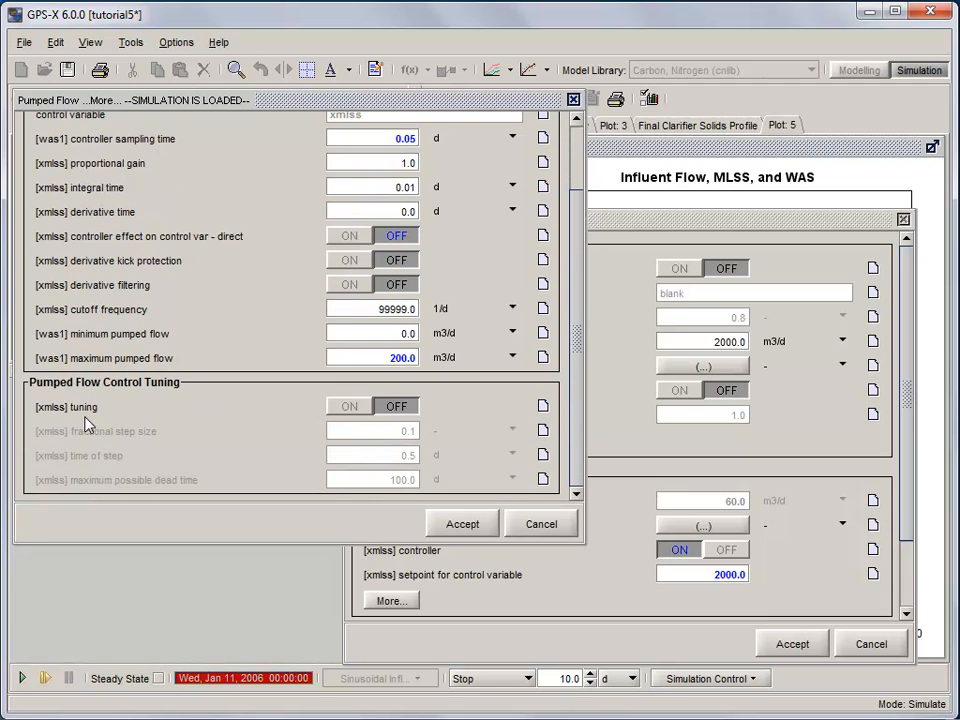
pyautogui.click(349, 406)
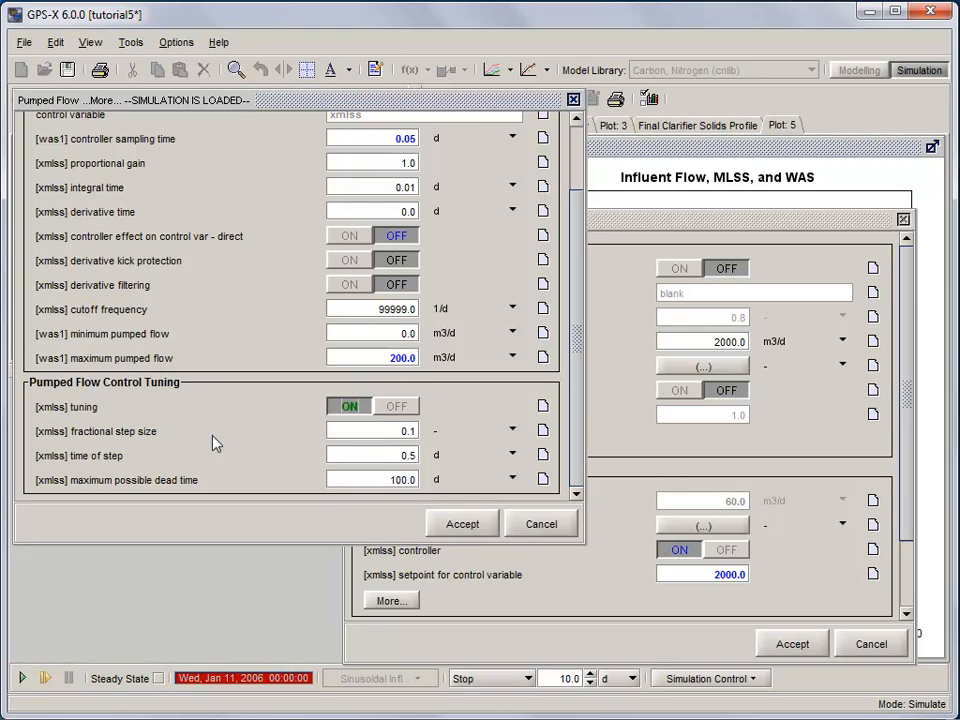
pyautogui.click(370, 430)
pyautogui.write('0.5')
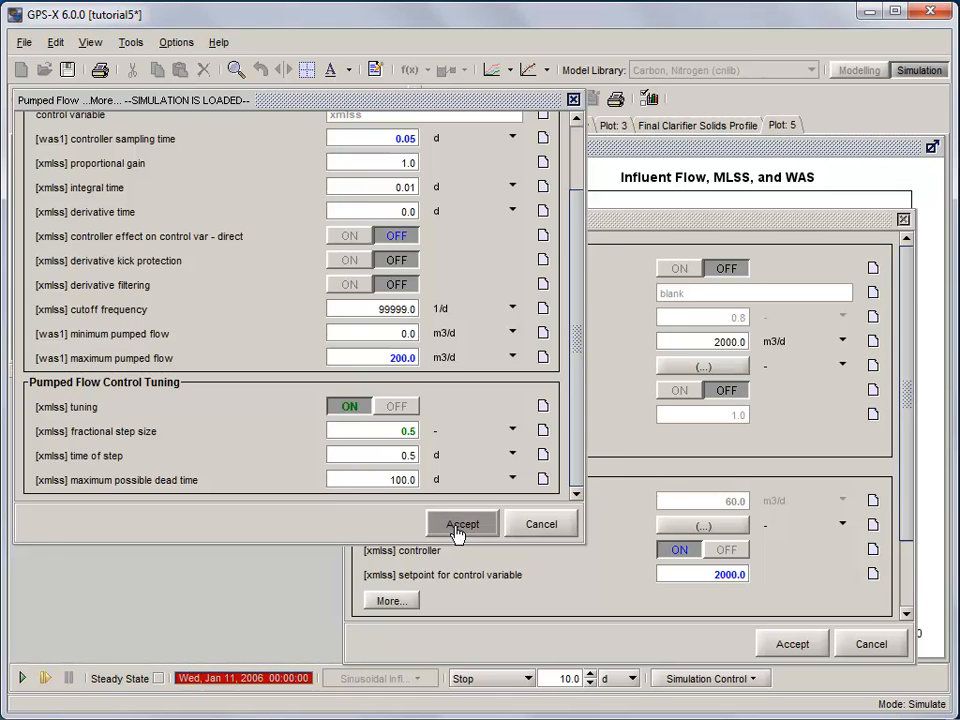
pyautogui.click(462, 524)
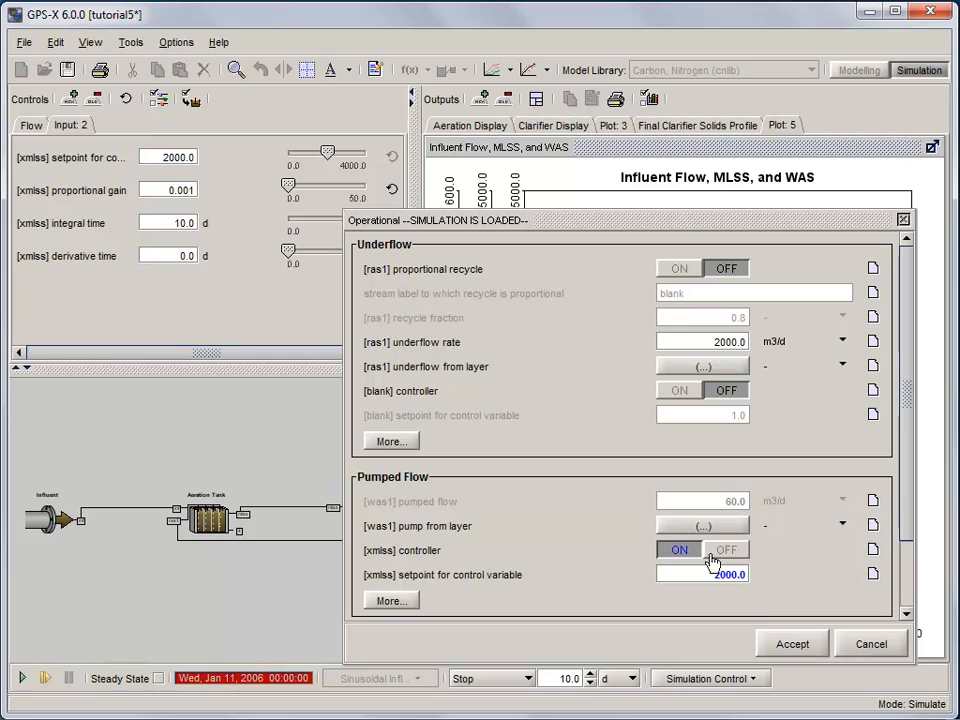
# - Switch the xmlss controller OFF with WAS pumped flow fixed at 100 m3/d
pyautogui.click(726, 550)
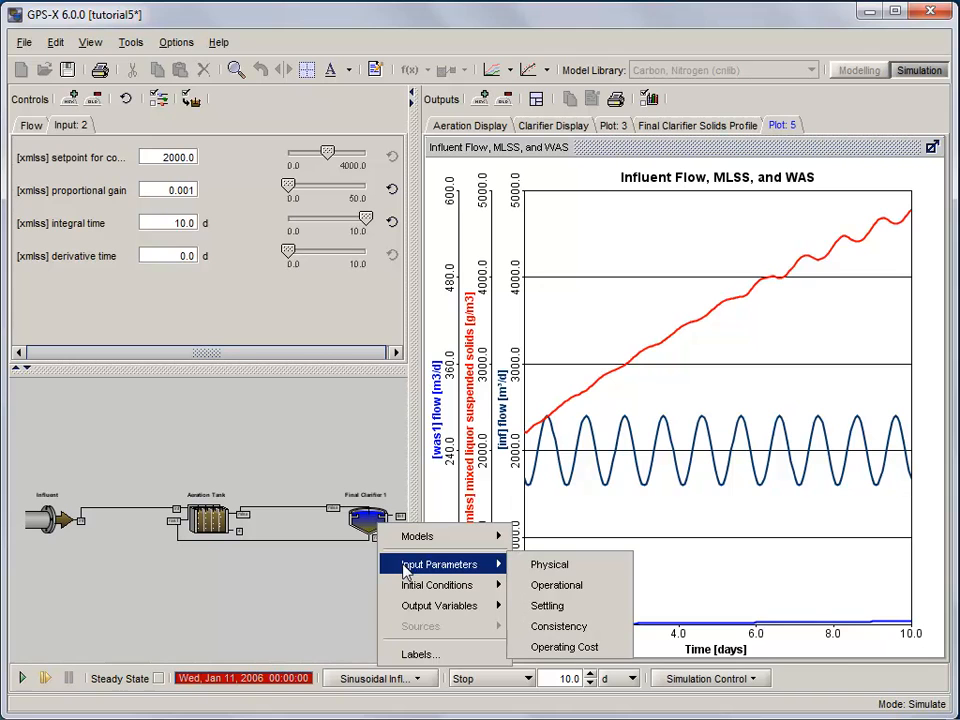
pyautogui.moveTo(555, 585)
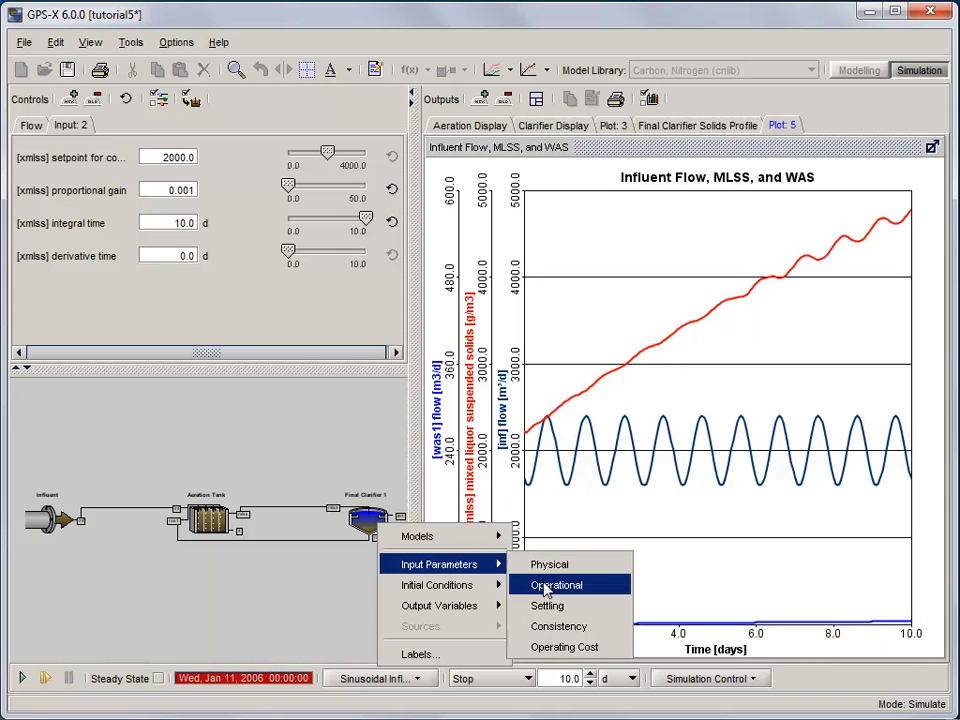
pyautogui.click(556, 585)
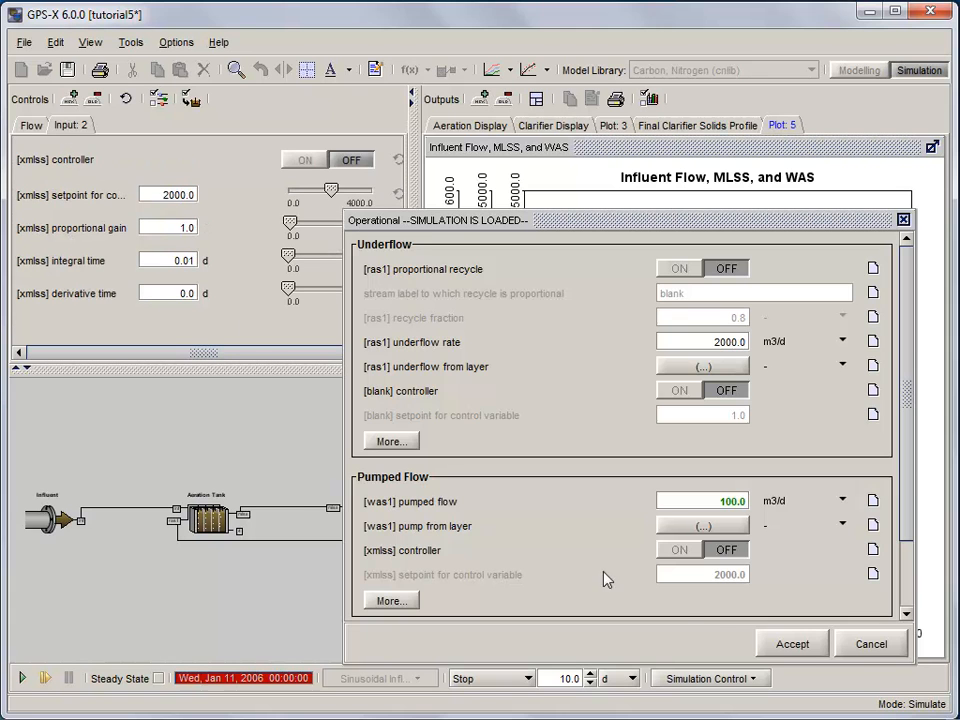
pyautogui.click(791, 643)
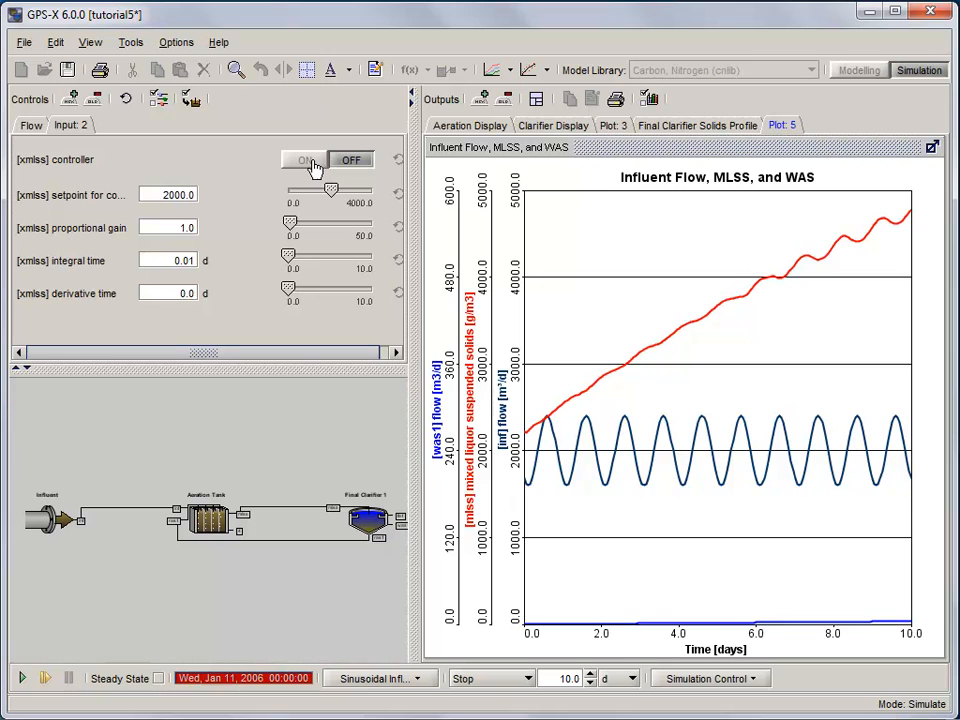
# - Toggle the MLSS controller on then off, solve steady state, and start a 10-day run
pyautogui.click(305, 160)
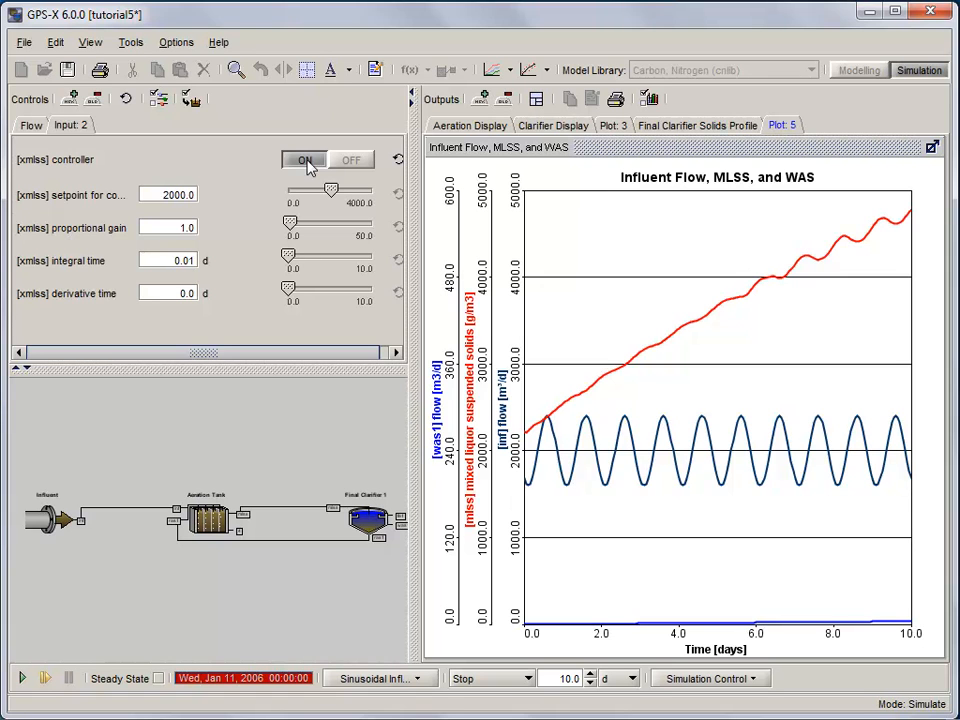
pyautogui.tripleClick(570, 678)
pyautogui.write('0')
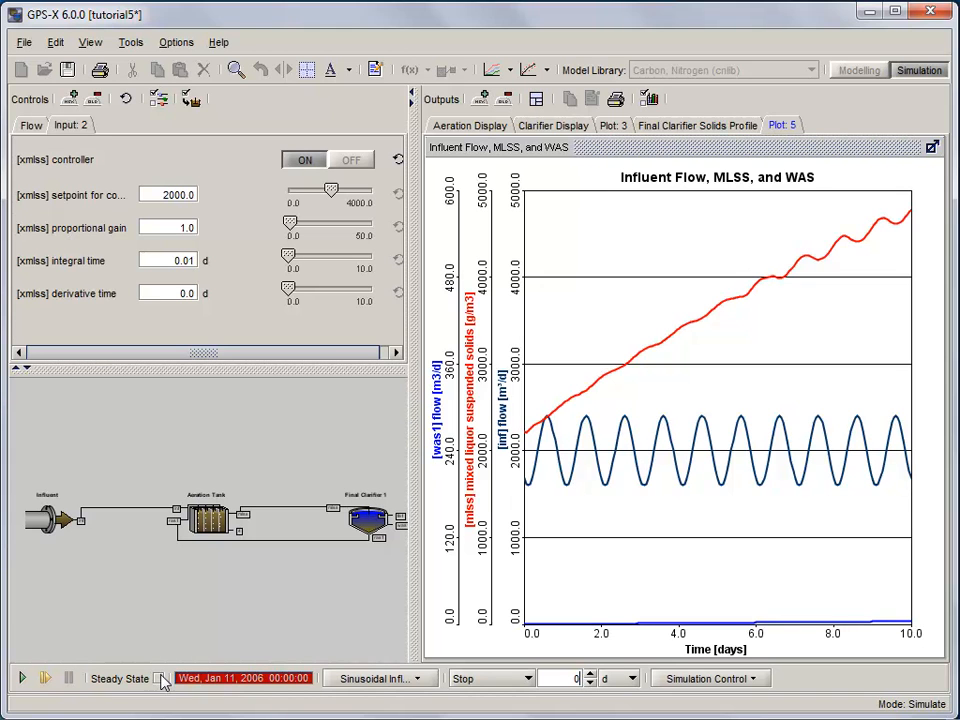
pyautogui.click(22, 678)
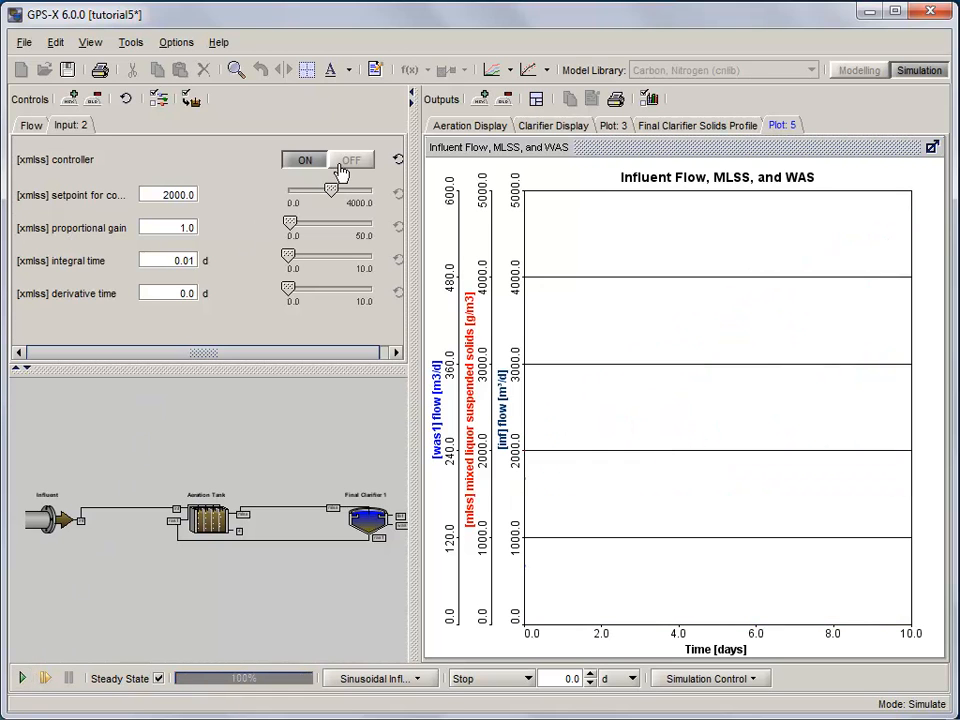
pyautogui.click(351, 160)
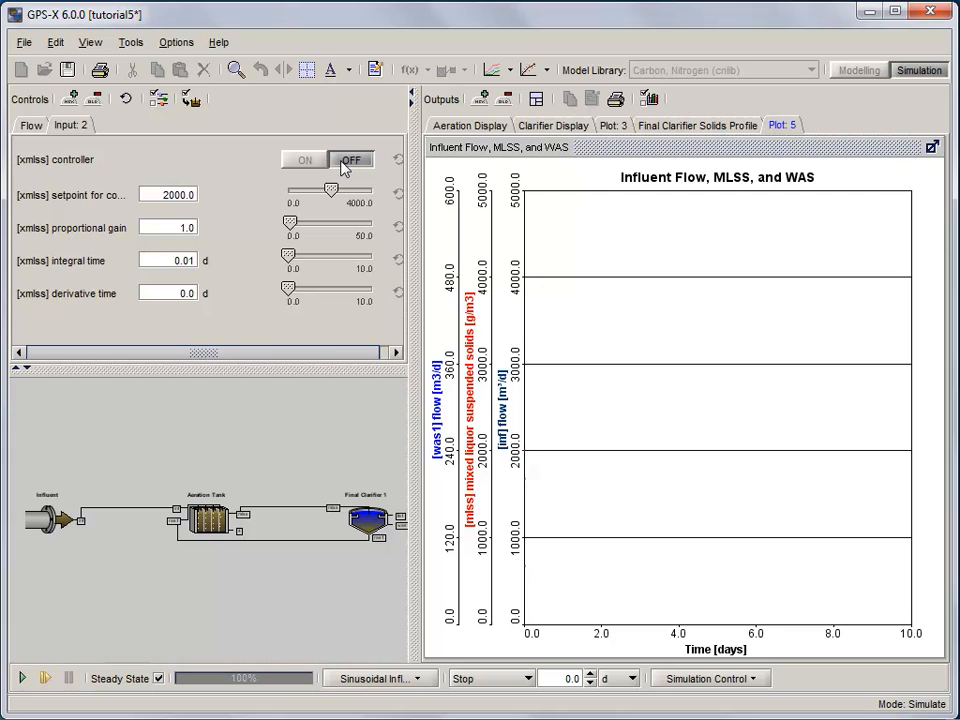
pyautogui.moveTo(210, 502)
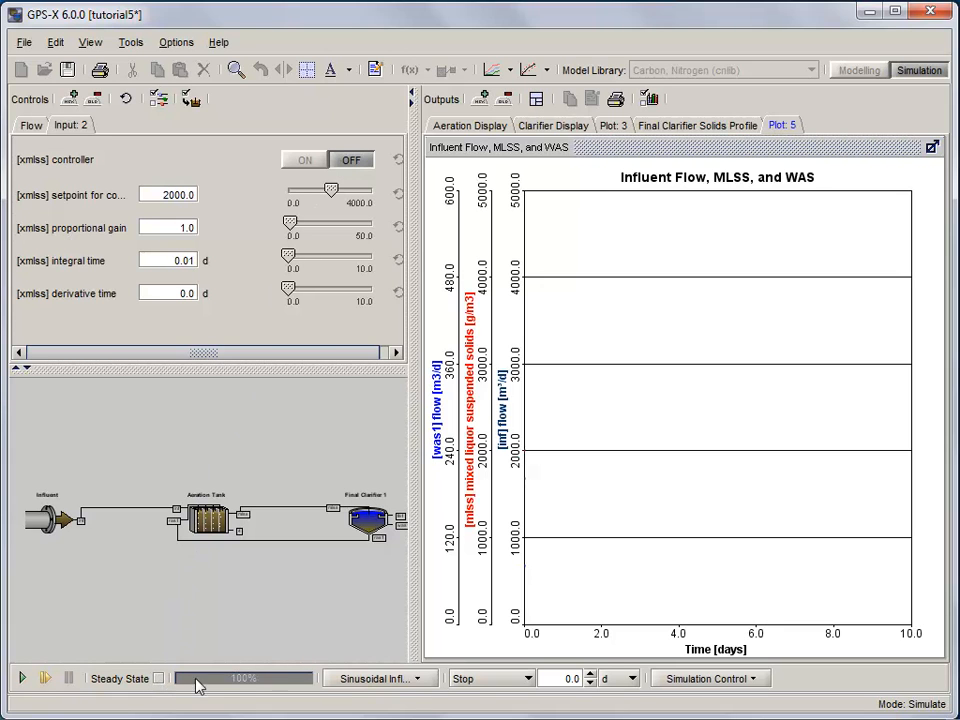
pyautogui.tripleClick(572, 678)
pyautogui.write('10')
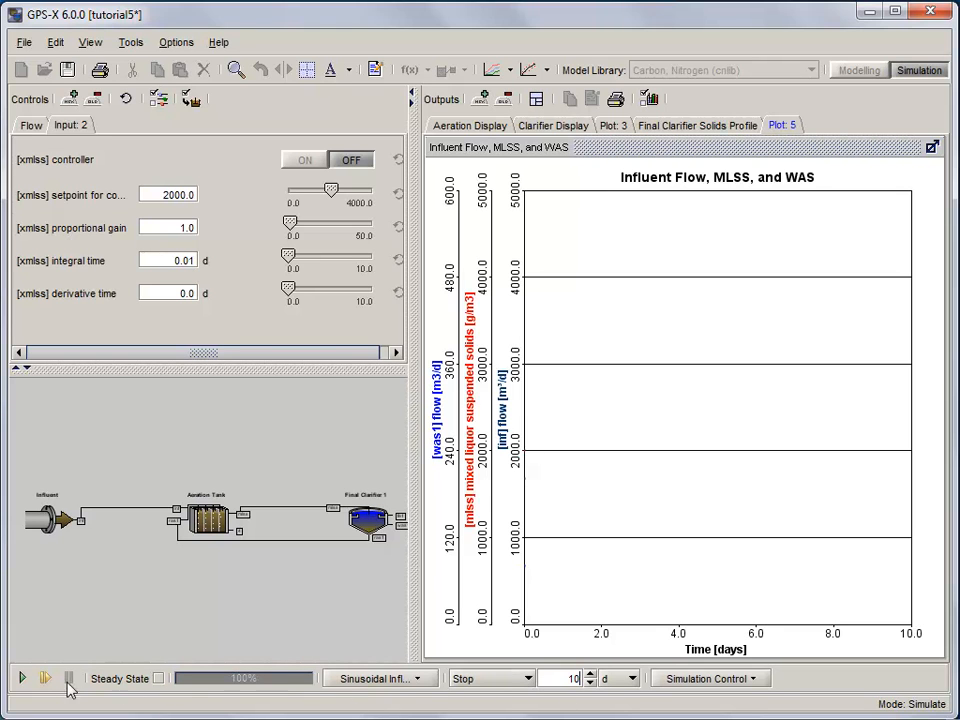
pyautogui.click(22, 678)
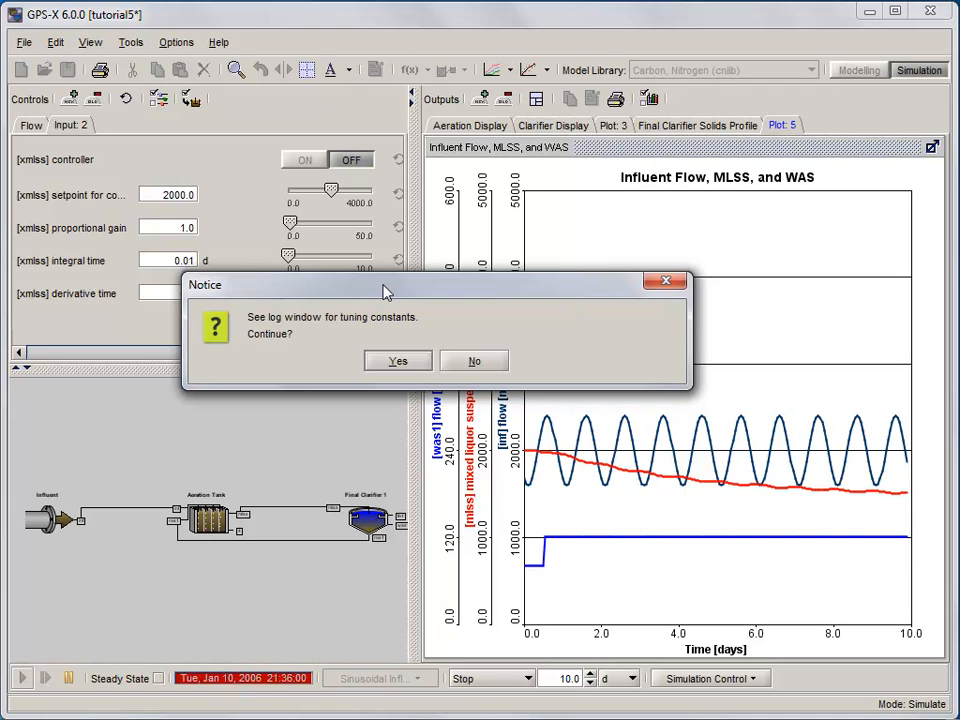
# - Continue the tuning-constants run and show the simulation log in the Command Window
pyautogui.click(397, 360)
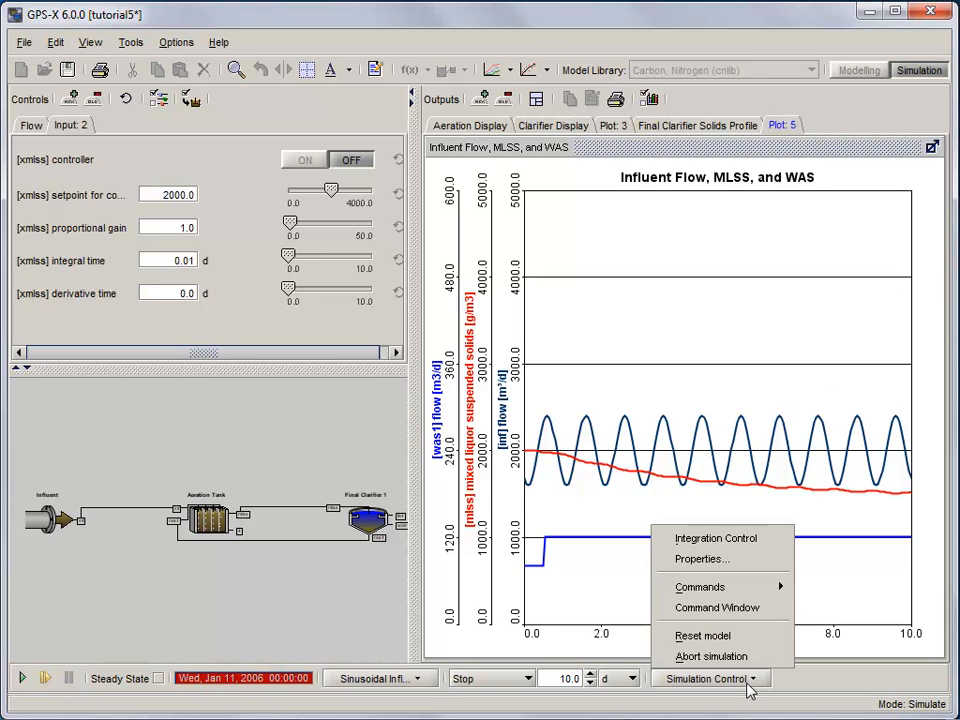
pyautogui.click(717, 607)
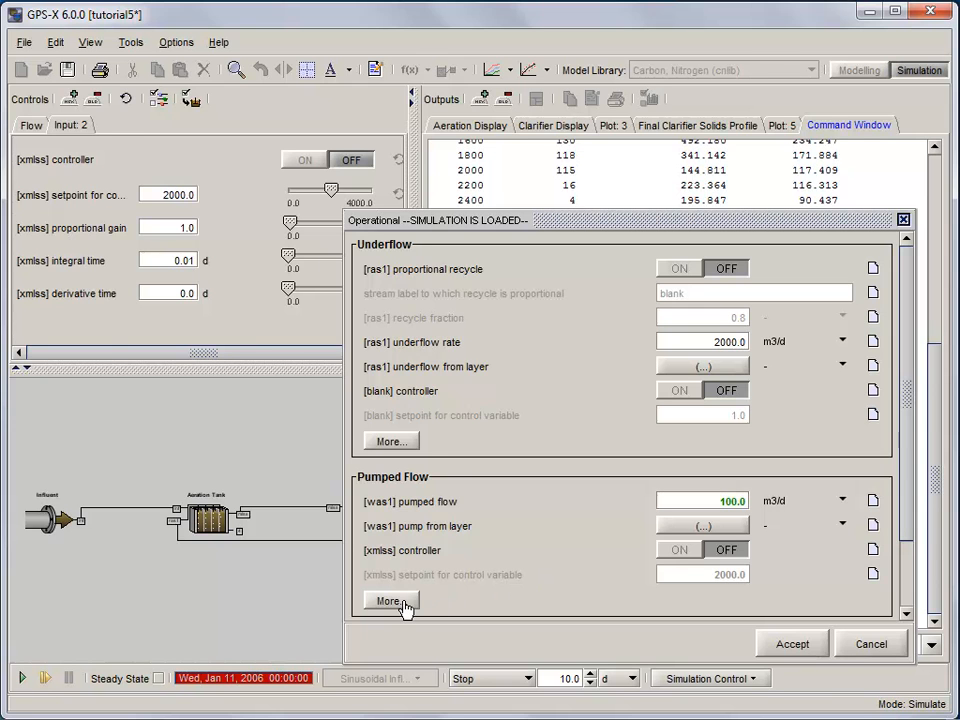
# - Switch the MLSS waste-flow controller on and accept the change
pyautogui.click(390, 600)
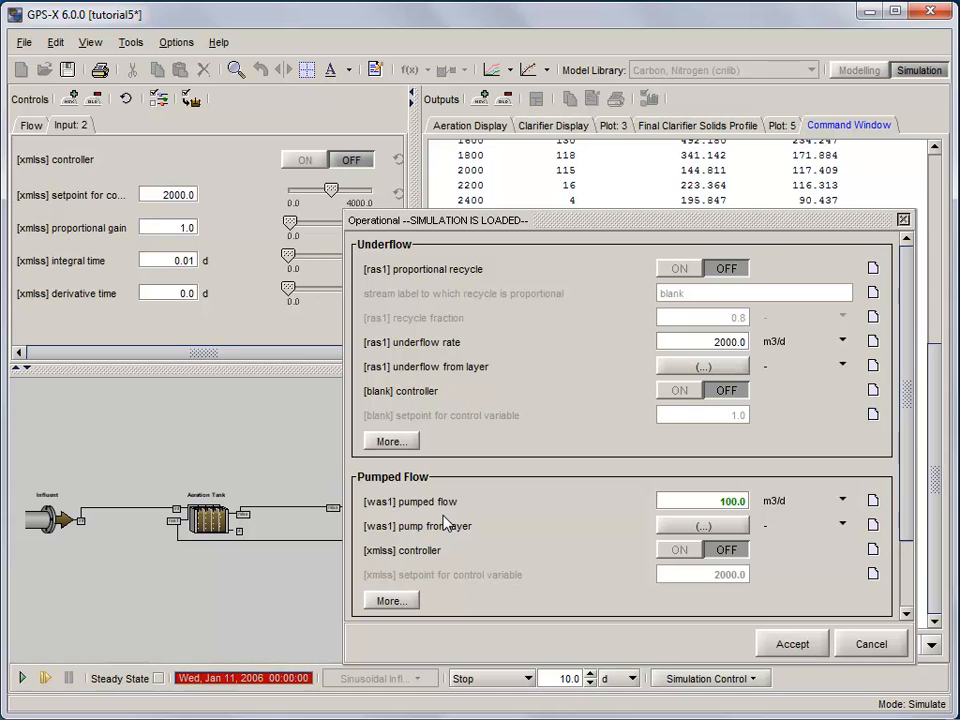
pyautogui.click(680, 549)
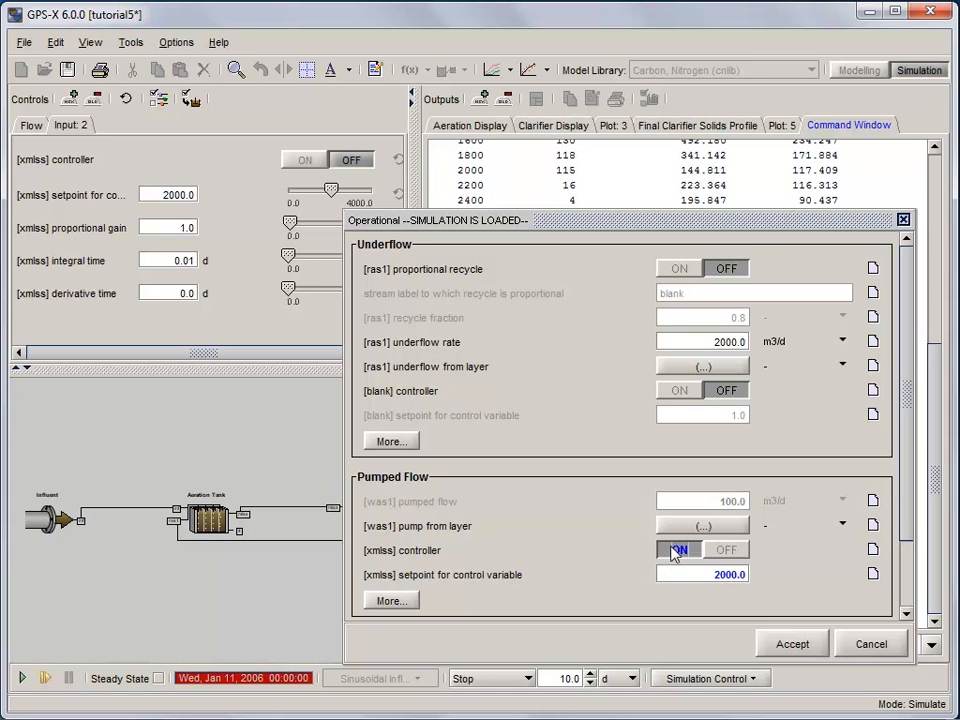
pyautogui.click(679, 549)
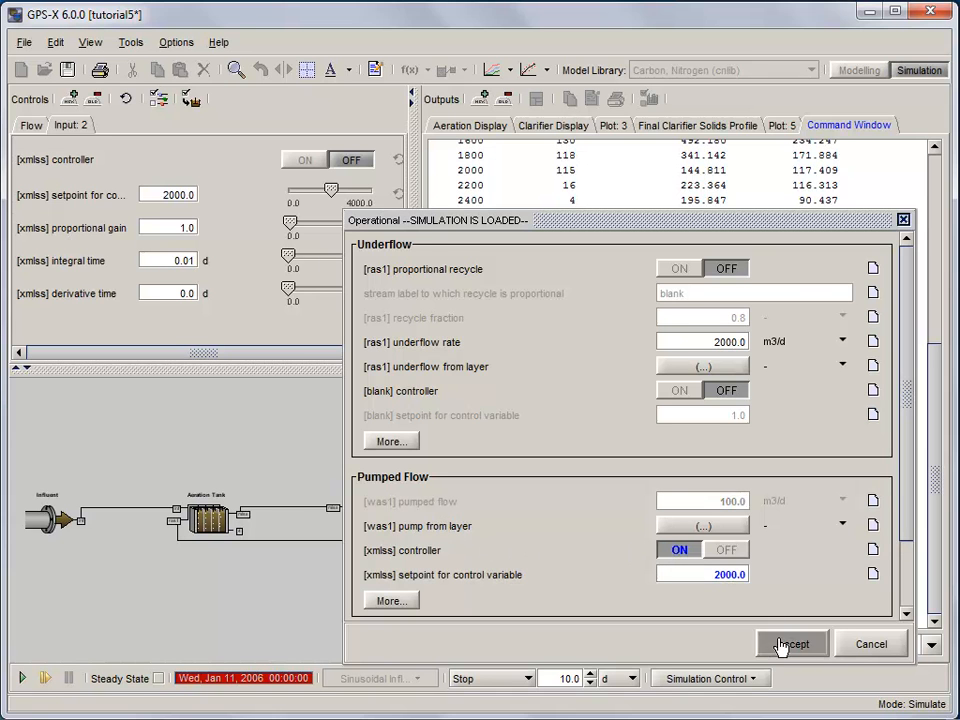
pyautogui.click(791, 643)
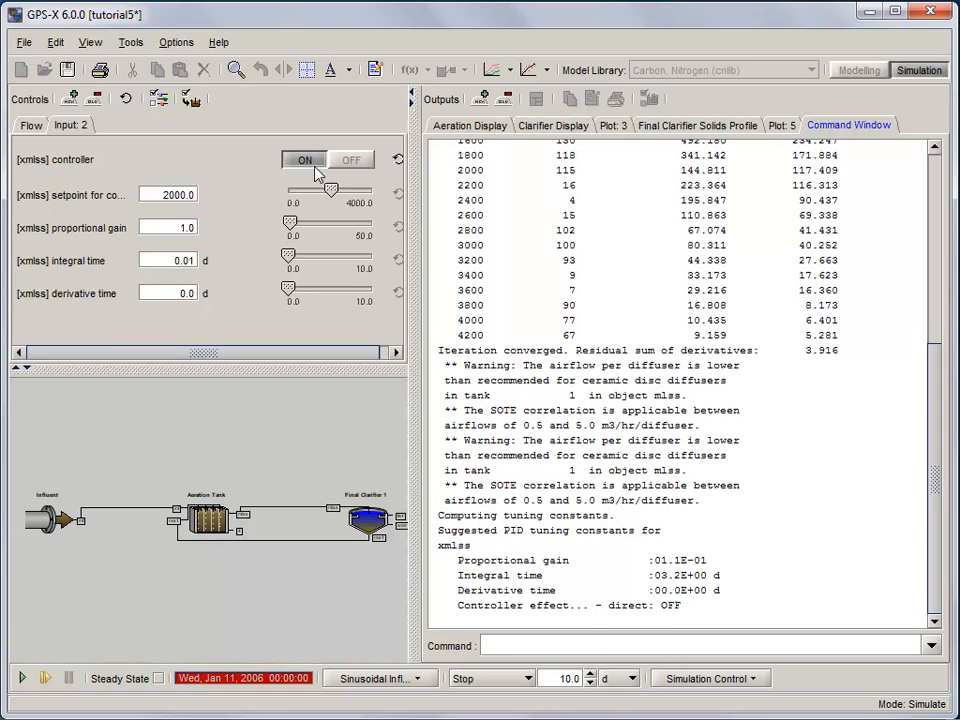
# - Set the controller's proportional gain to 0.11 and integral time to 3.2 d
pyautogui.tripleClick(167, 227)
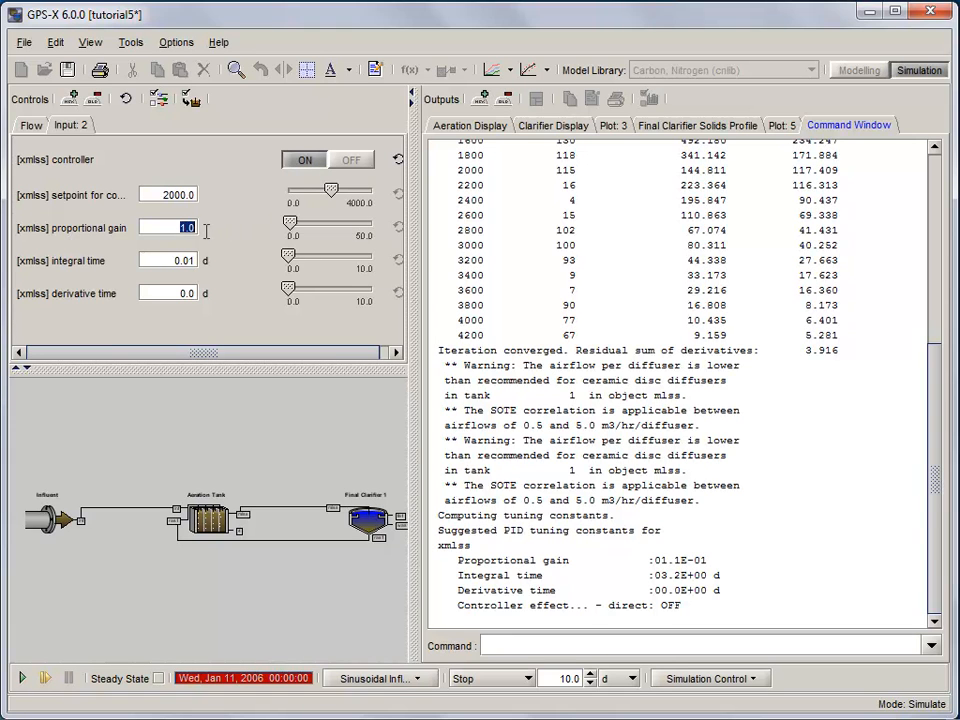
pyautogui.write('0.11')
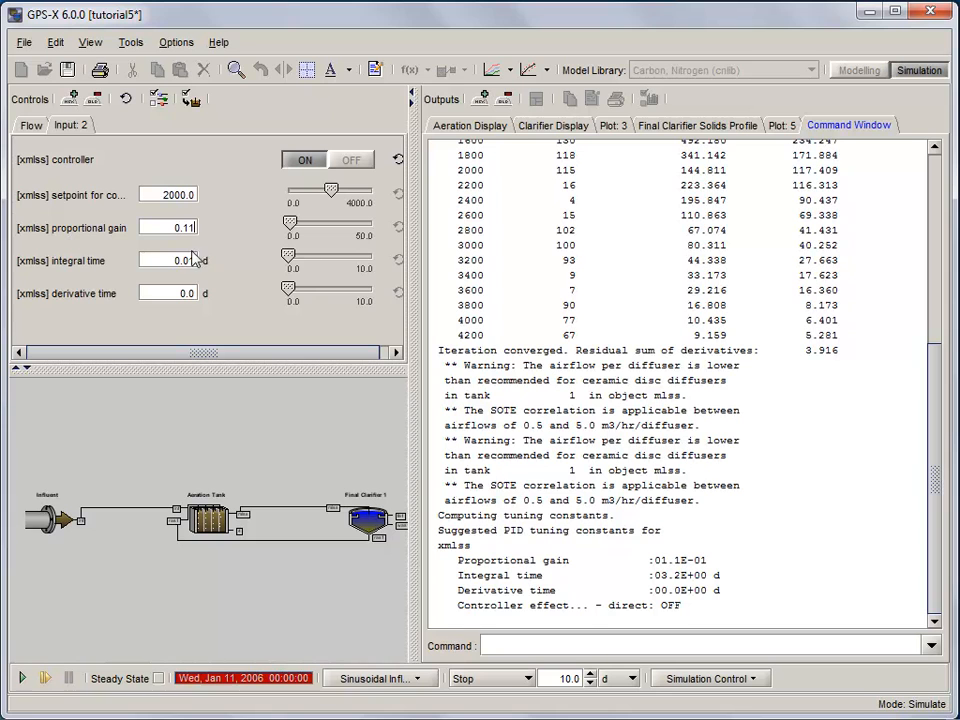
pyautogui.tripleClick(168, 260)
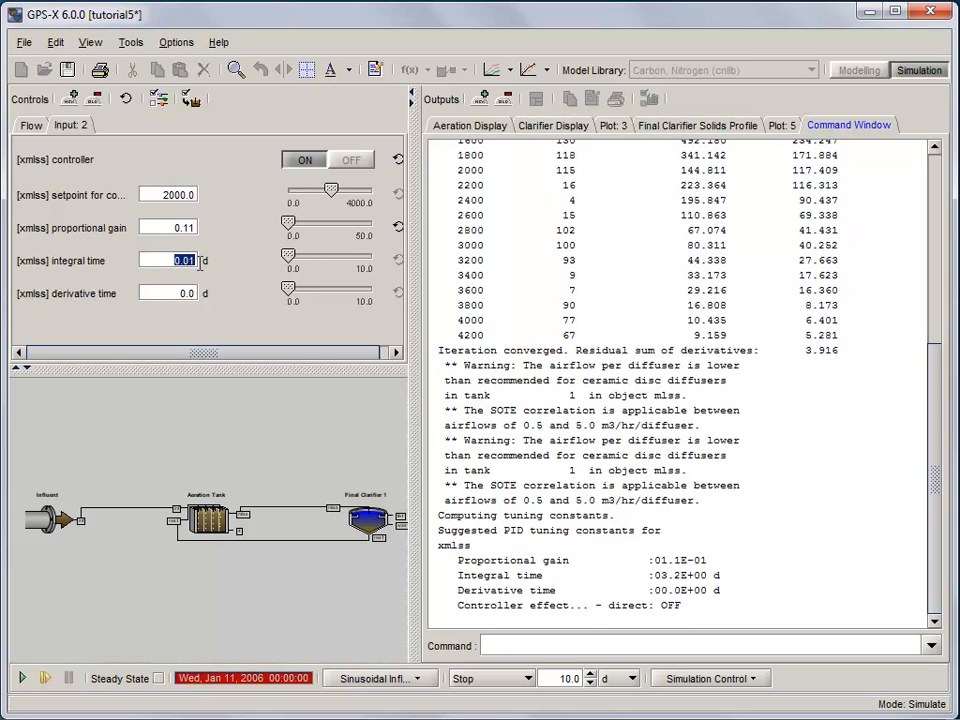
pyautogui.write('3.2')
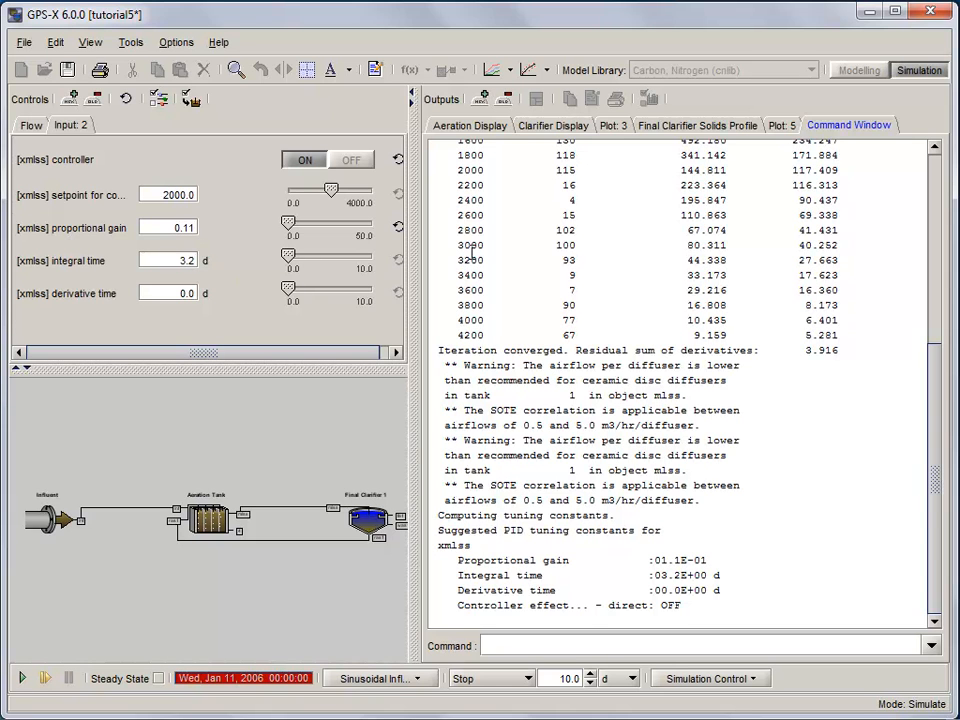
pyautogui.click(782, 125)
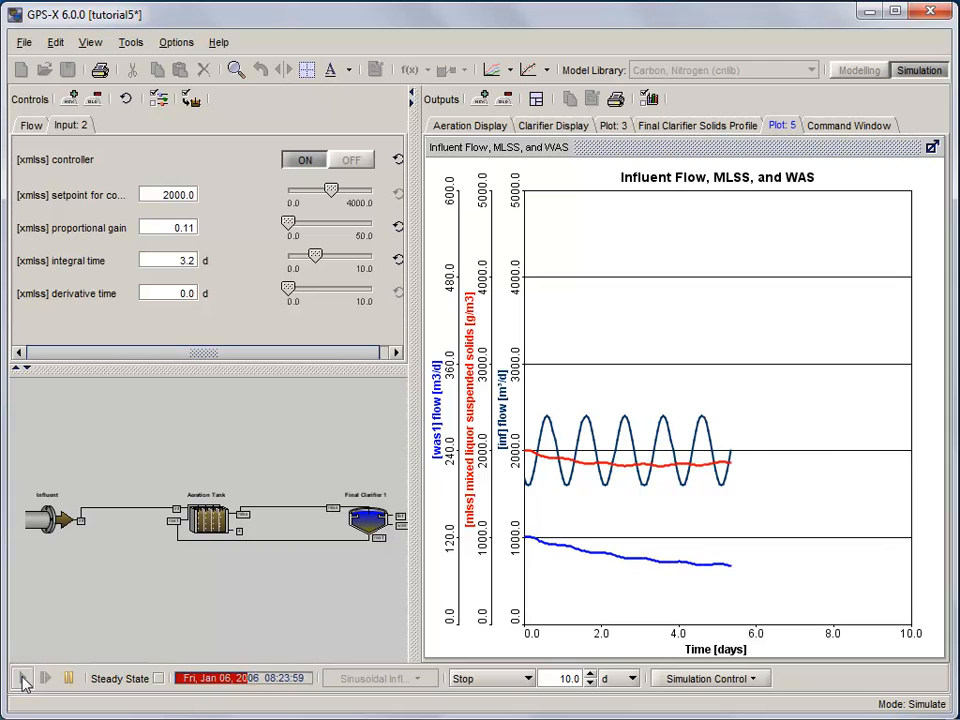
# - Run the MLSS-controlled 10-day simulation, then create the new 'DO Control' scenario
pyautogui.click(46, 678)
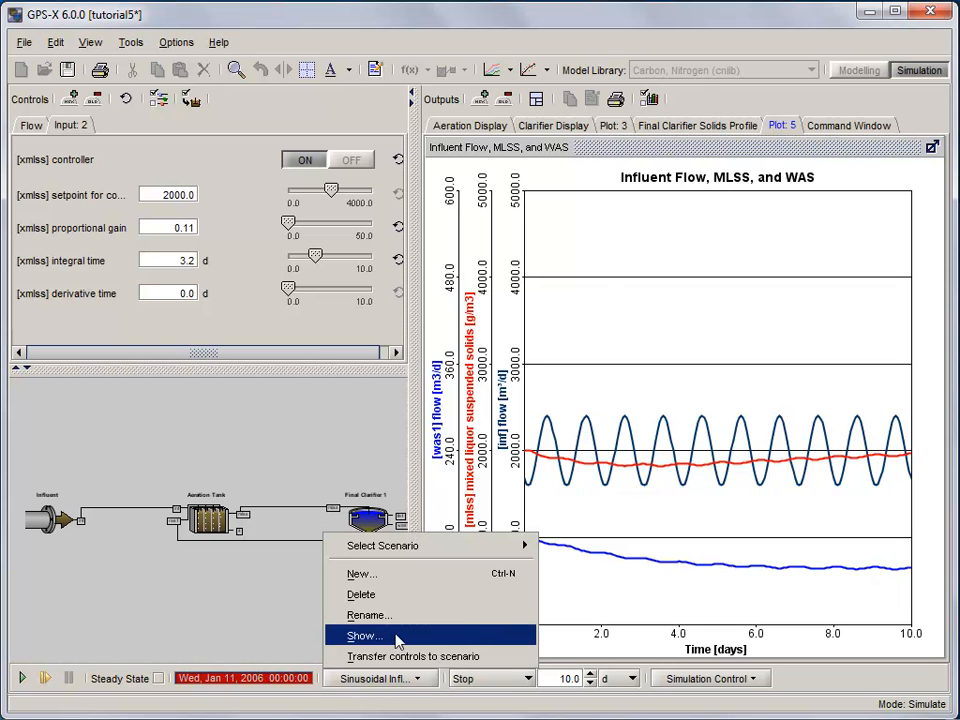
pyautogui.click(360, 573)
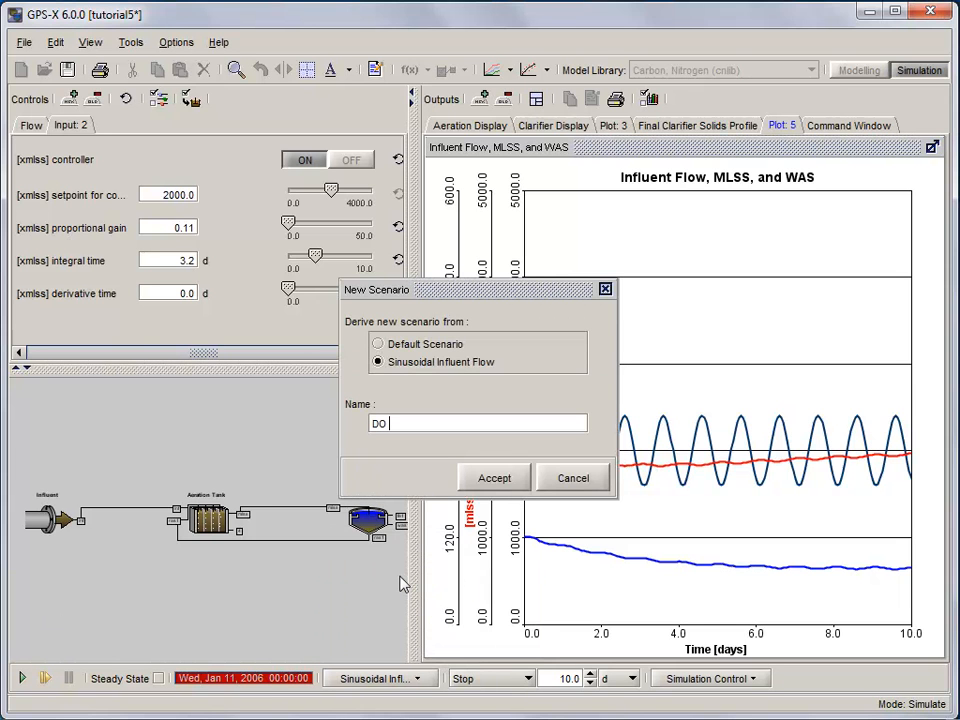
pyautogui.write('Contr')
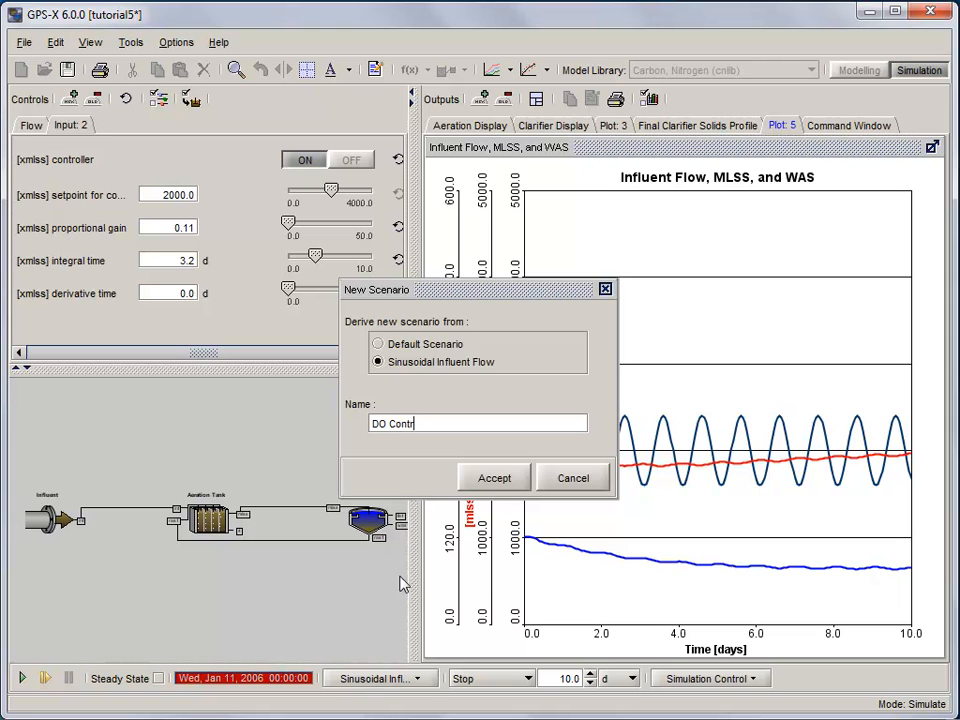
pyautogui.click(493, 477)
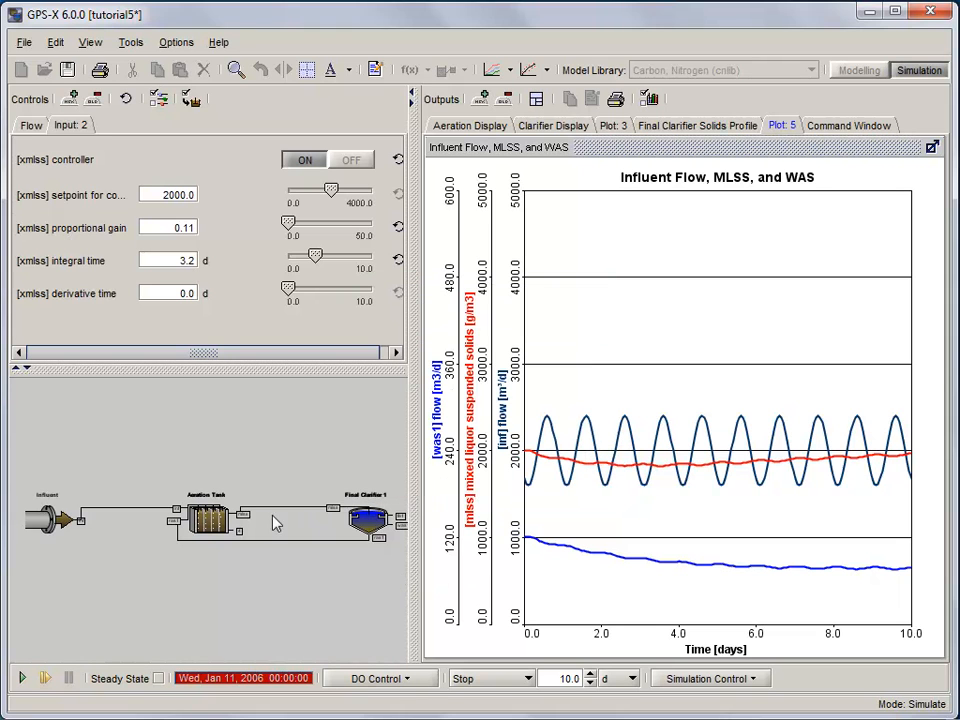
# - Set the aeration tank's oxygen transfer to Using a DO Controller, keeping 2.0 setpoints in all zones
pyautogui.rightClick(210, 520)
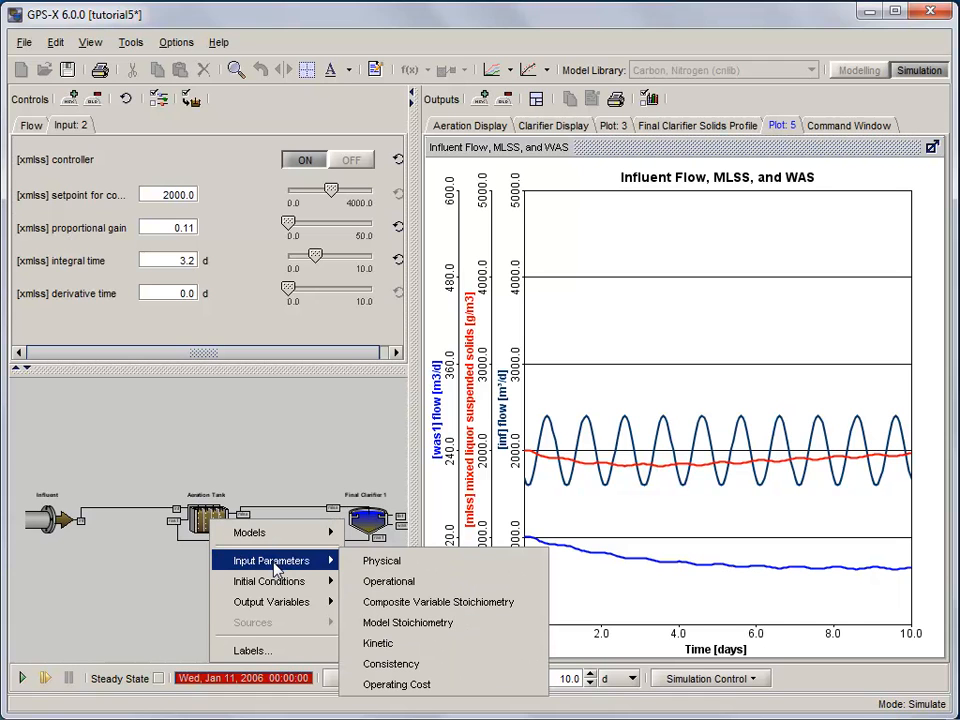
pyautogui.moveTo(388, 581)
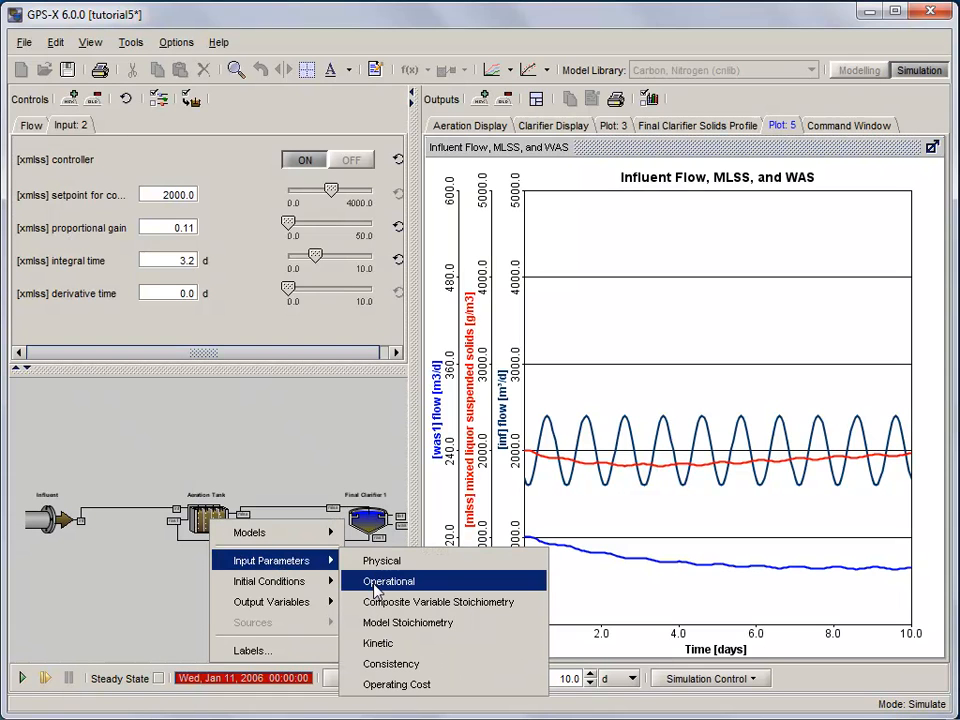
pyautogui.click(388, 581)
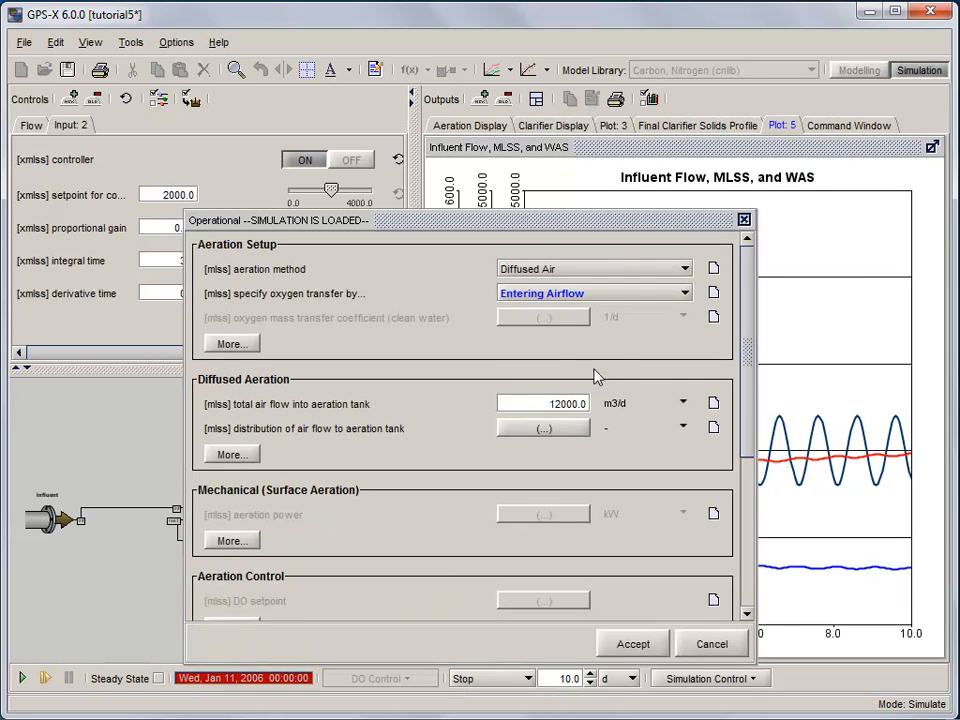
pyautogui.click(683, 293)
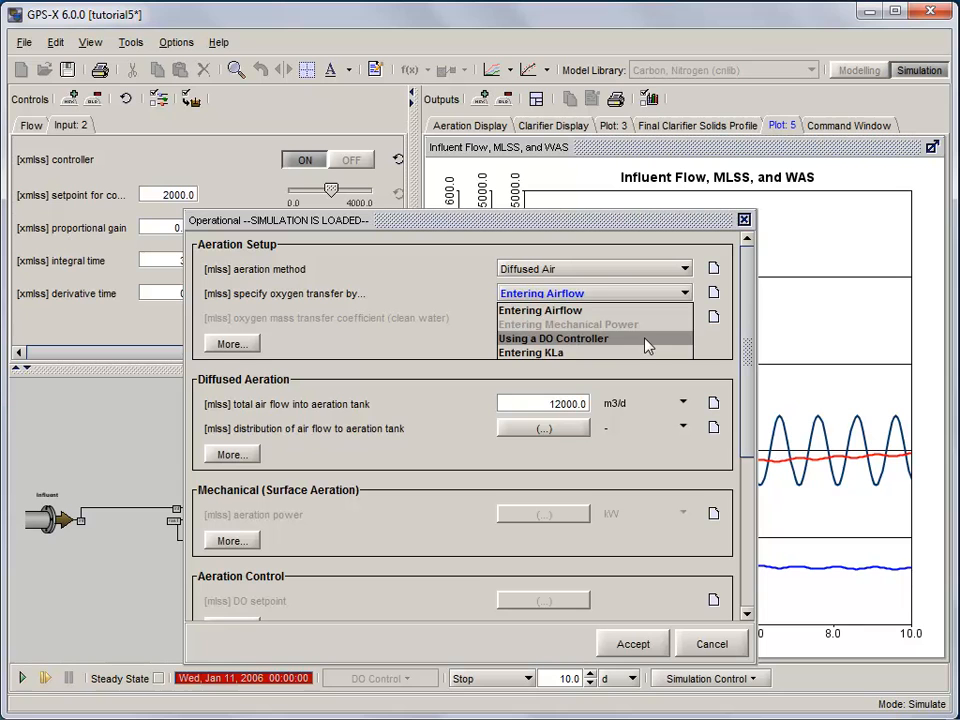
pyautogui.click(552, 338)
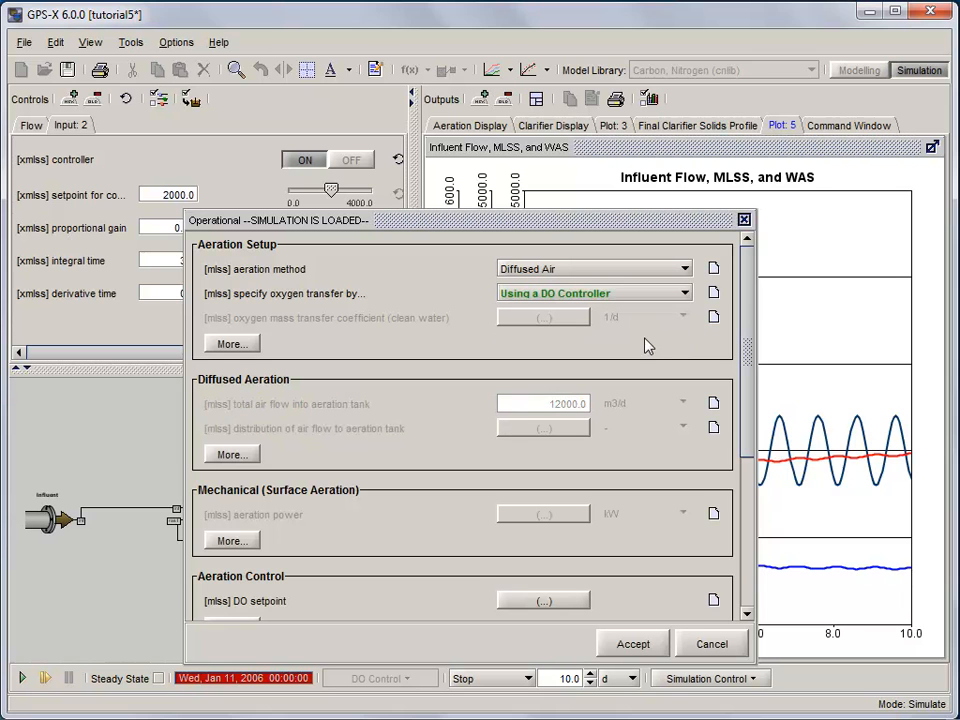
pyautogui.scroll(-3)
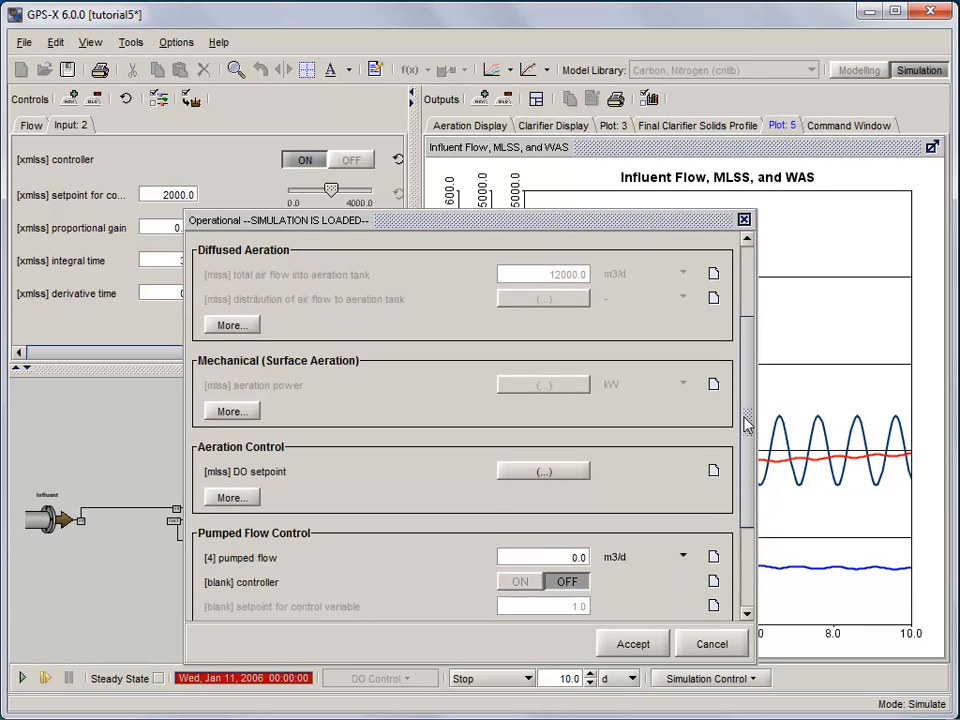
pyautogui.scroll(-3)
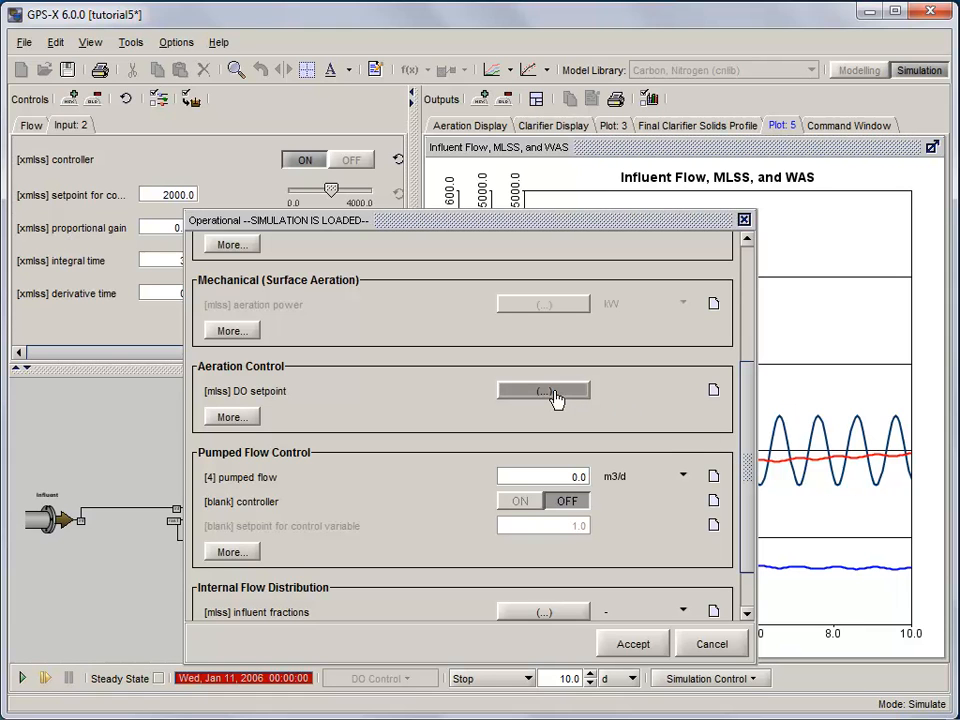
pyautogui.click(543, 390)
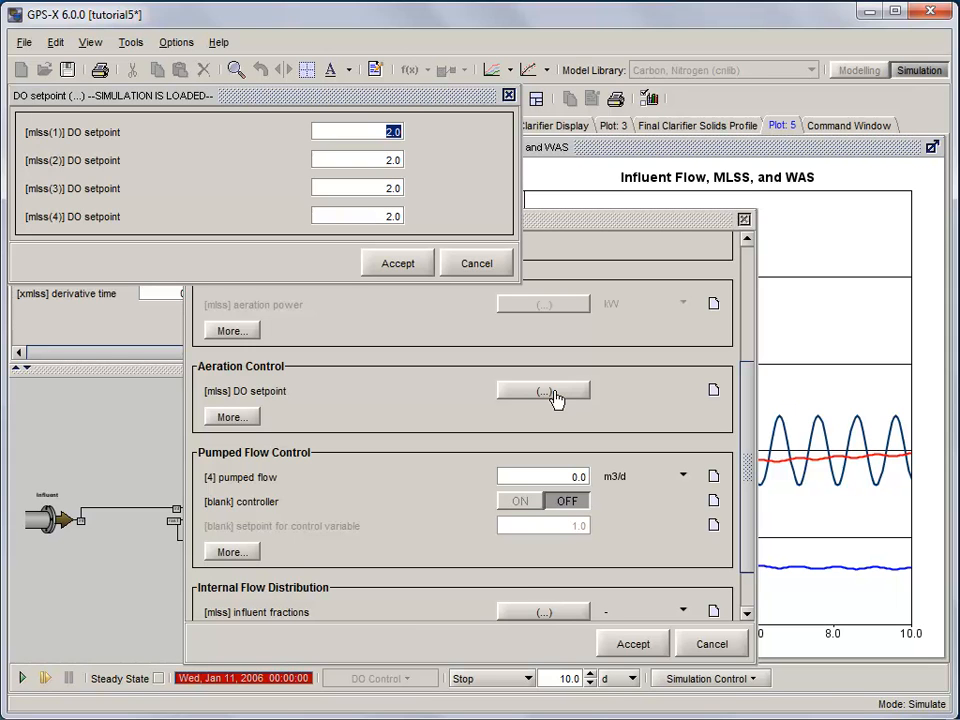
pyautogui.moveTo(418, 140)
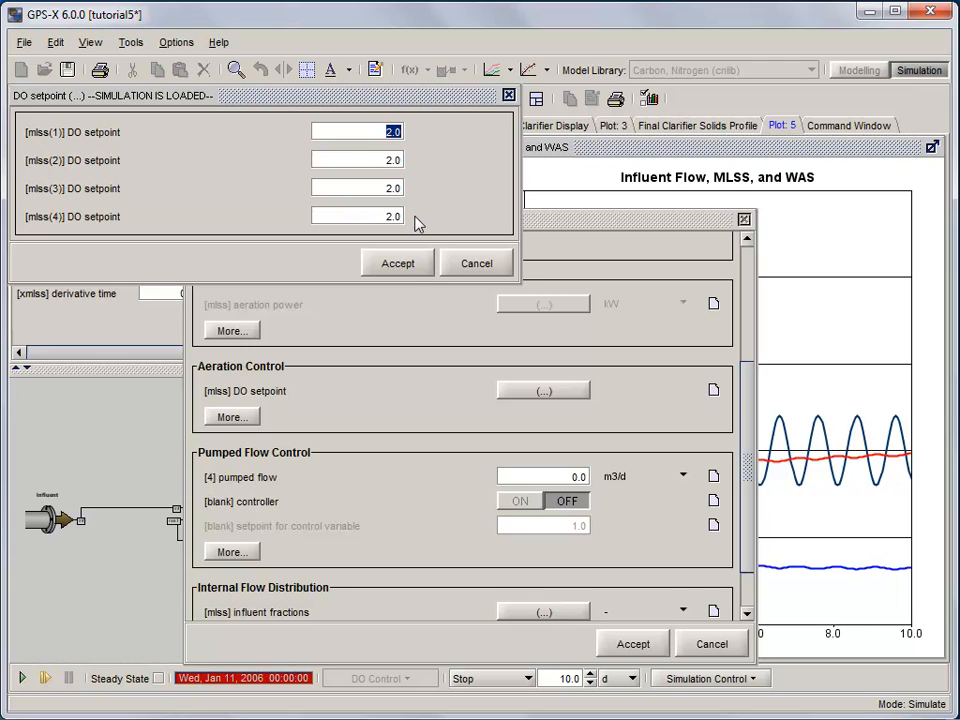
pyautogui.click(397, 263)
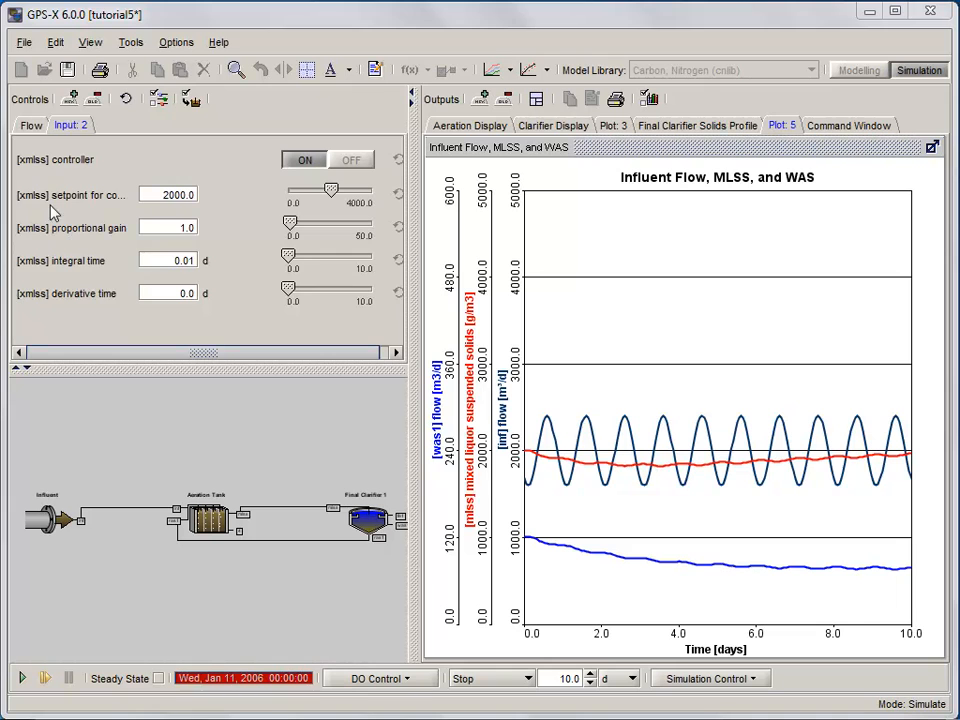
# - Start an Input 3 control page and re-accept the tank's DO-controller oxygen transfer setting
pyautogui.click(113, 124)
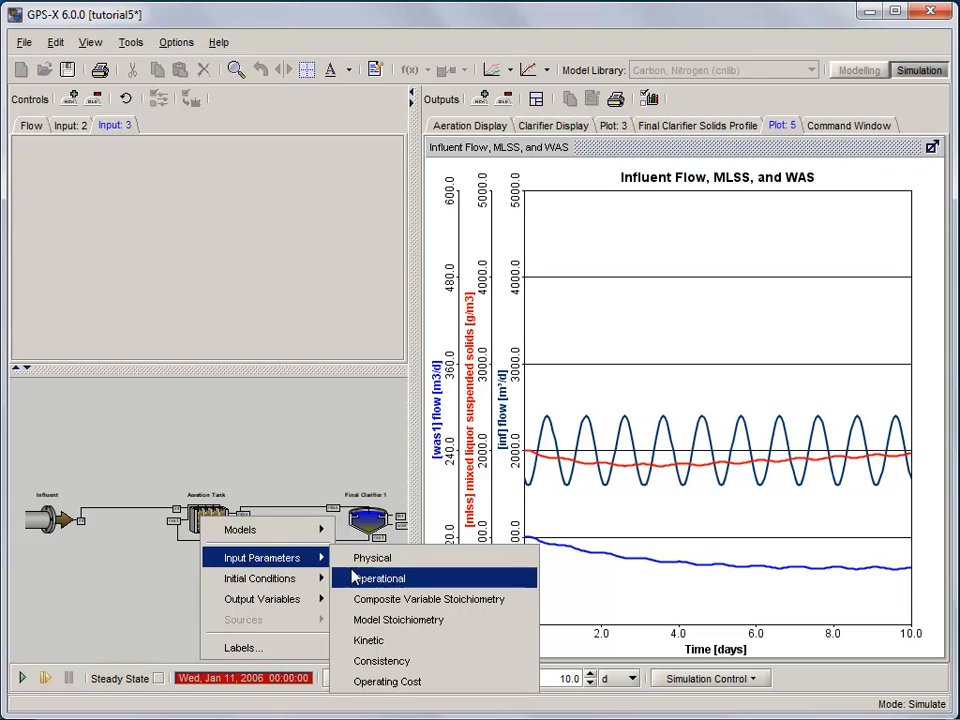
pyautogui.click(380, 578)
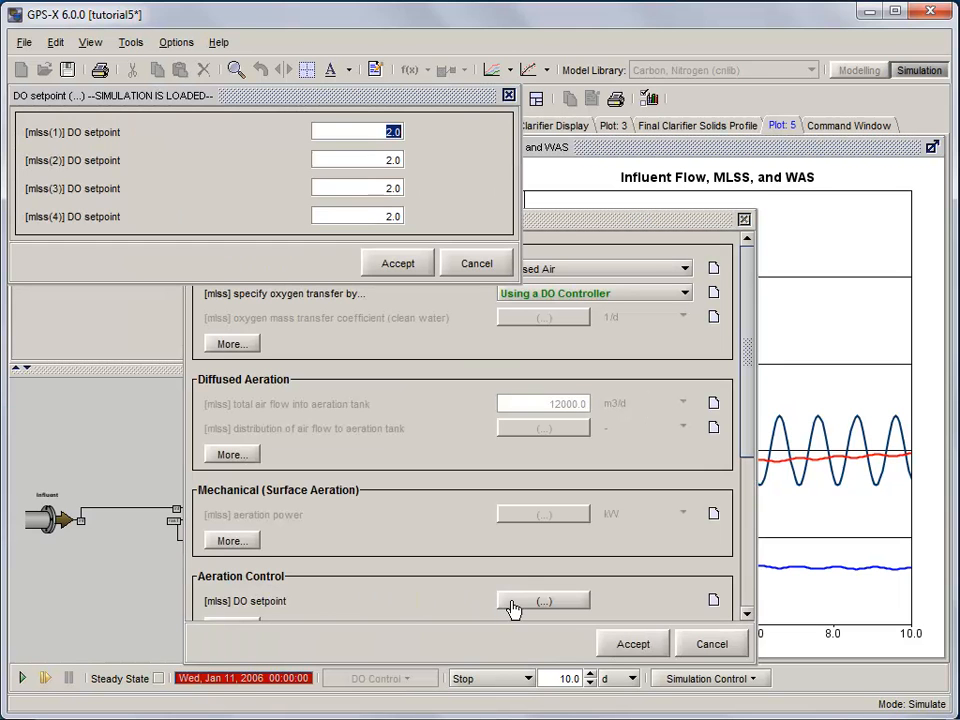
pyautogui.moveTo(270, 105)
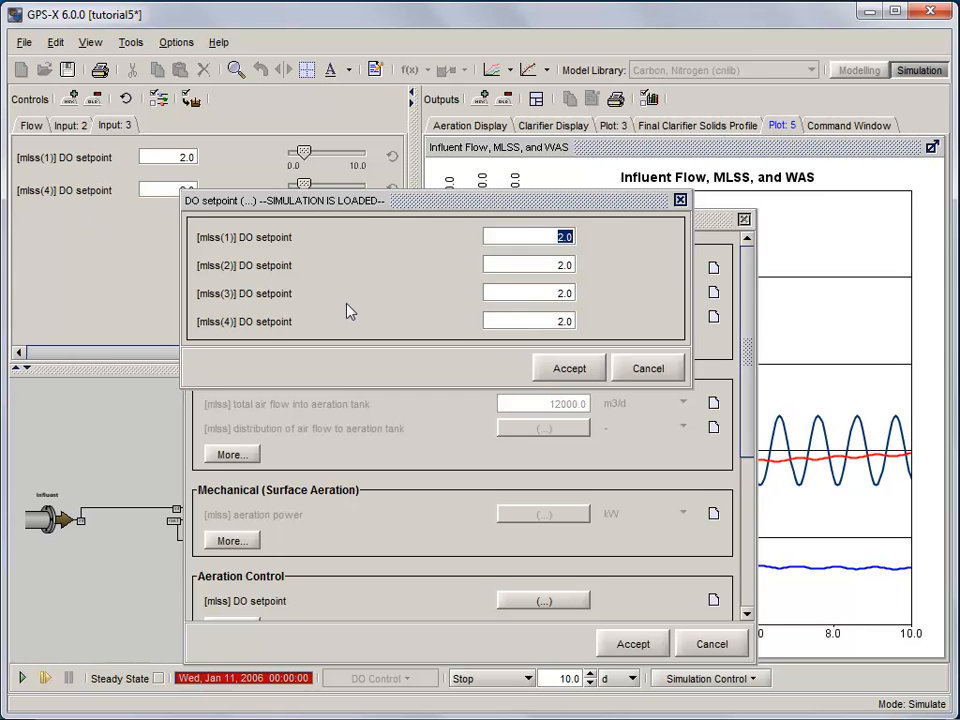
pyautogui.click(569, 368)
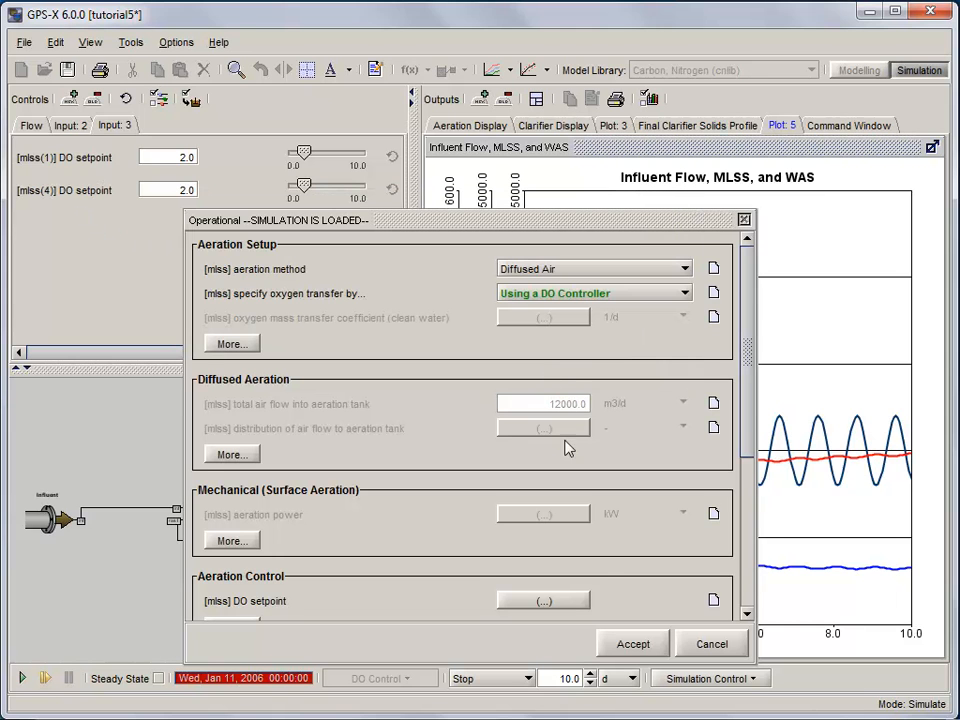
pyautogui.click(632, 643)
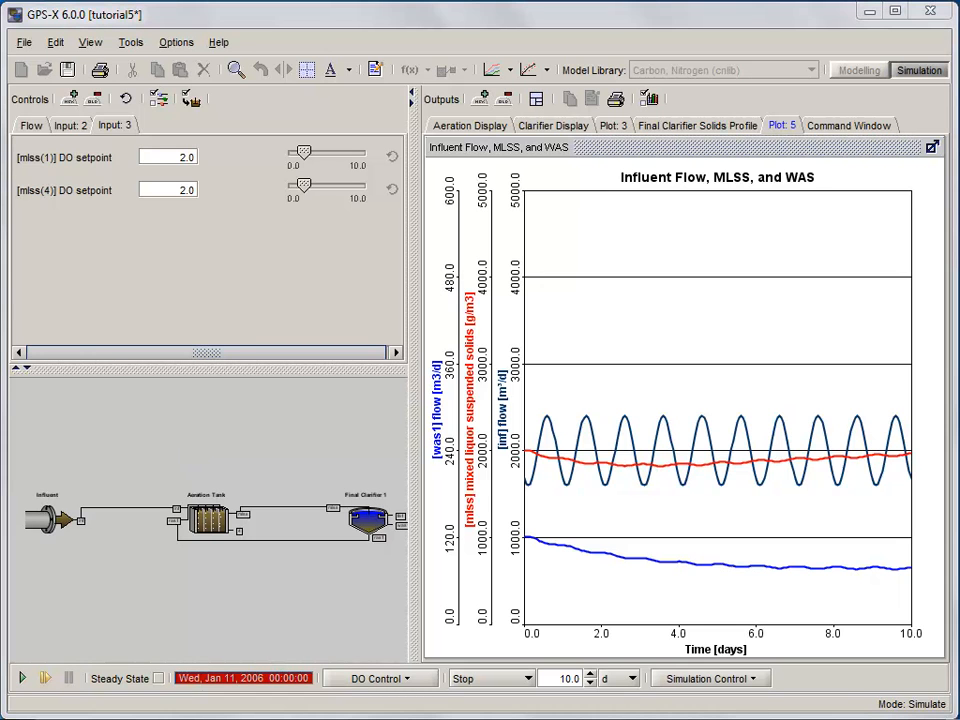
pyautogui.moveTo(480, 98)
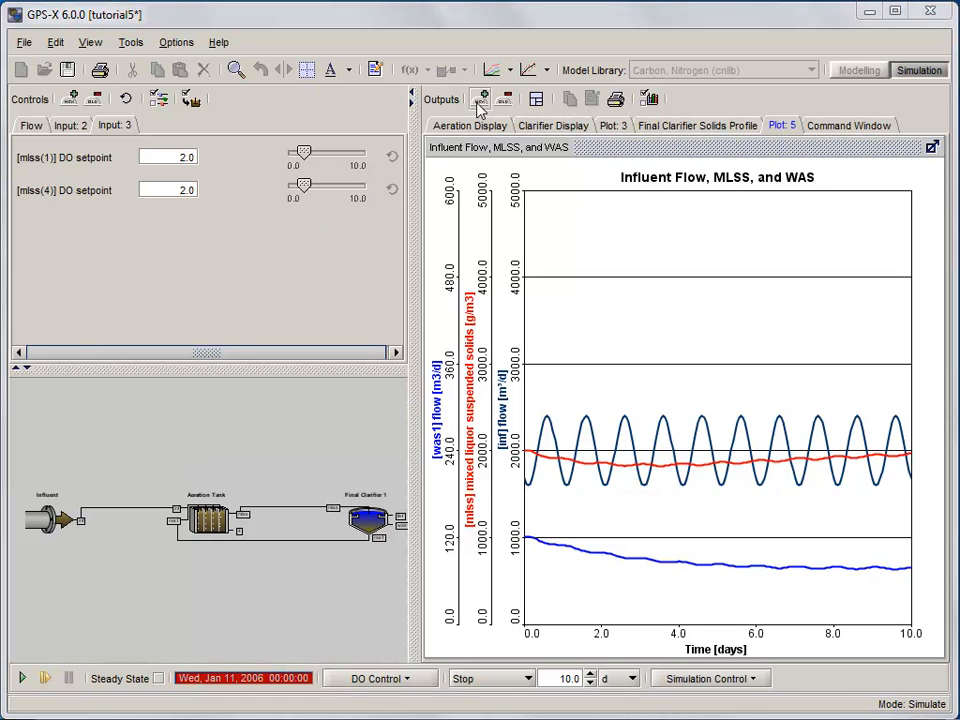
# - Add an Output 4 plot showing dissolved oxygen in the aeration tank's reactor zones
pyautogui.click(480, 98)
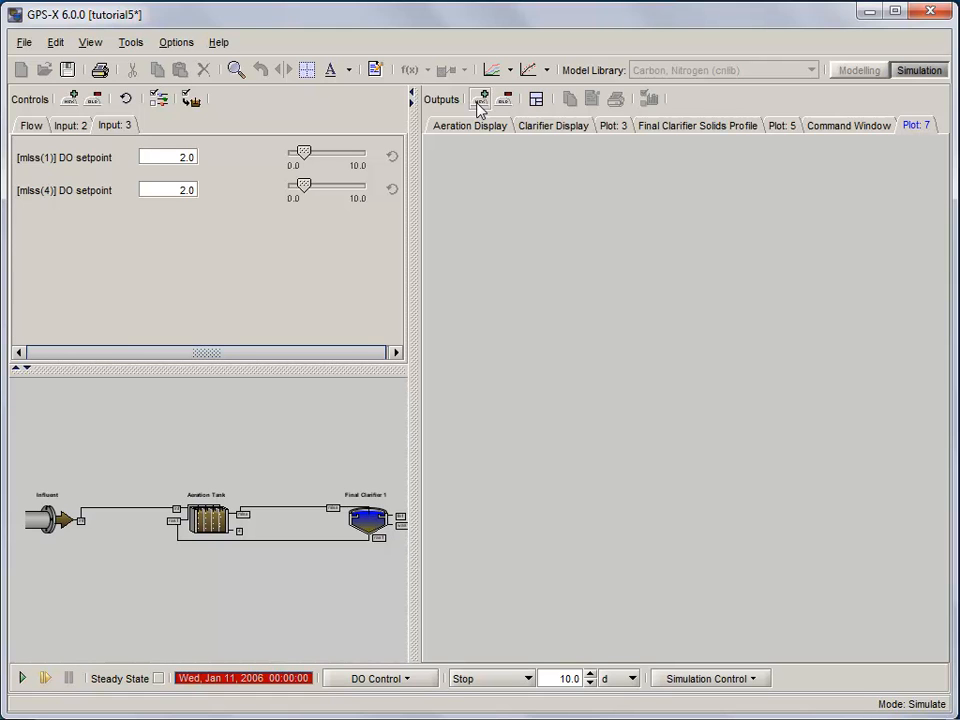
pyautogui.moveTo(447, 209)
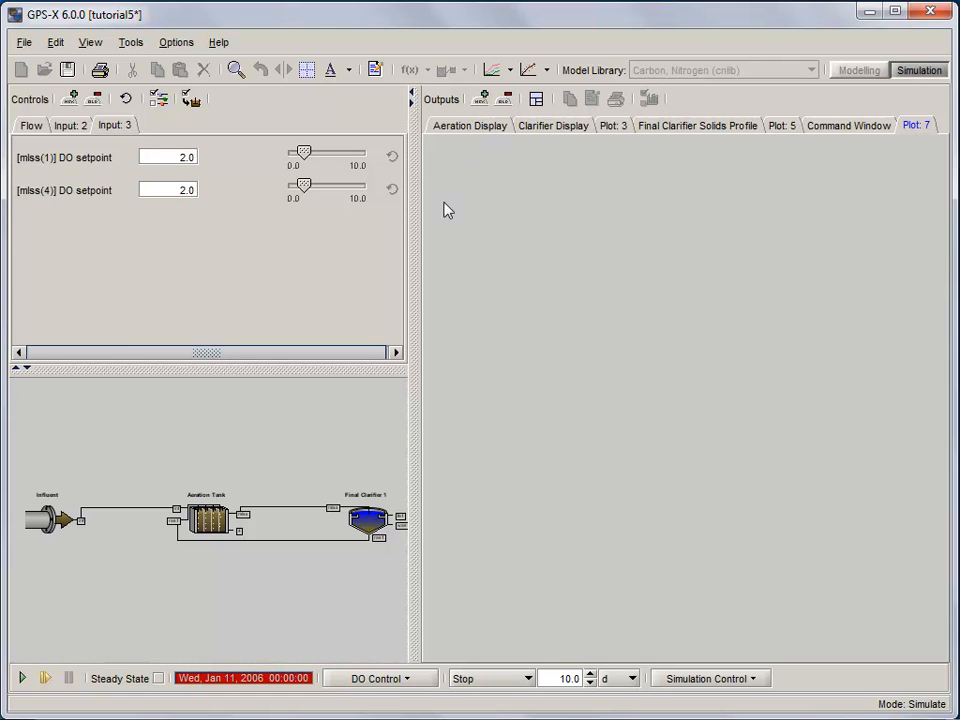
pyautogui.rightClick(210, 515)
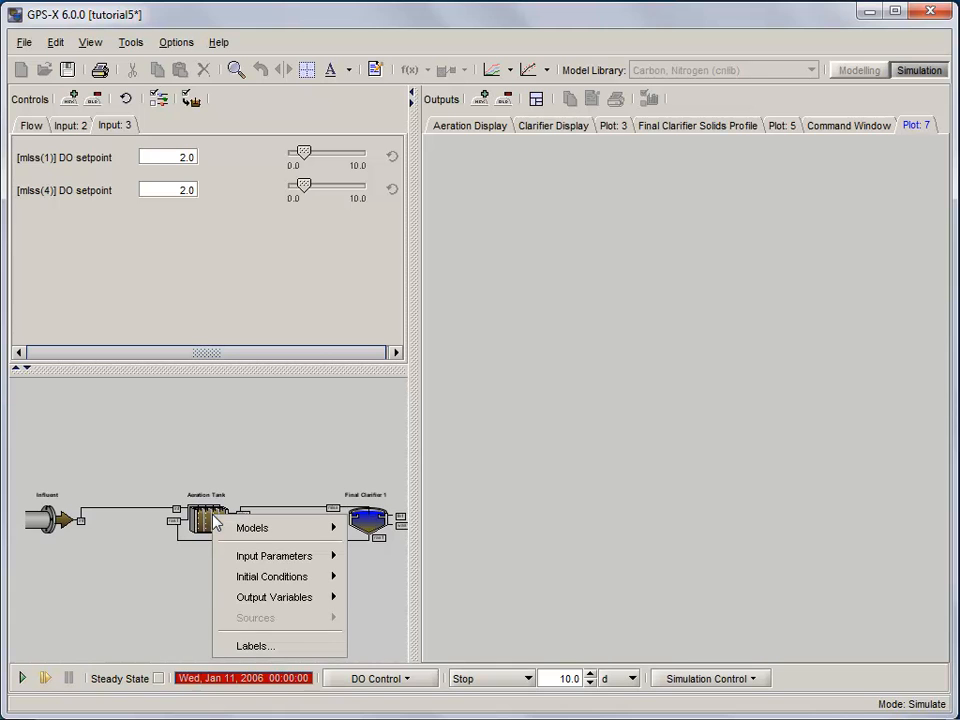
pyautogui.moveTo(274, 597)
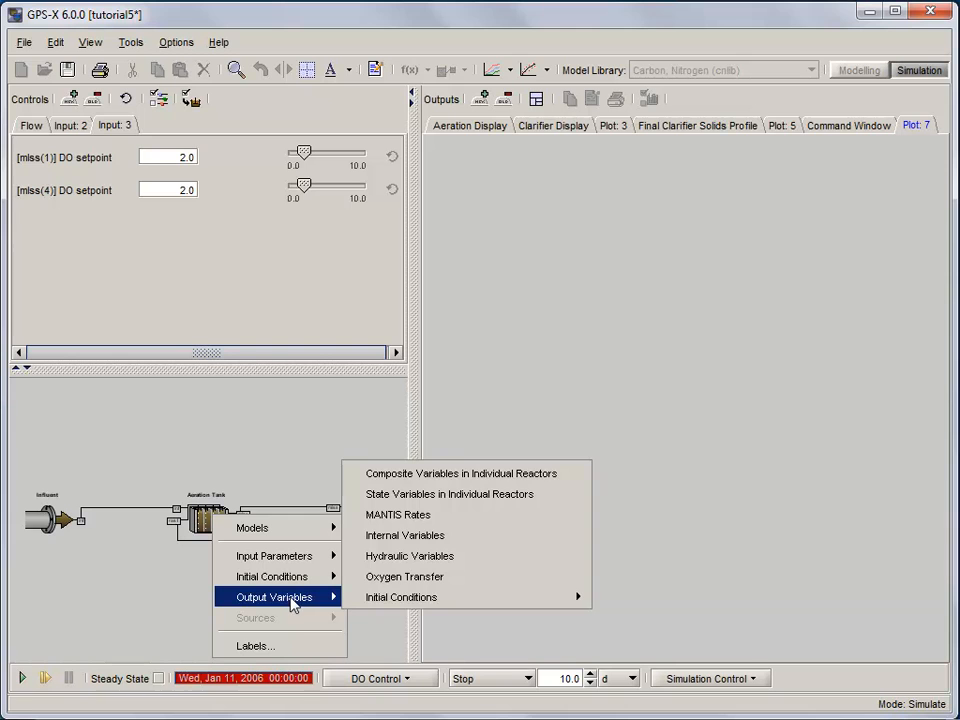
pyautogui.moveTo(449, 494)
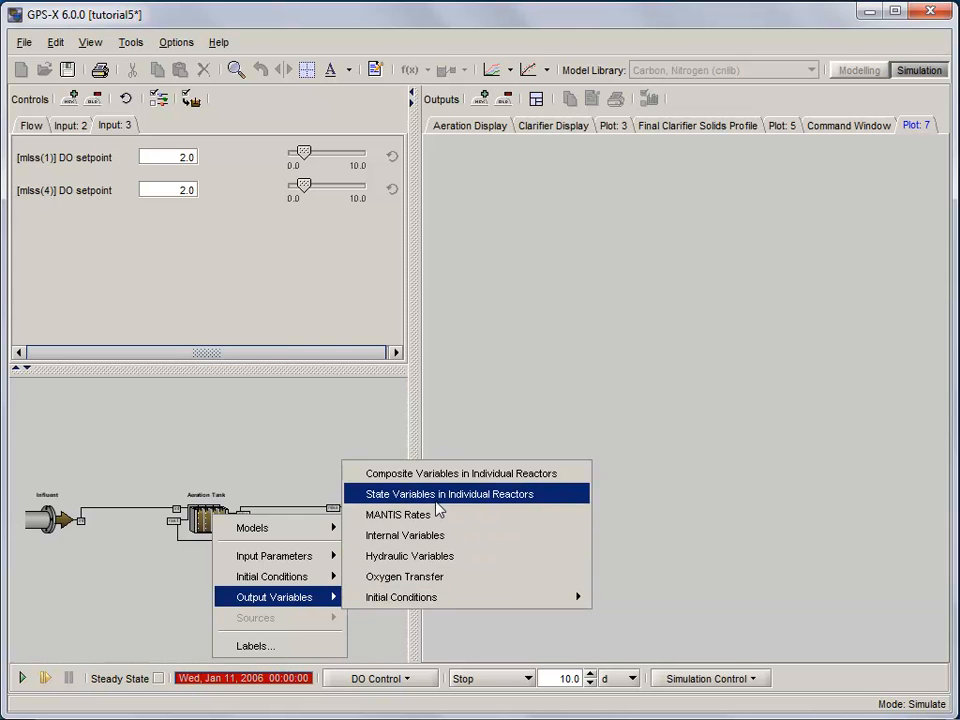
pyautogui.click(450, 493)
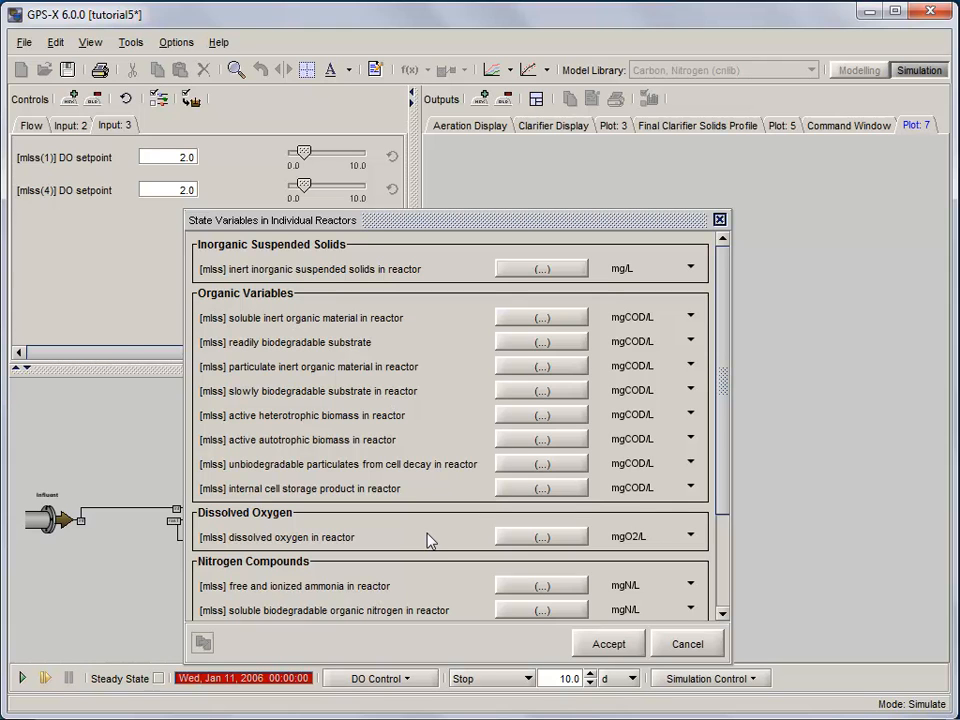
pyautogui.moveTo(430, 538)
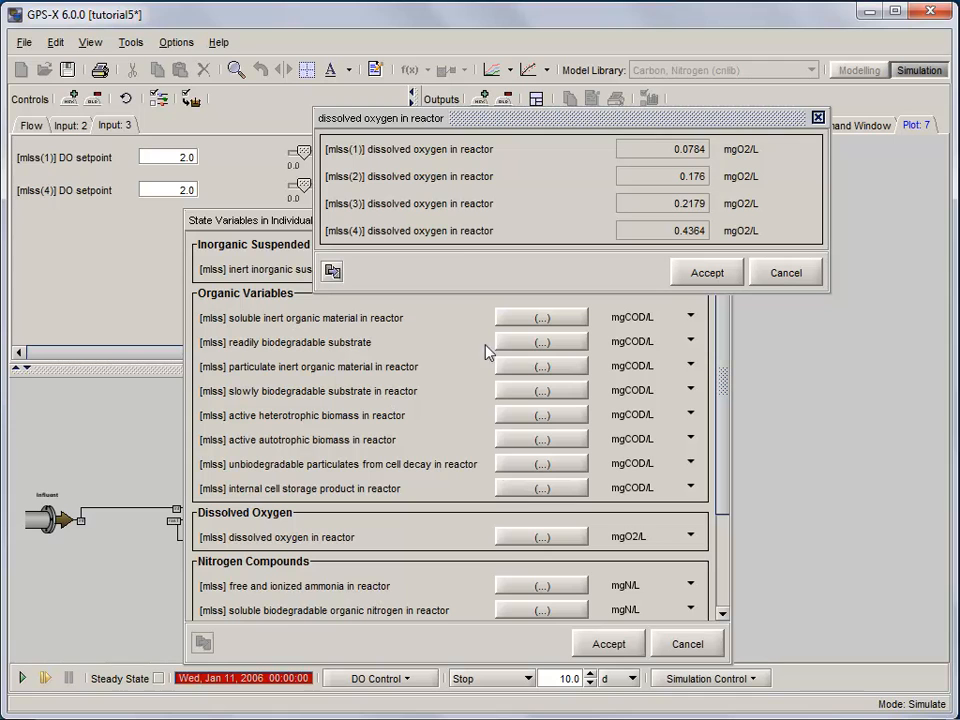
pyautogui.moveTo(850, 432)
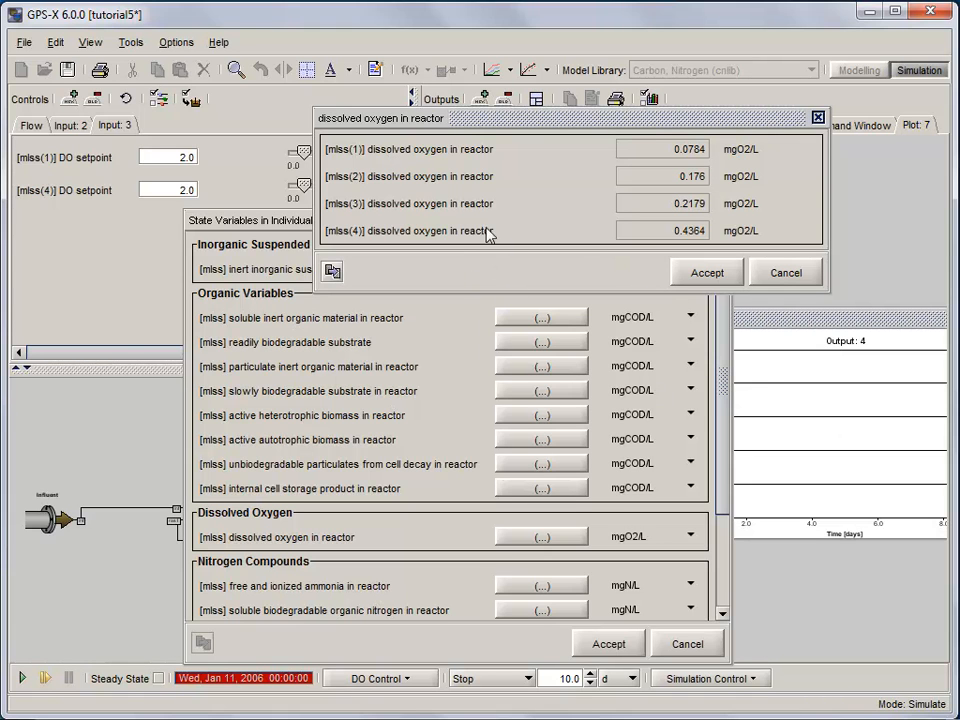
pyautogui.moveTo(800, 430)
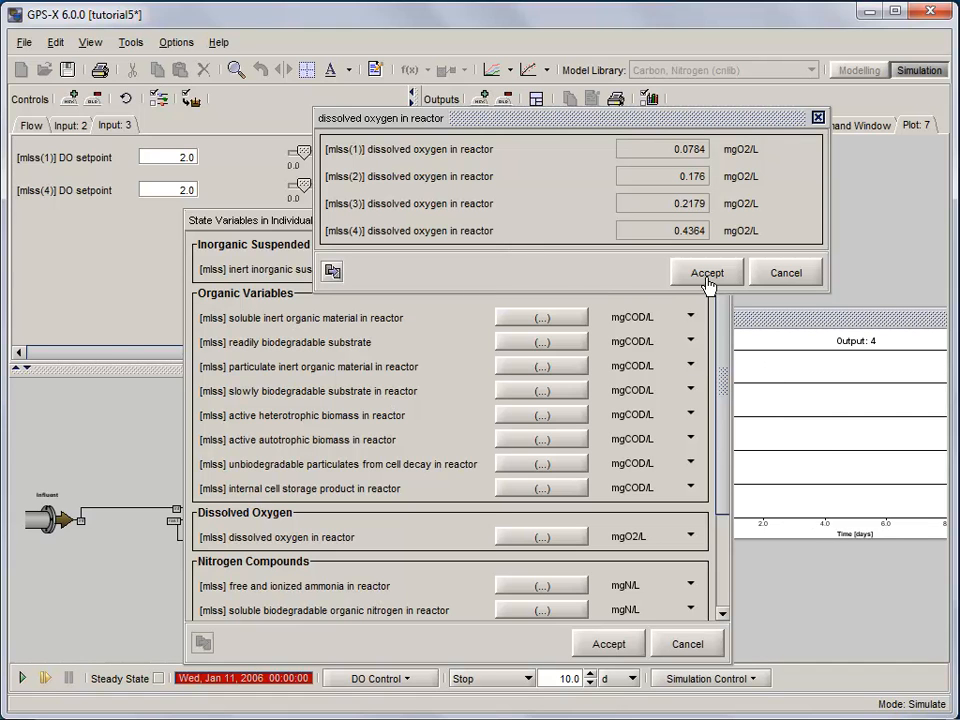
pyautogui.click(706, 272)
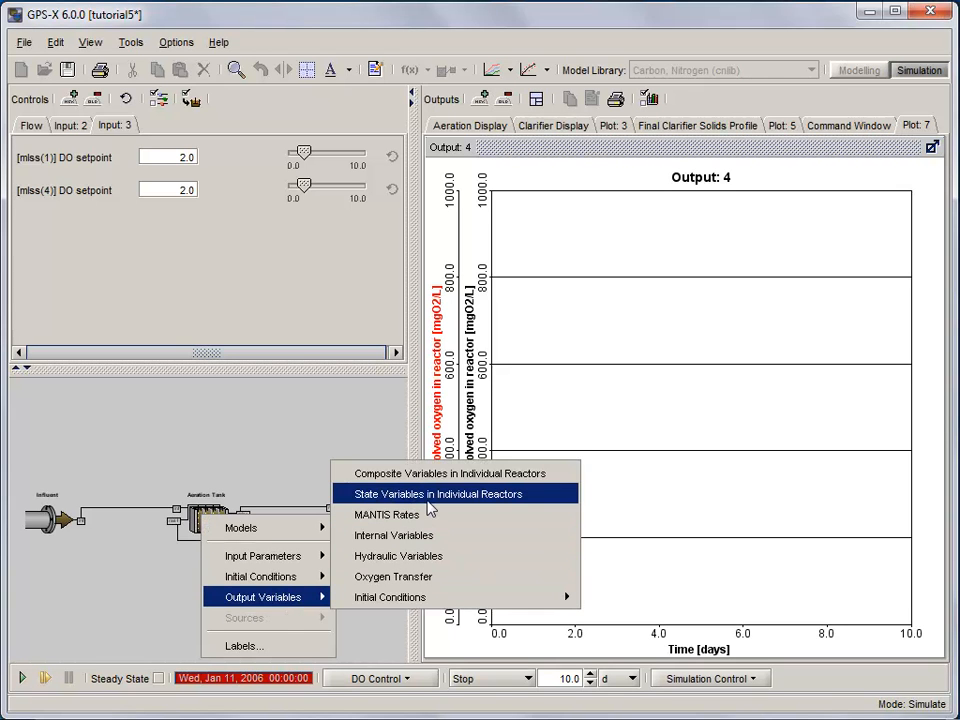
# - Reopen the aeration tank's reactor state variables and scroll toward Nitrogen Compounds
pyautogui.click(438, 494)
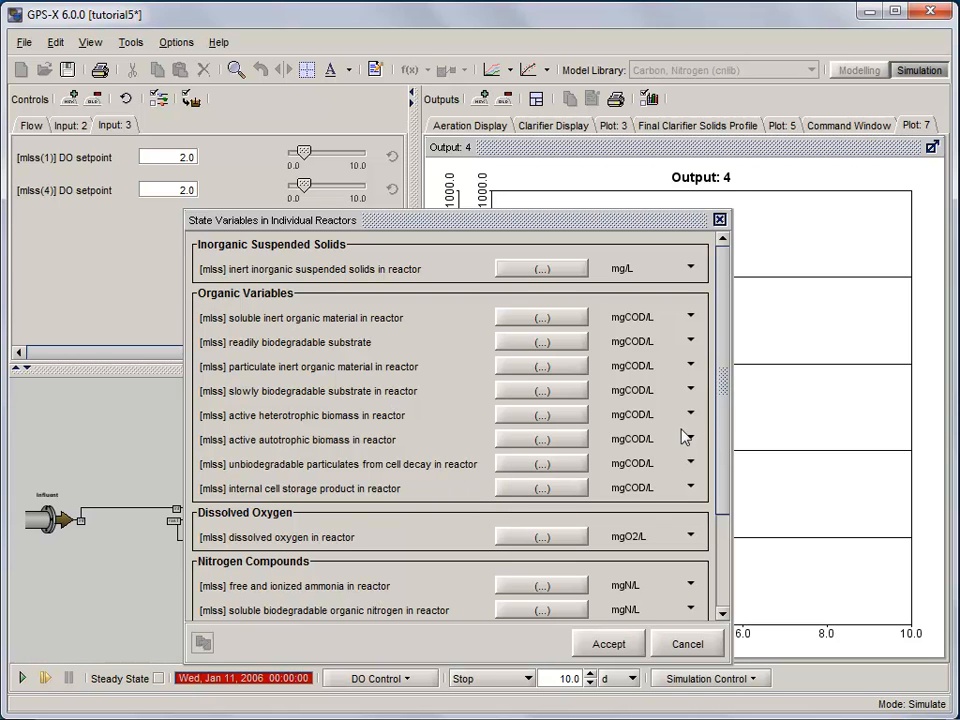
pyautogui.scroll(-3)
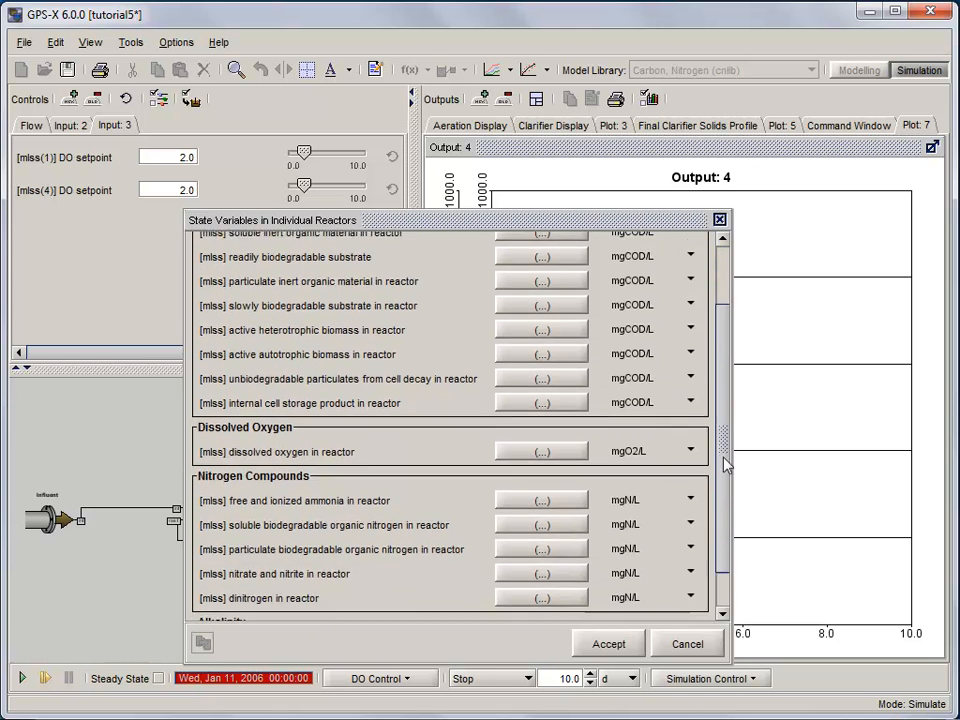
pyautogui.scroll(-3)
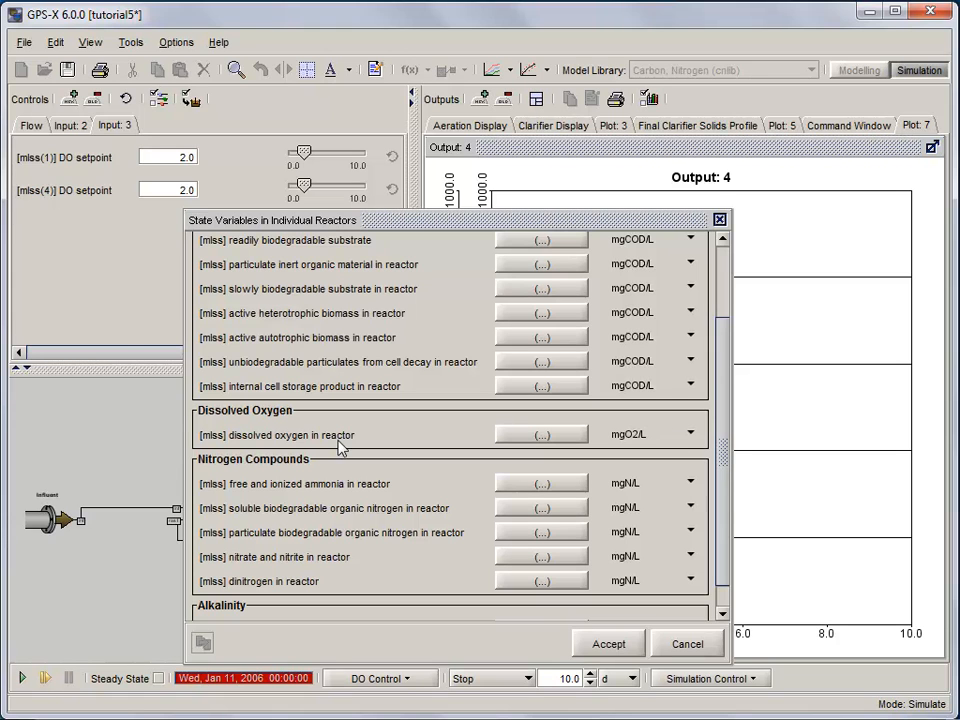
pyautogui.moveTo(350, 495)
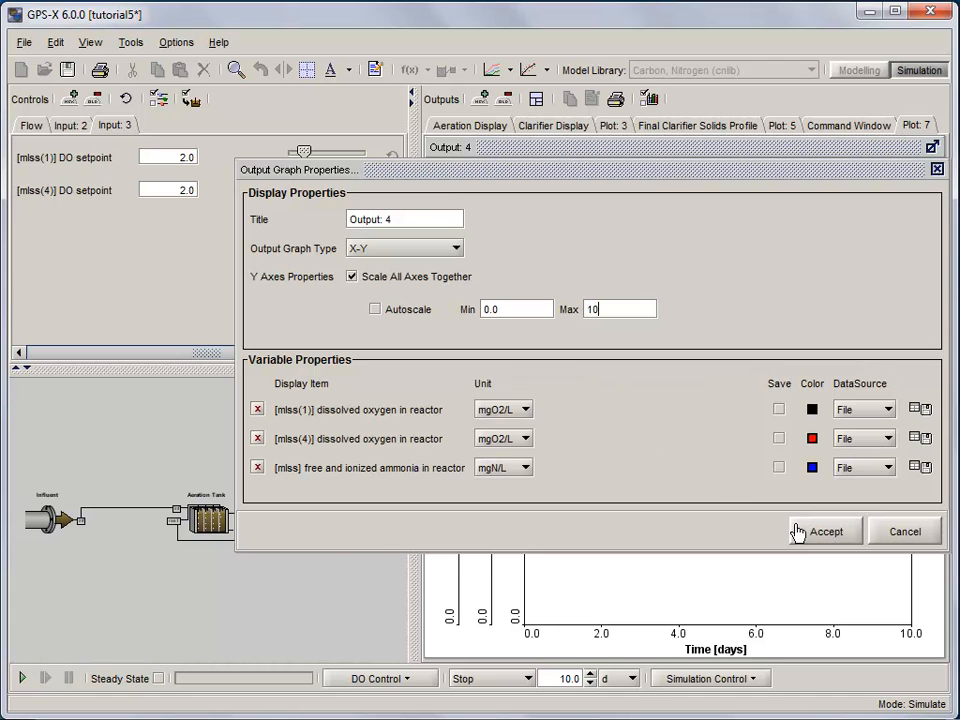
# - Apply a fixed 0–10 vertical axis to the plot and change run control from Stop to Delay
pyautogui.click(825, 531)
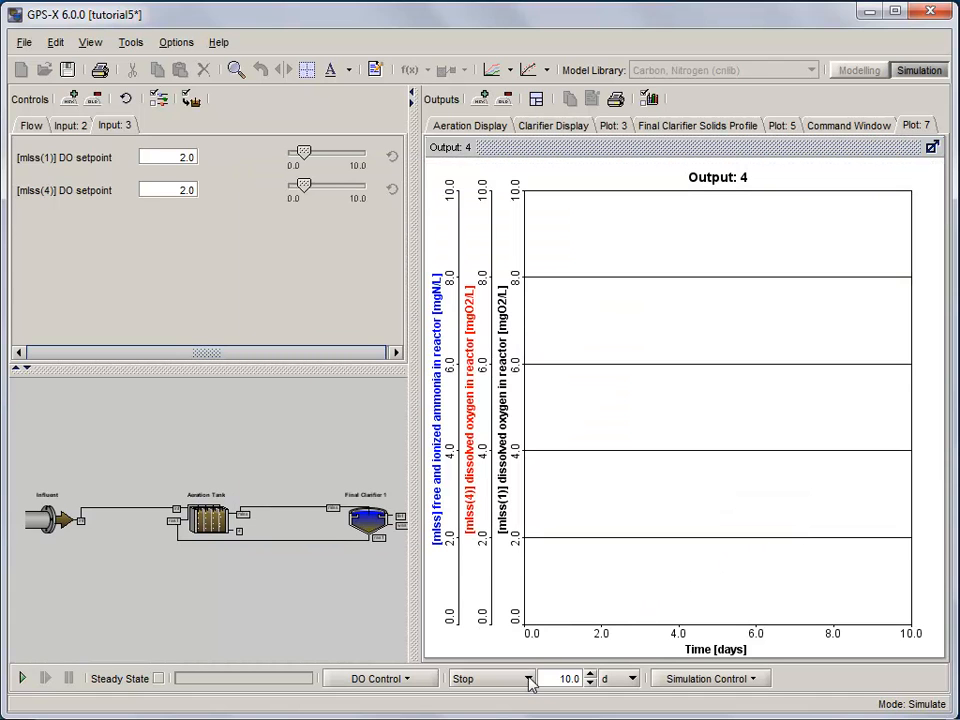
pyautogui.click(516, 678)
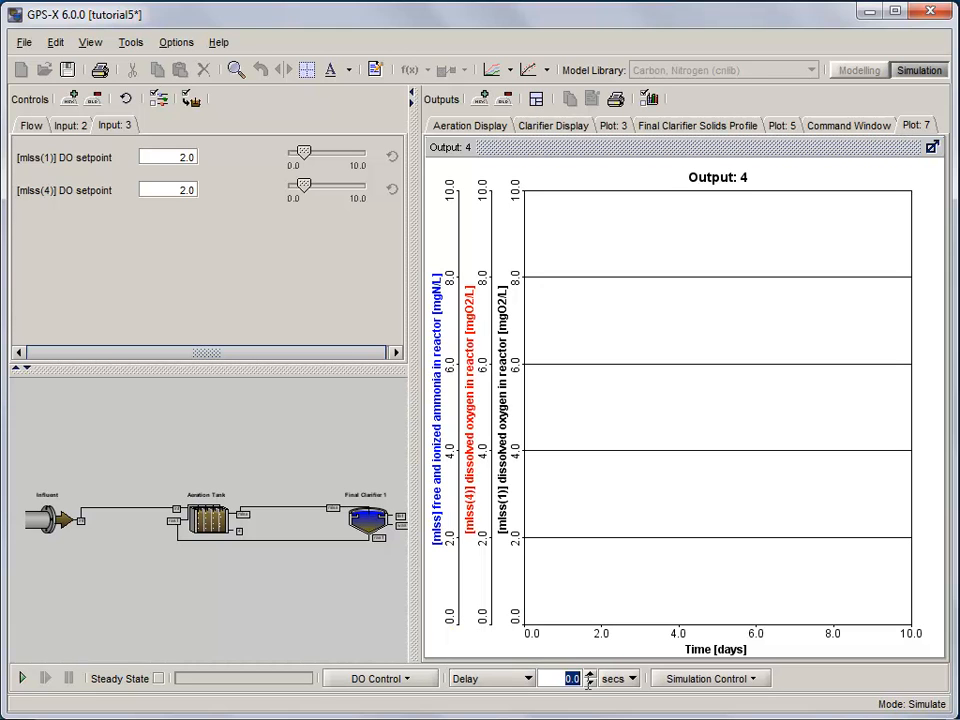
# - Run the delayed 10-day simulation, raising DO setpoints to 7.02 in reactor 1 and 4.05 in reactor 4
pyautogui.click(589, 685)
pyautogui.write('5')
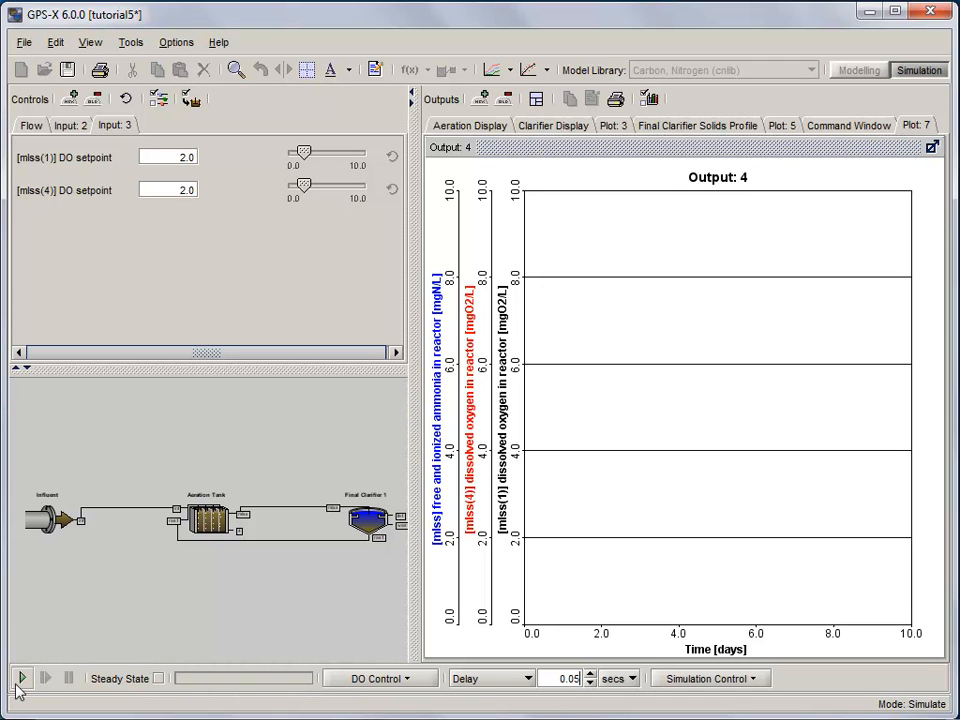
pyautogui.click(22, 678)
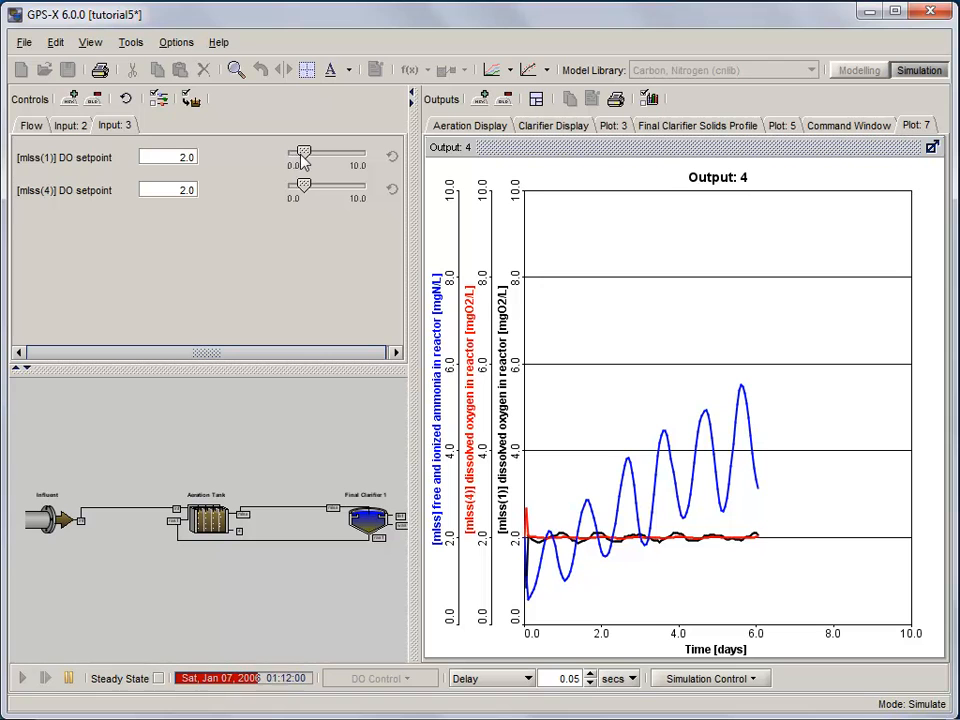
pyautogui.moveTo(305, 153); pyautogui.dragTo(345, 153)
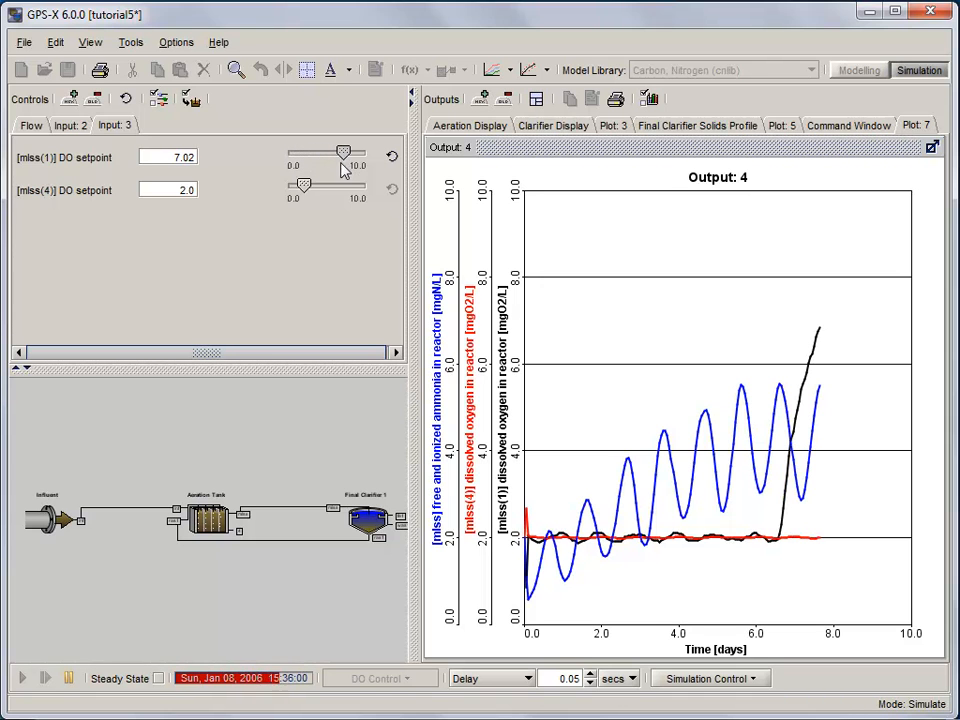
pyautogui.moveTo(303, 187); pyautogui.dragTo(320, 187)
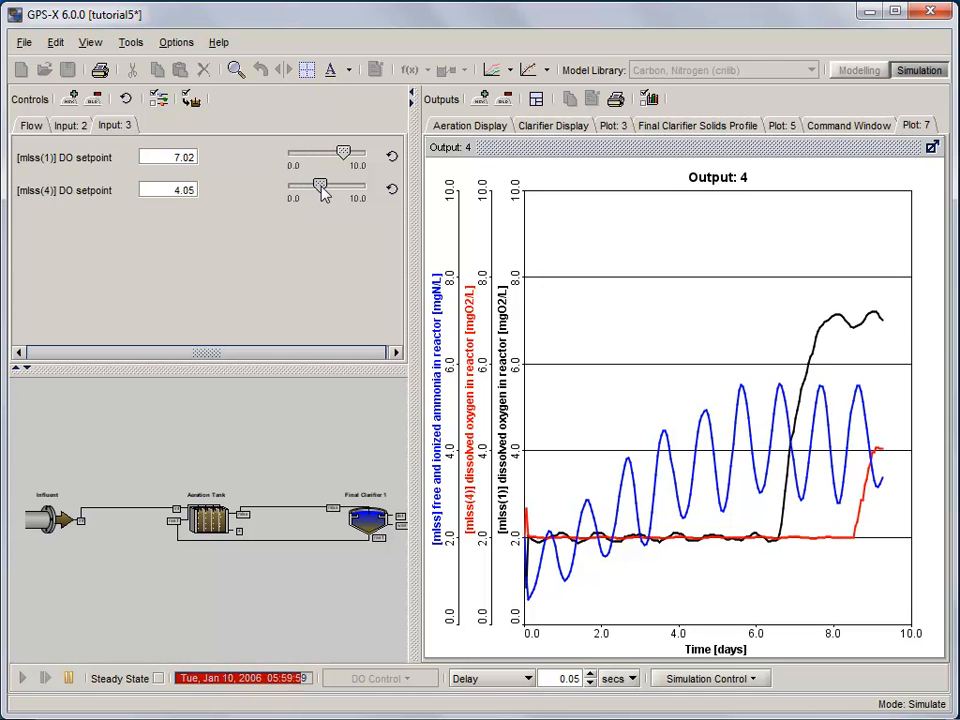
pyautogui.click(22, 678)
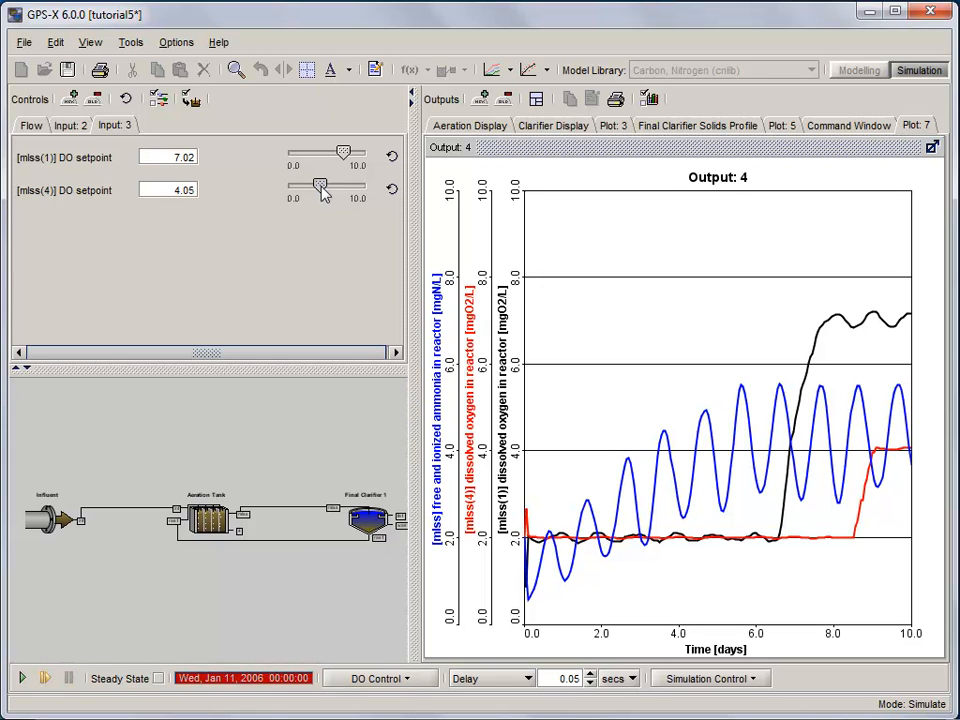